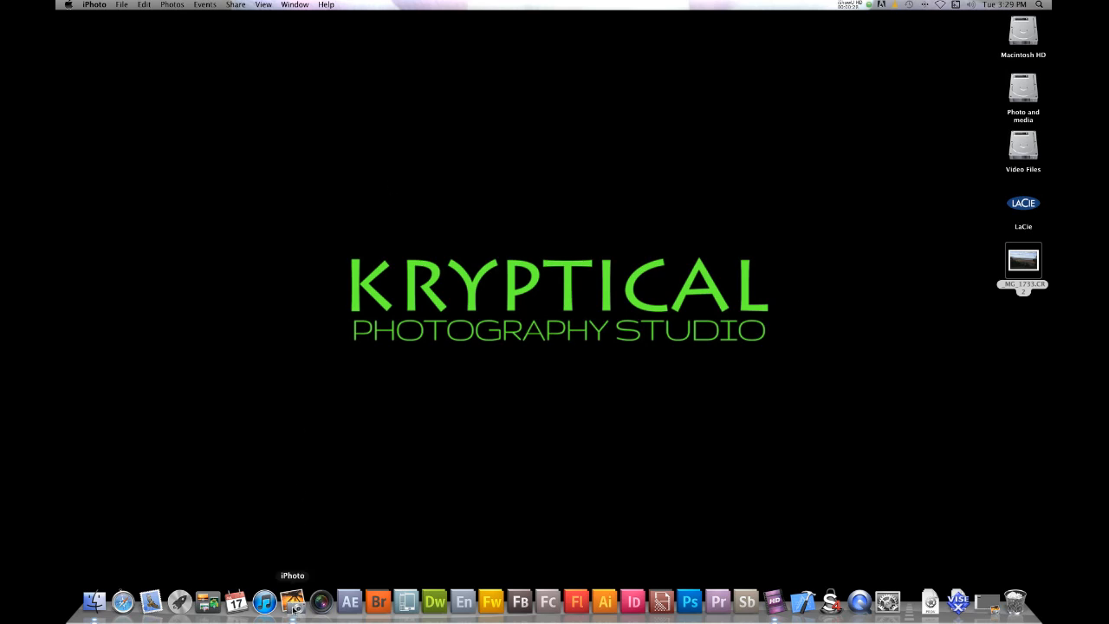
- Bring iPhoto's library to the front showing the single motorbike landscape photo
{"action": "left_click", "coordinate": [292, 600]}
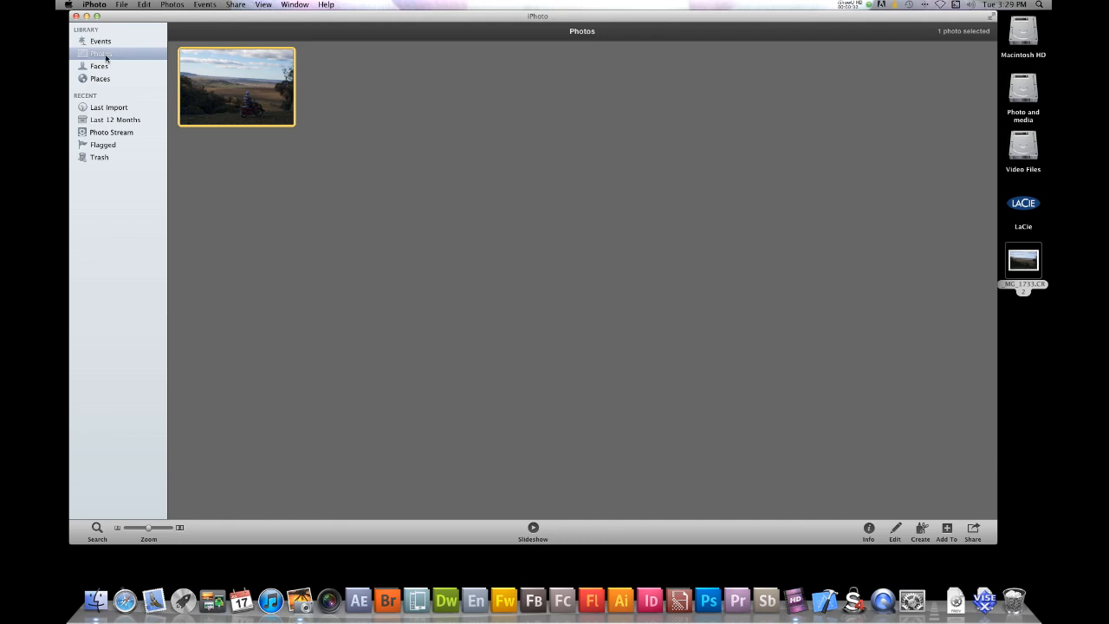
{"action": "mouse_move", "coordinate": [357, 33]}
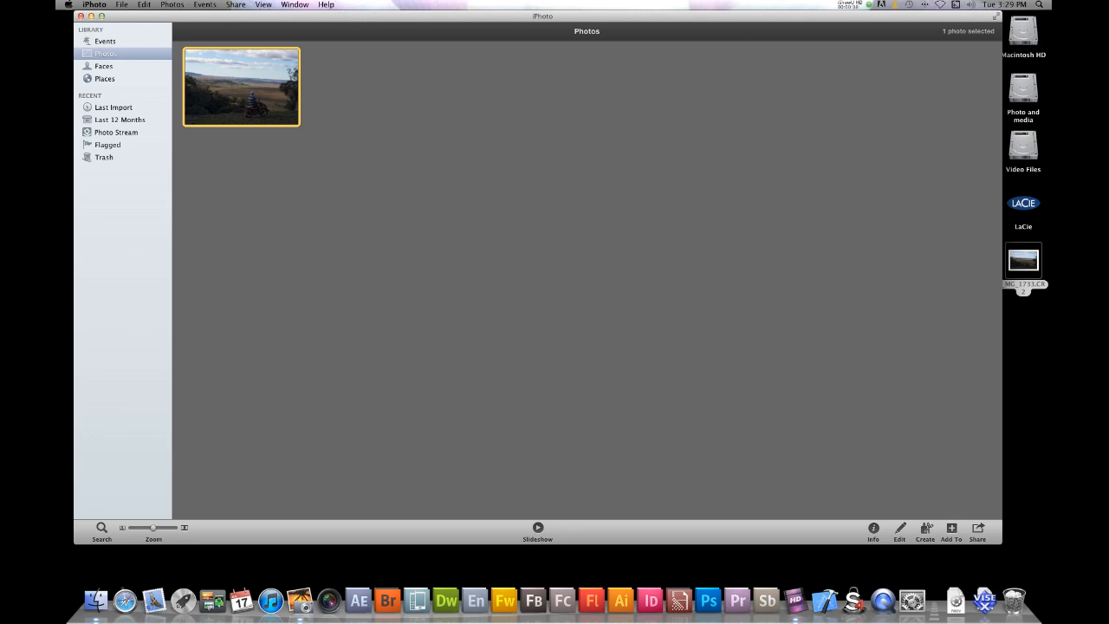
{"action": "mouse_move", "coordinate": [412, 412]}
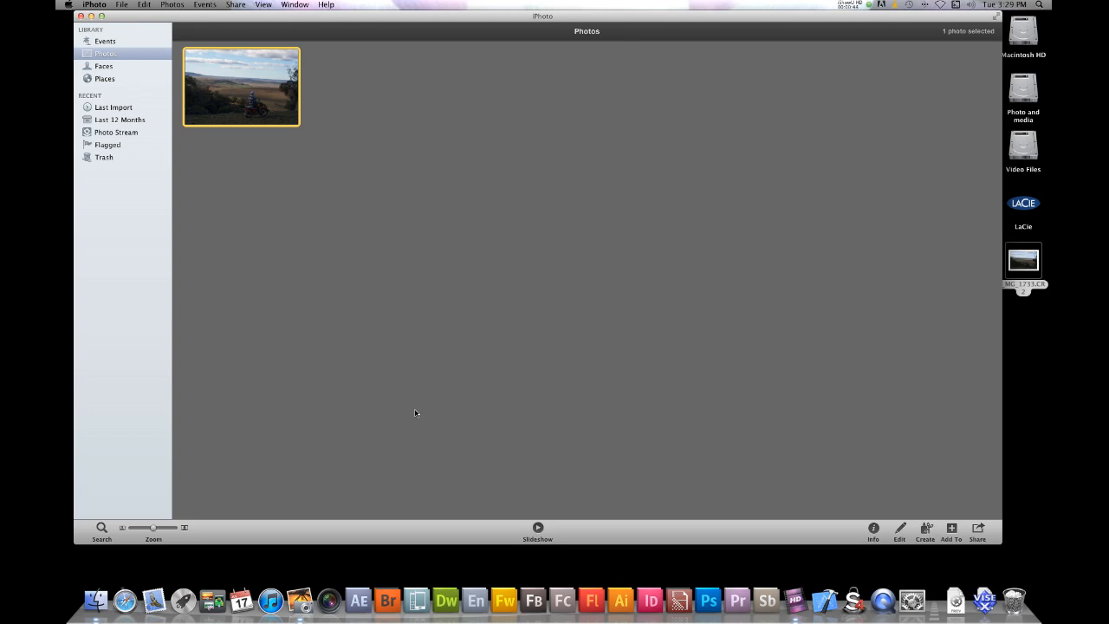
{"action": "mouse_move", "coordinate": [854, 517]}
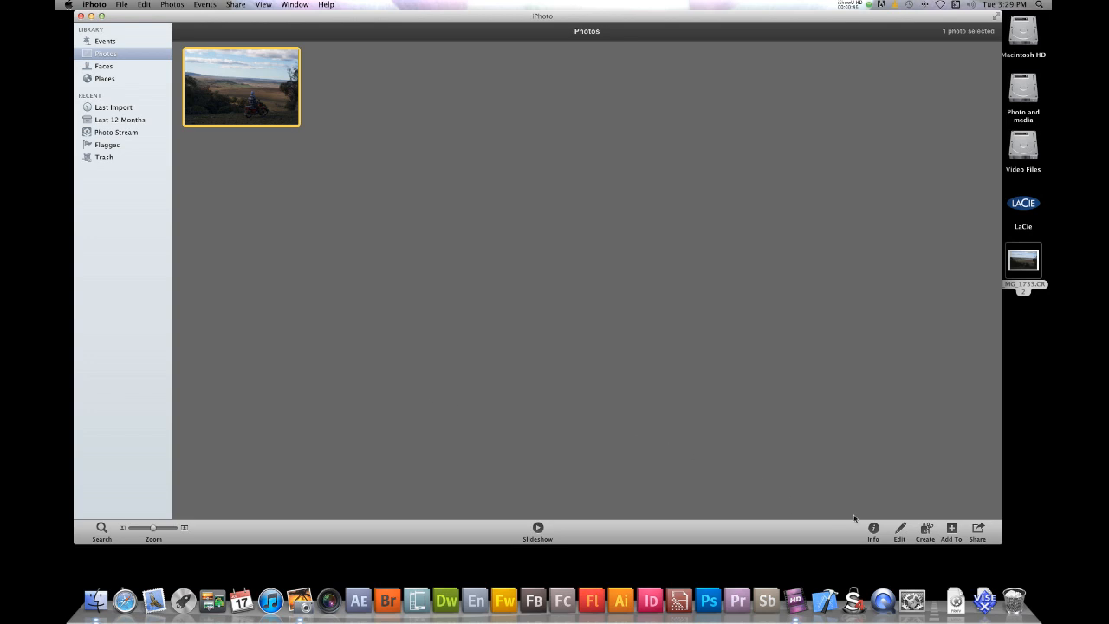
{"action": "mouse_move", "coordinate": [899, 526]}
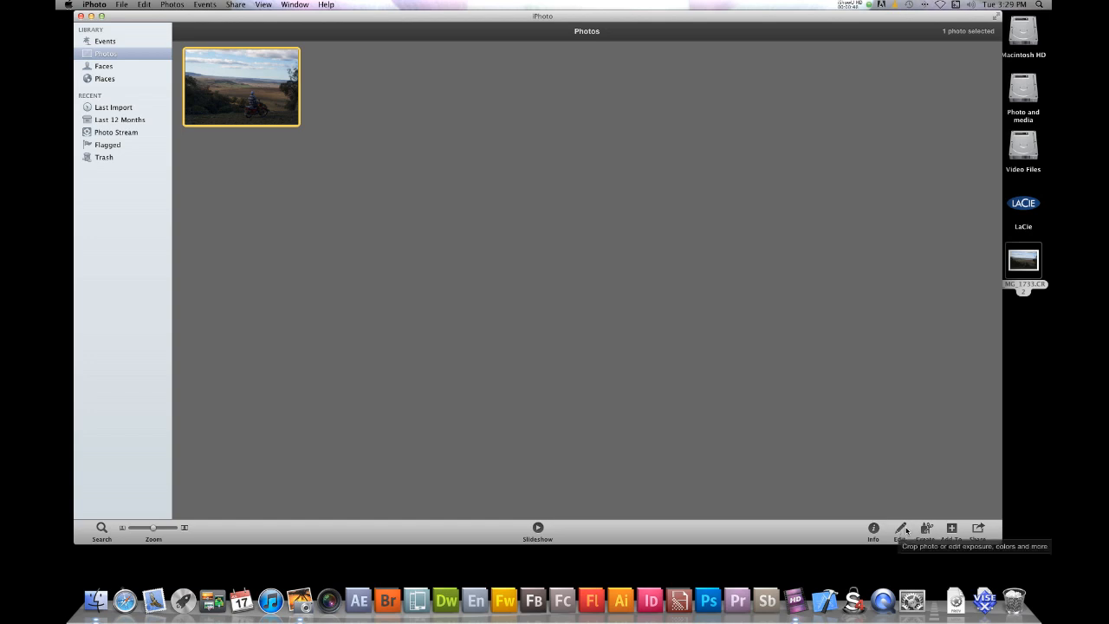
- Open the photo in Edit mode, try Enhance and revert to the original colours
{"action": "left_click", "coordinate": [901, 527]}
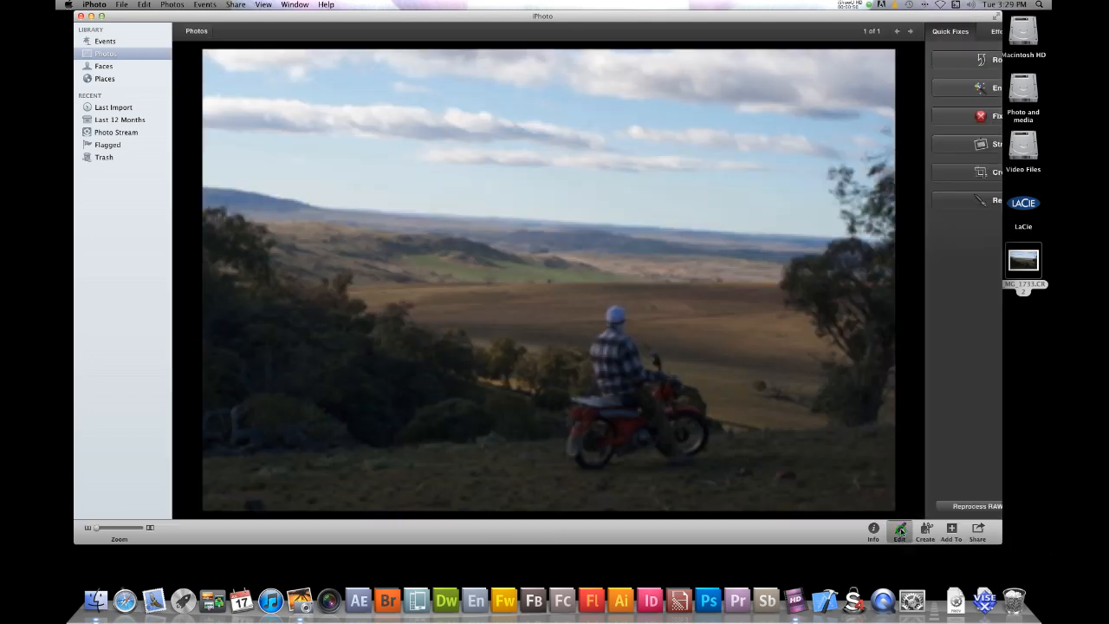
{"action": "left_click", "coordinate": [899, 530]}
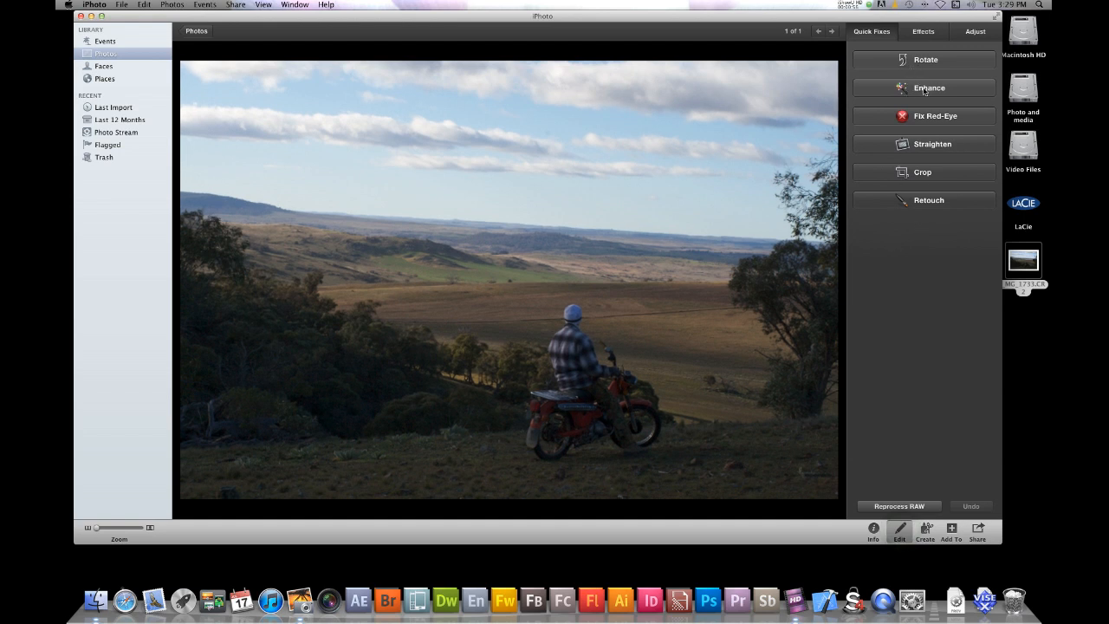
{"action": "mouse_move", "coordinate": [929, 87]}
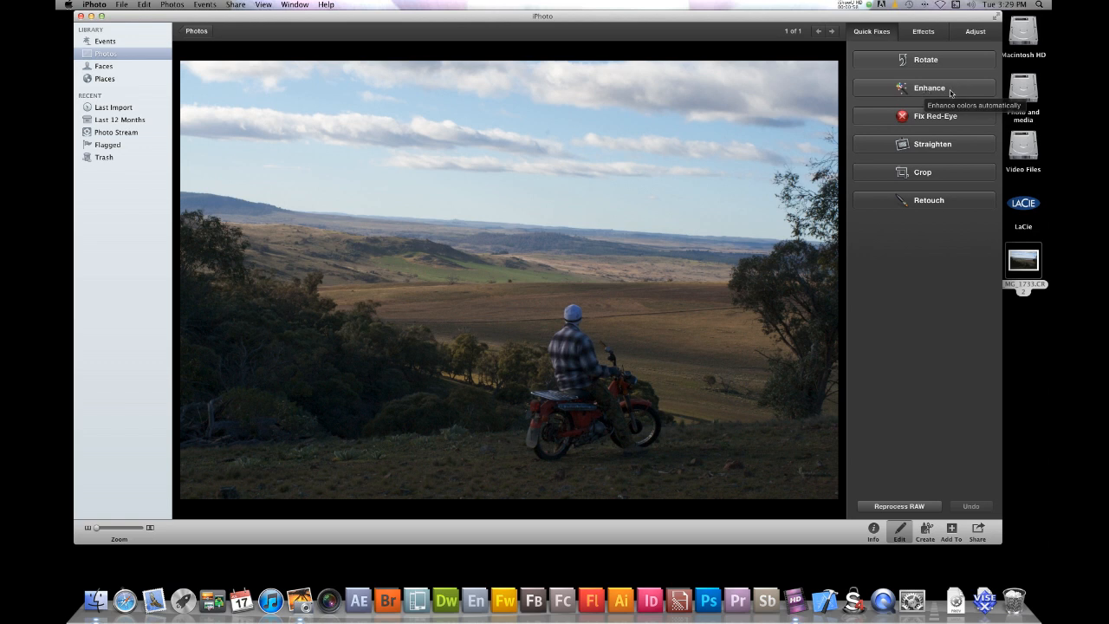
{"action": "left_click", "coordinate": [923, 87]}
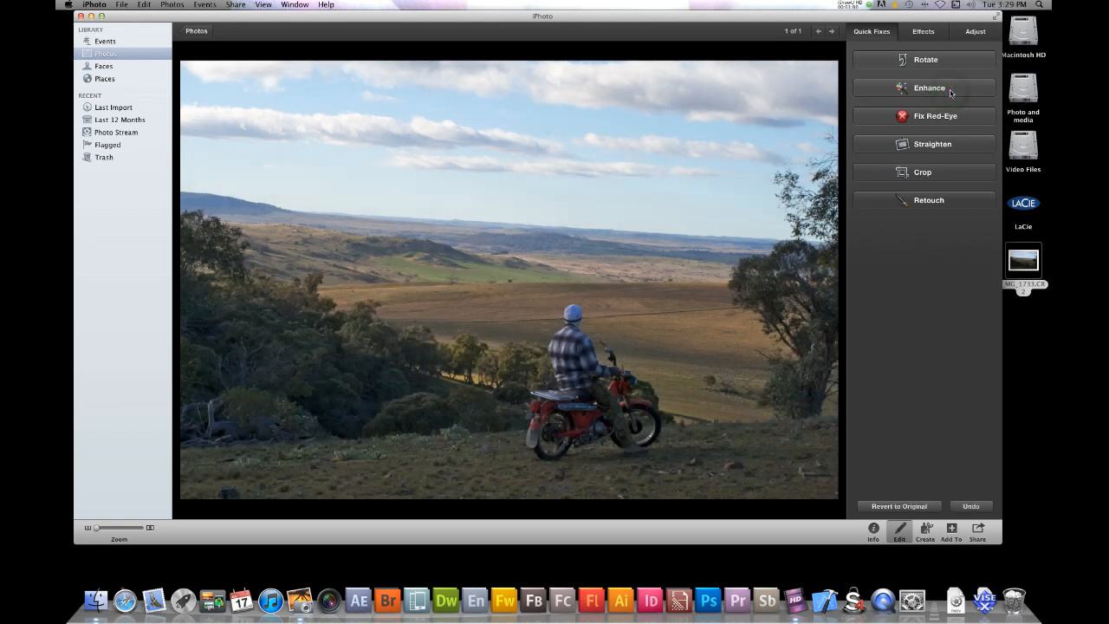
{"action": "left_click", "coordinate": [929, 86]}
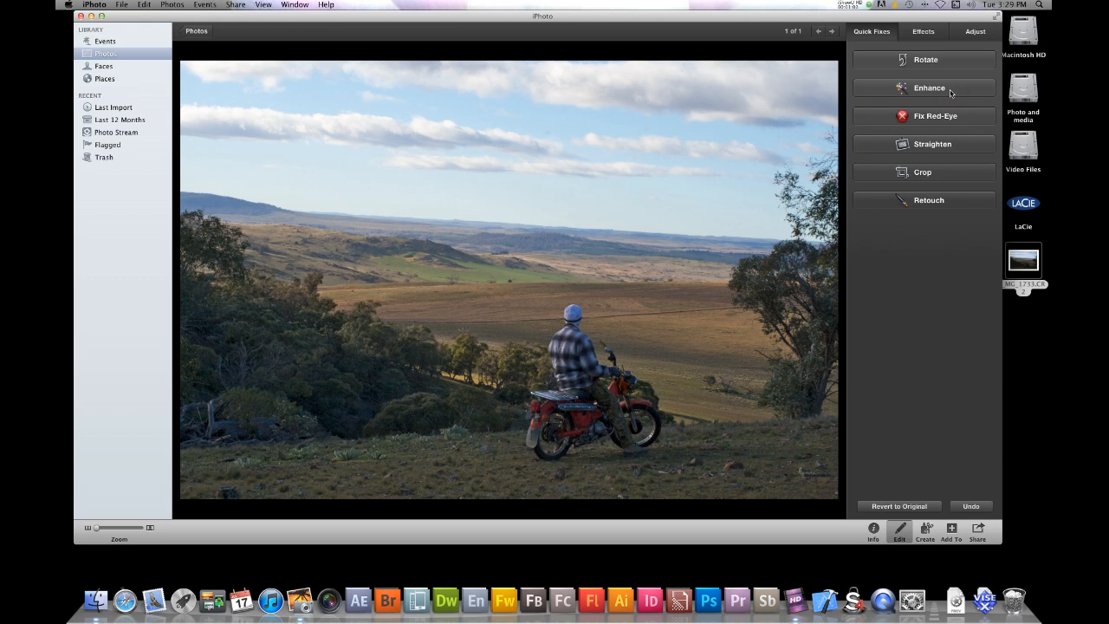
{"action": "mouse_move", "coordinate": [922, 151]}
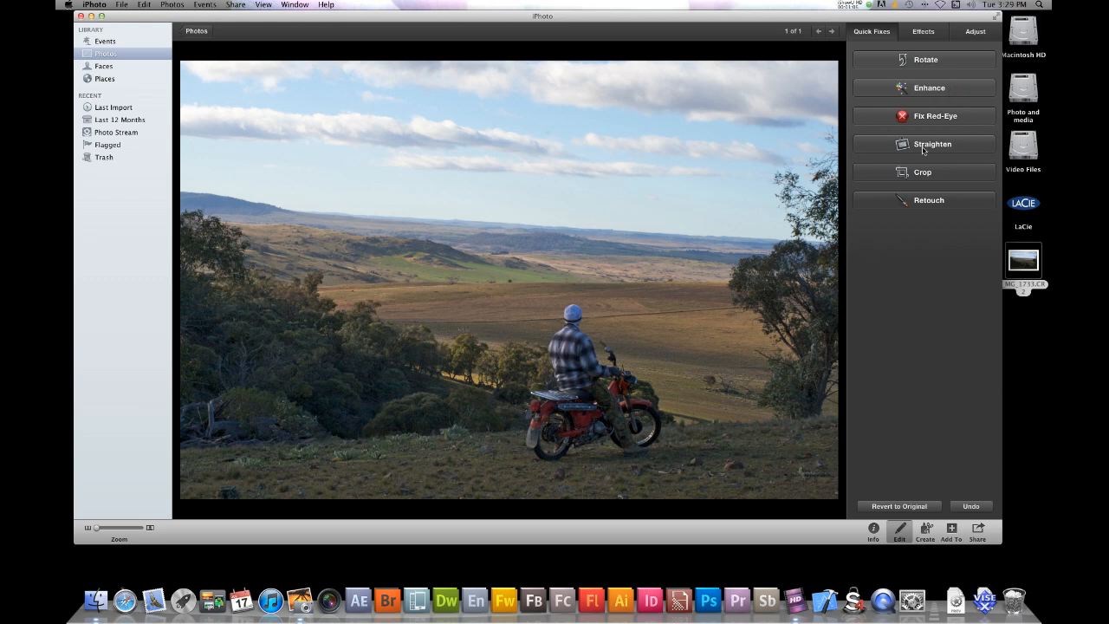
{"action": "mouse_move", "coordinate": [919, 204]}
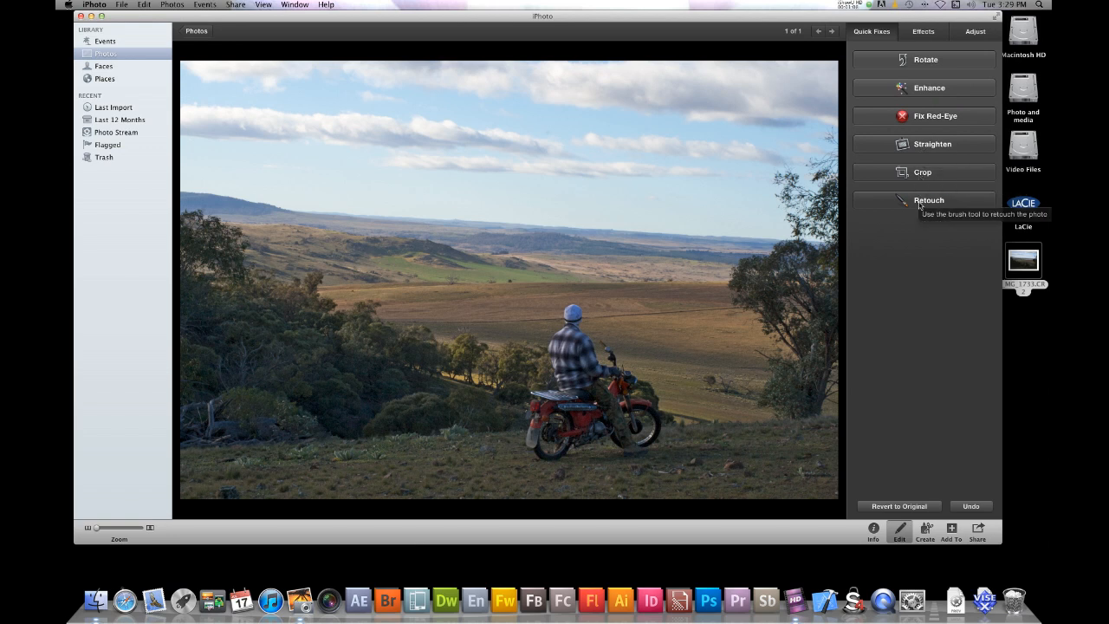
{"action": "mouse_move", "coordinate": [910, 513]}
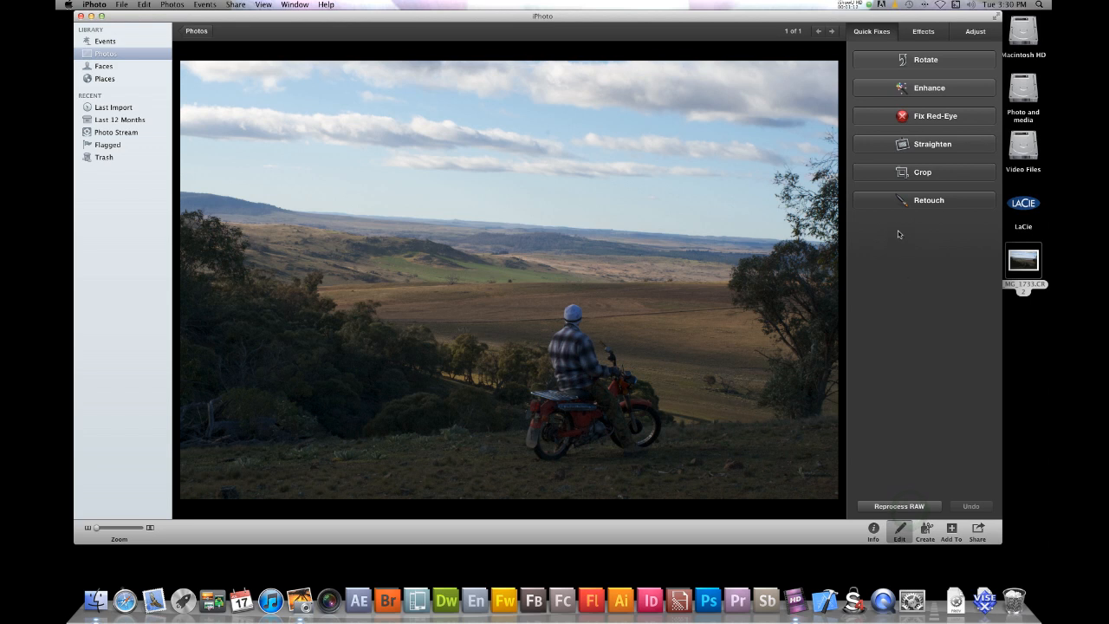
- Start Retouch and finish it without making any changes
{"action": "left_click", "coordinate": [929, 201]}
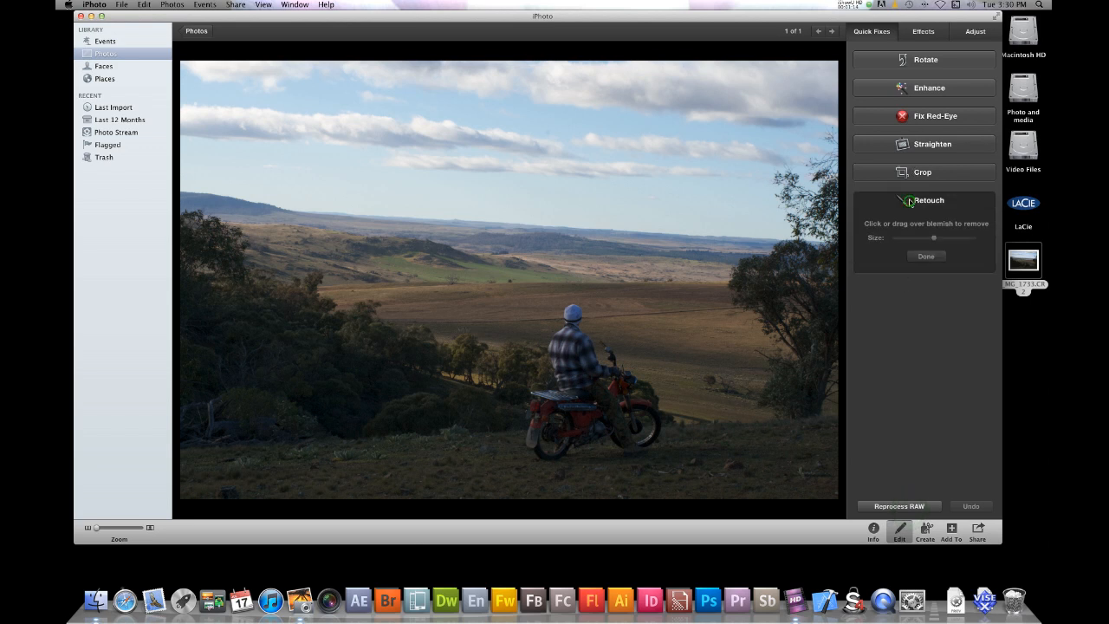
{"action": "left_click", "coordinate": [928, 199]}
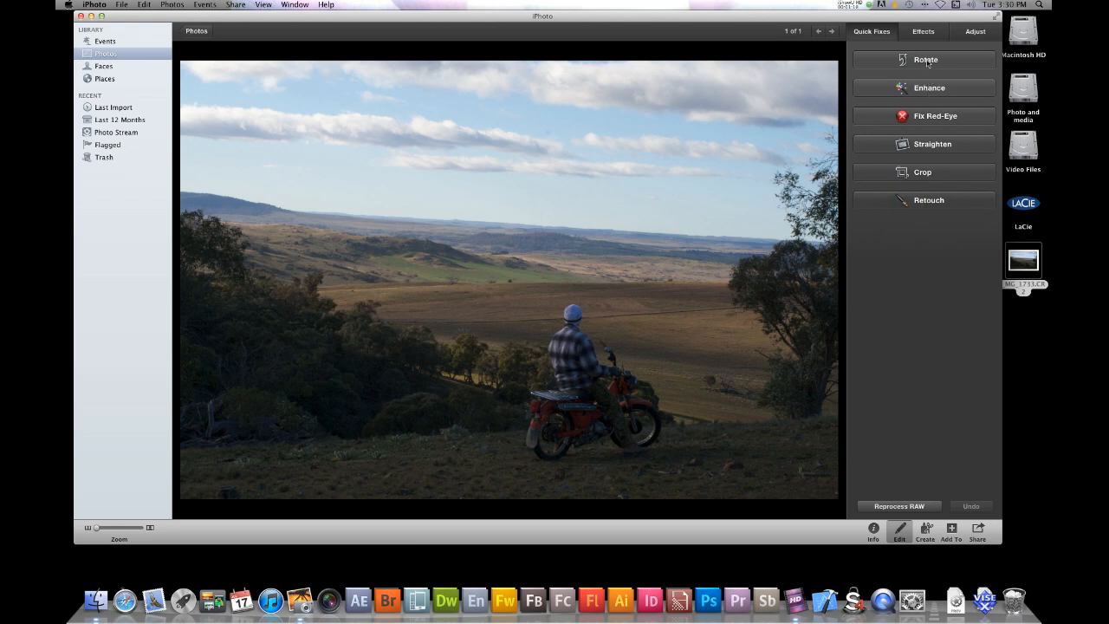
- Show the Effects presets (black and white, sepia, vignette) without applying any
{"action": "left_click", "coordinate": [924, 31]}
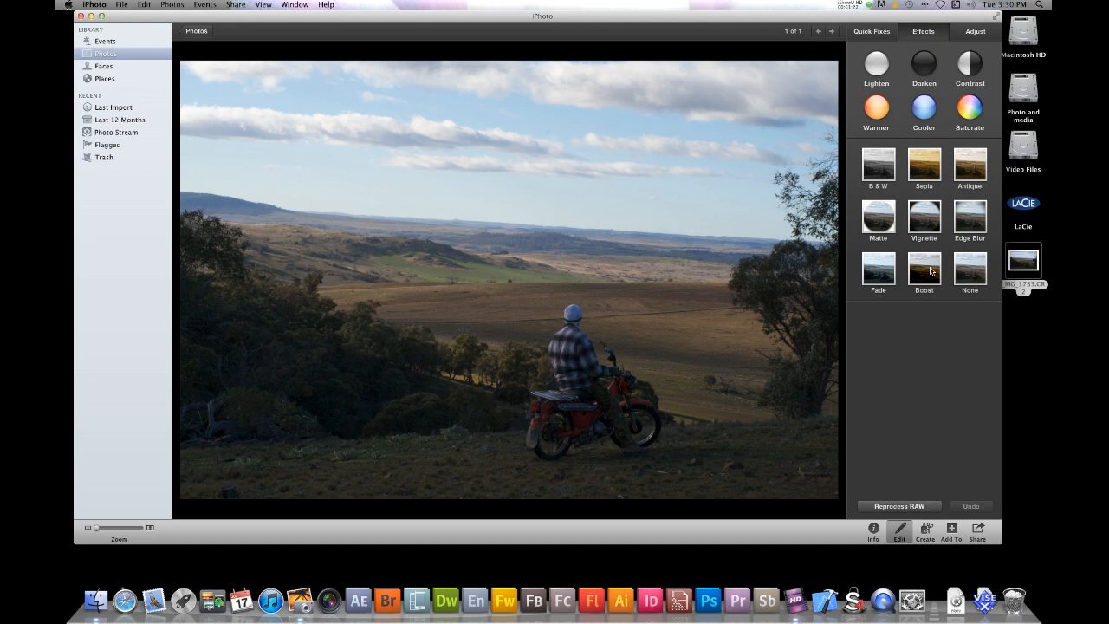
{"action": "mouse_move", "coordinate": [928, 225]}
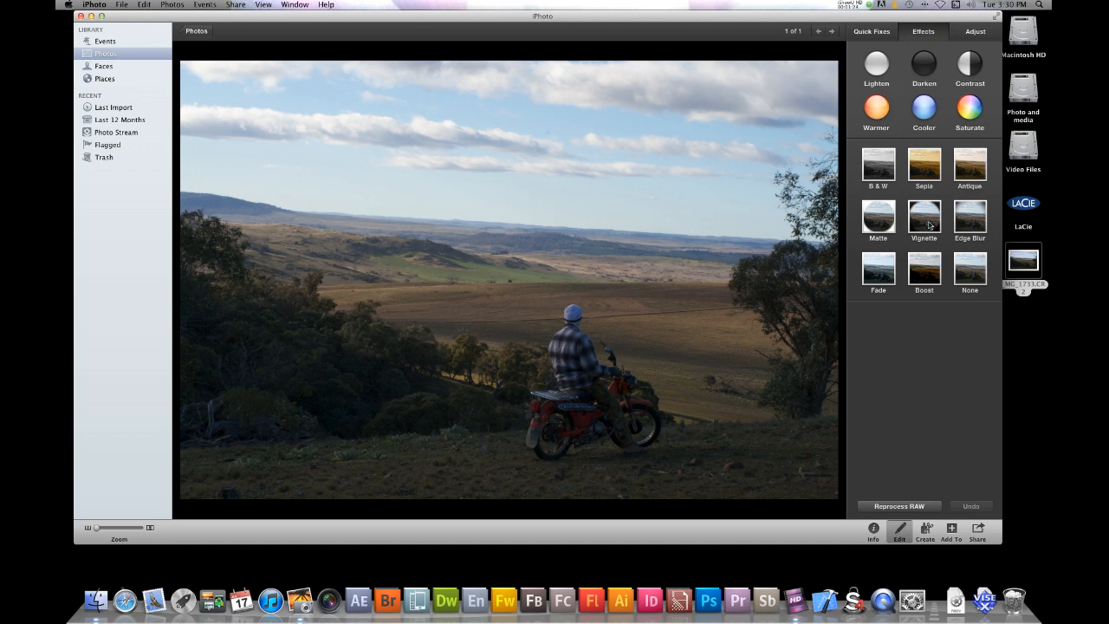
{"action": "left_click", "coordinate": [923, 214]}
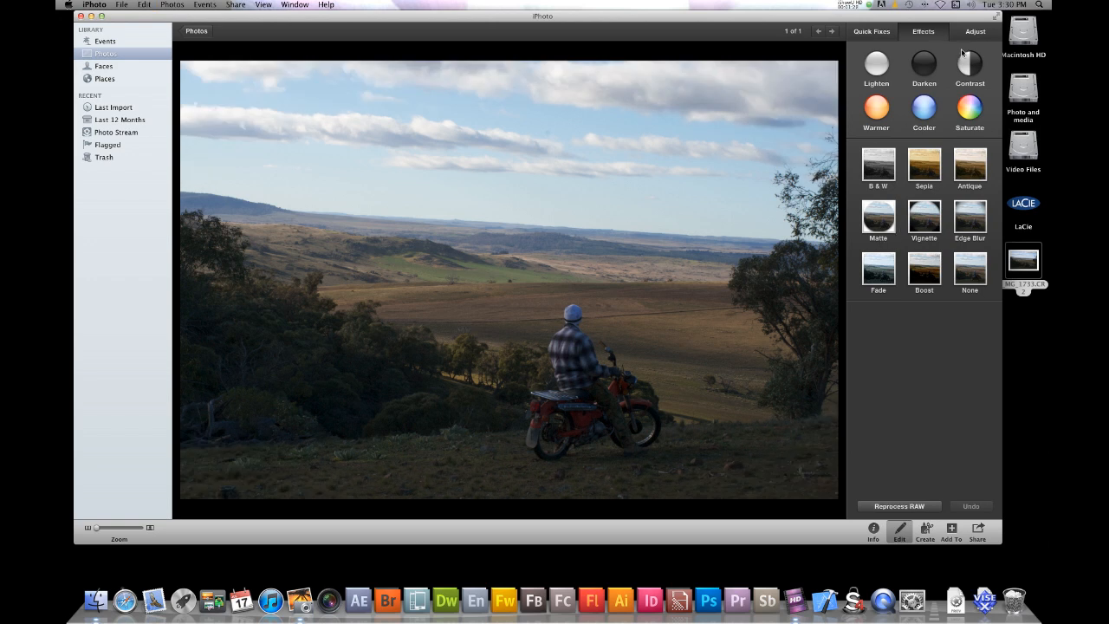
- Show the Adjust pane with histogram, try Exposure and restore it, then raise Contrast
{"action": "left_click", "coordinate": [974, 32]}
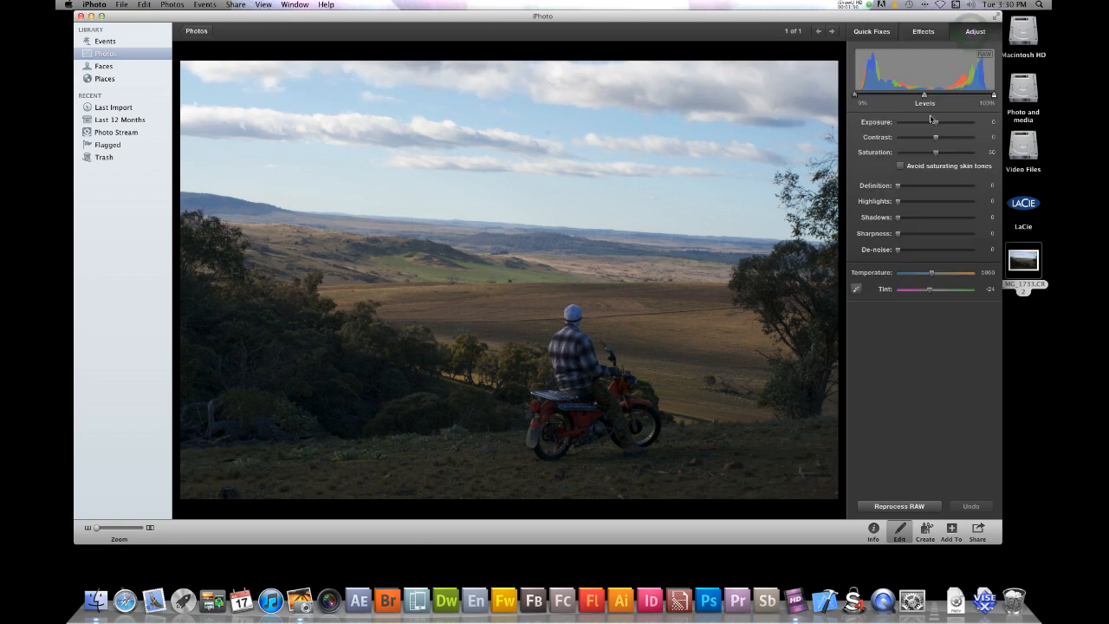
{"action": "mouse_move", "coordinate": [932, 118]}
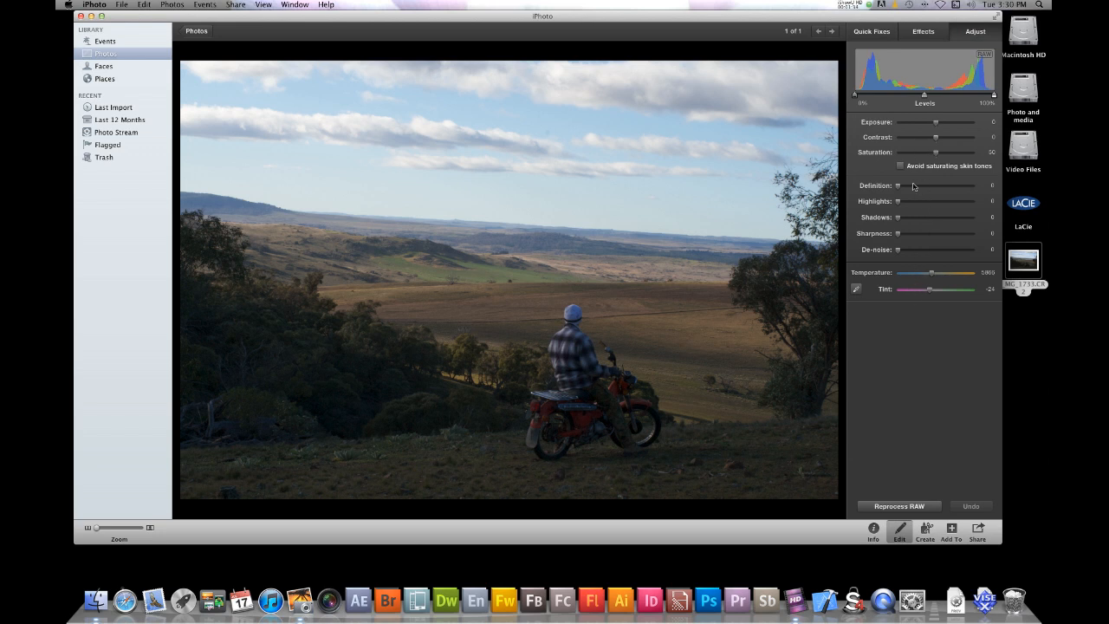
{"action": "mouse_move", "coordinate": [928, 87]}
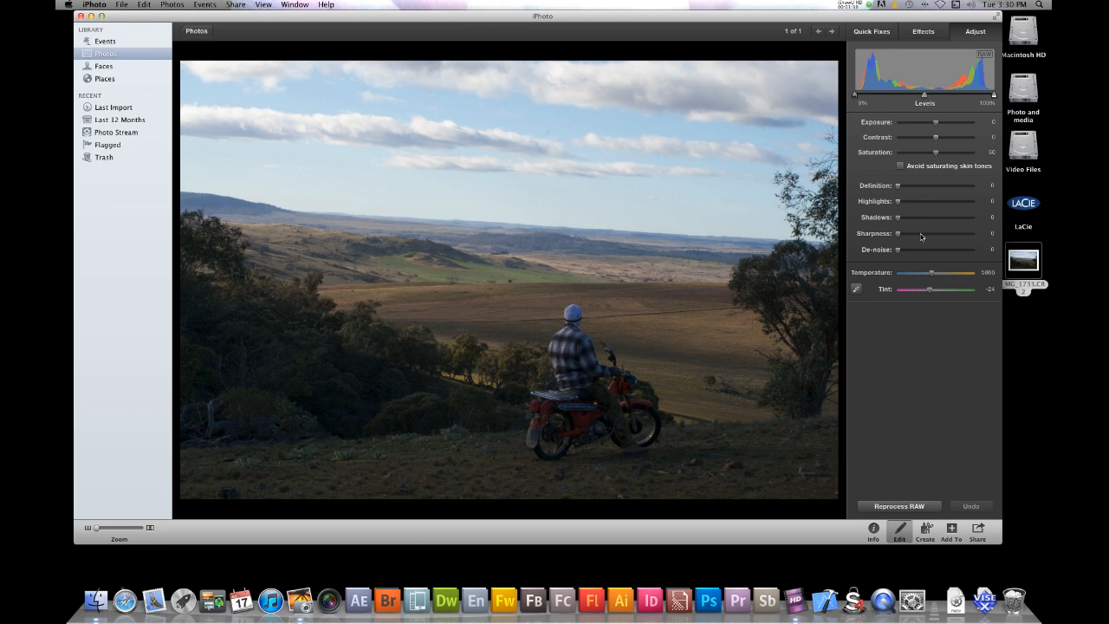
{"action": "mouse_move", "coordinate": [921, 235]}
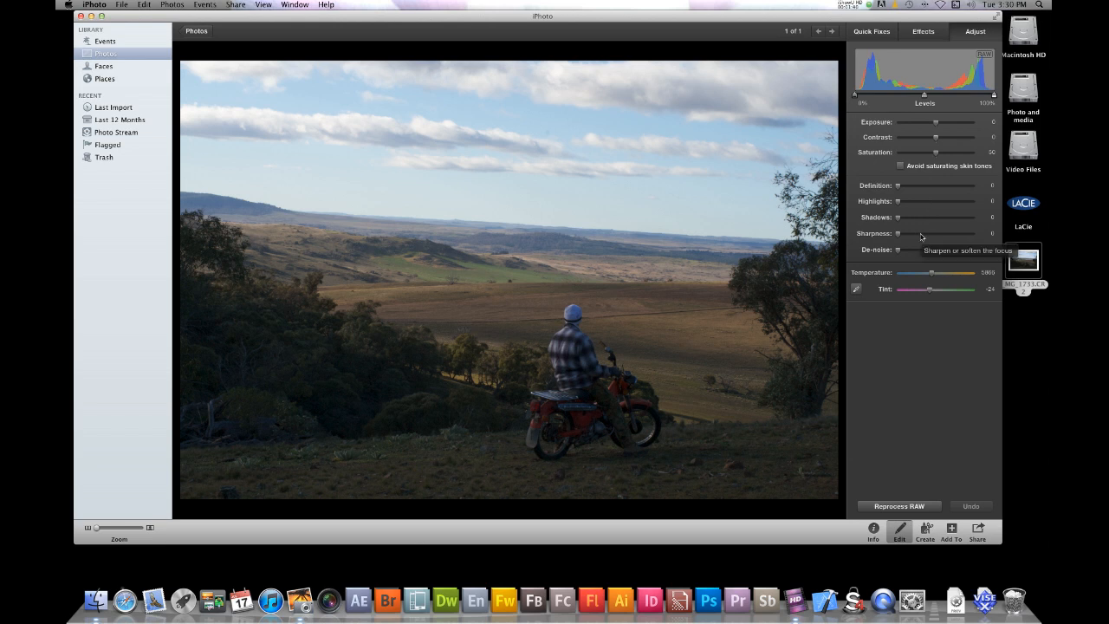
{"action": "mouse_move", "coordinate": [925, 128]}
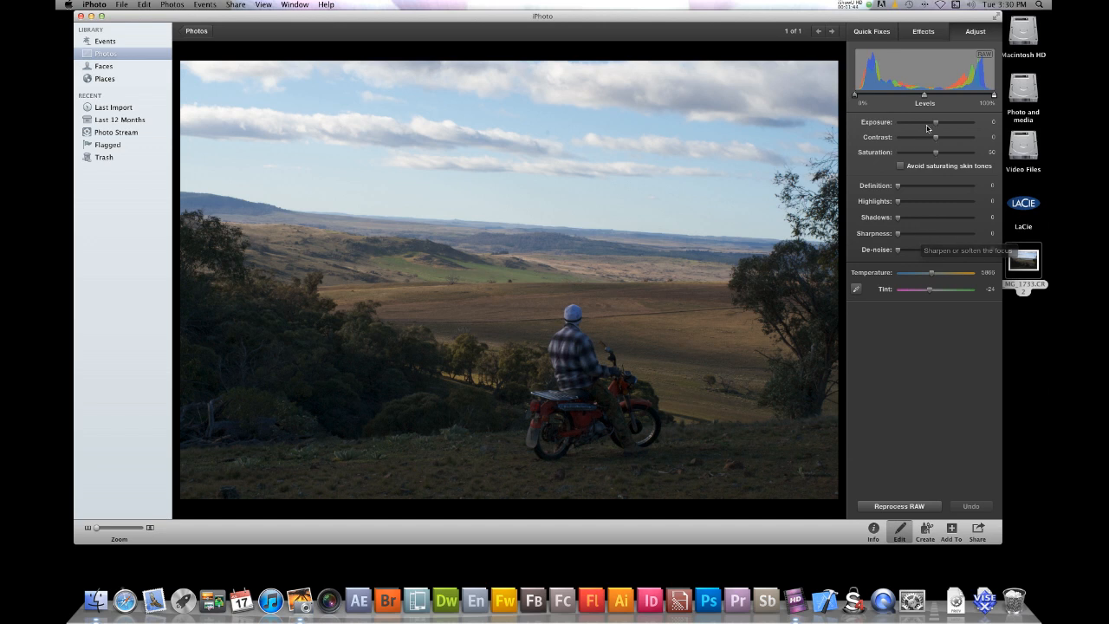
{"action": "mouse_move", "coordinate": [935, 125]}
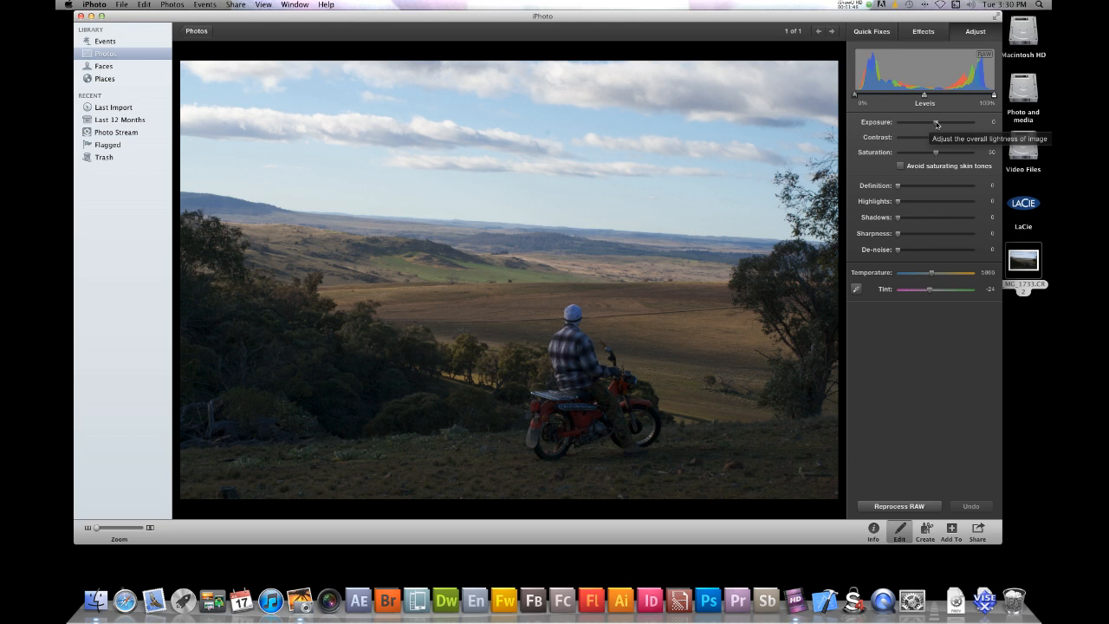
{"action": "left_click_drag", "start_coordinate": [935, 125], "coordinate": [943, 125]}
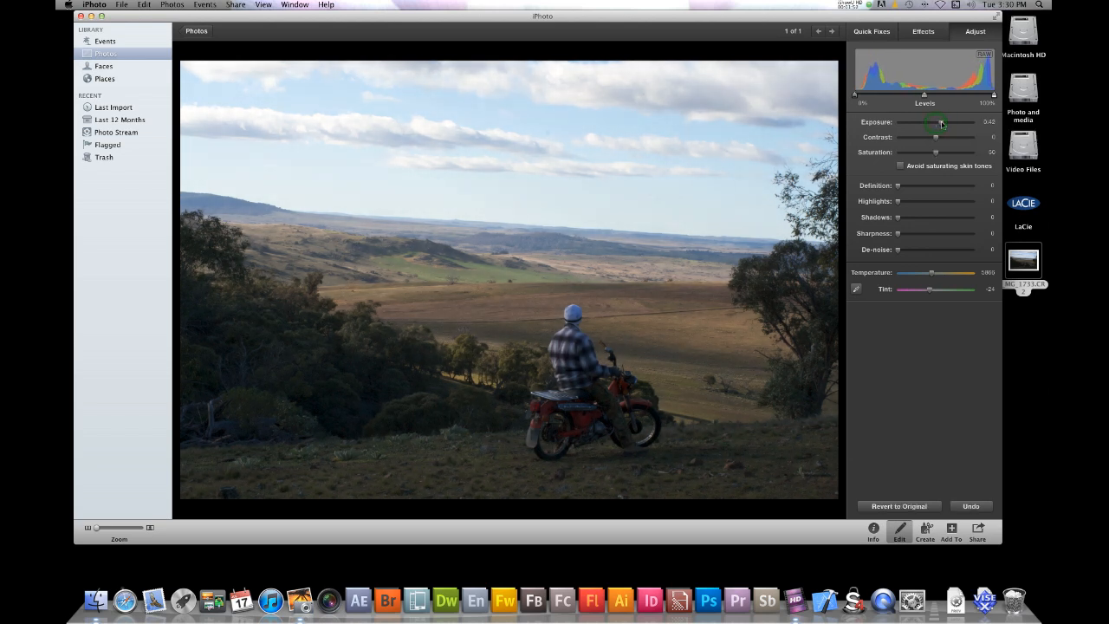
{"action": "left_click_drag", "start_coordinate": [935, 125], "coordinate": [974, 125]}
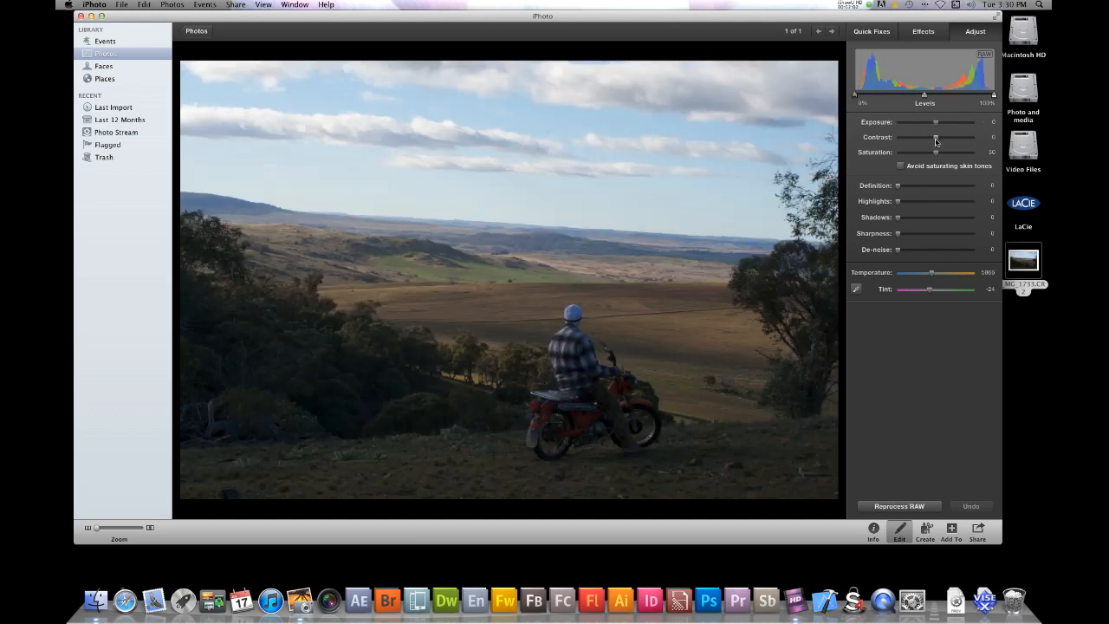
{"action": "mouse_move", "coordinate": [935, 142]}
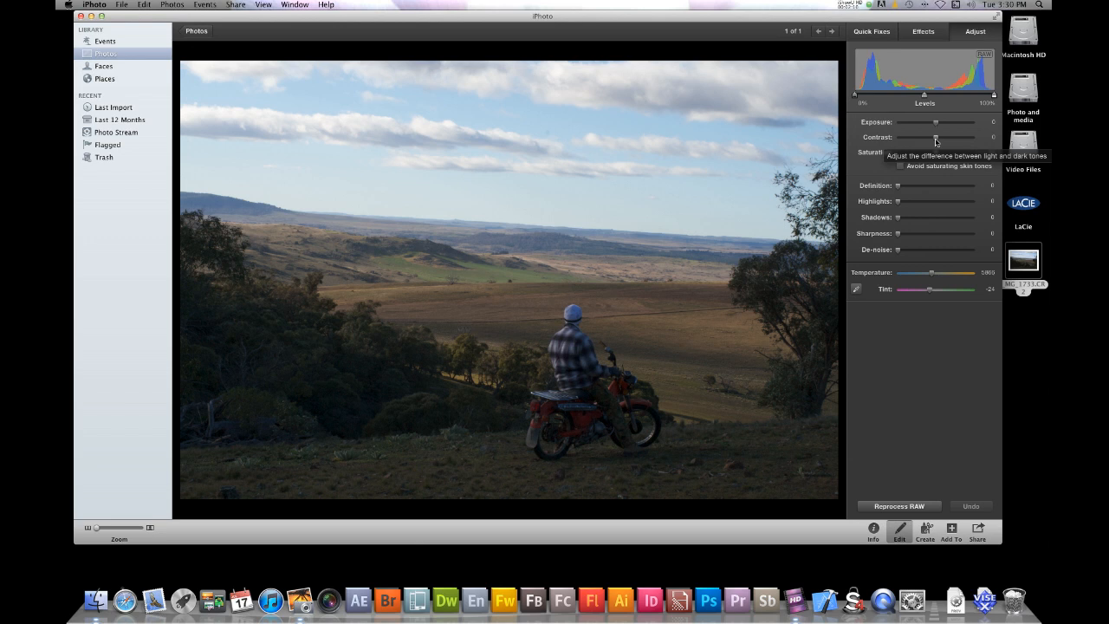
{"action": "left_click_drag", "start_coordinate": [935, 137], "coordinate": [973, 137]}
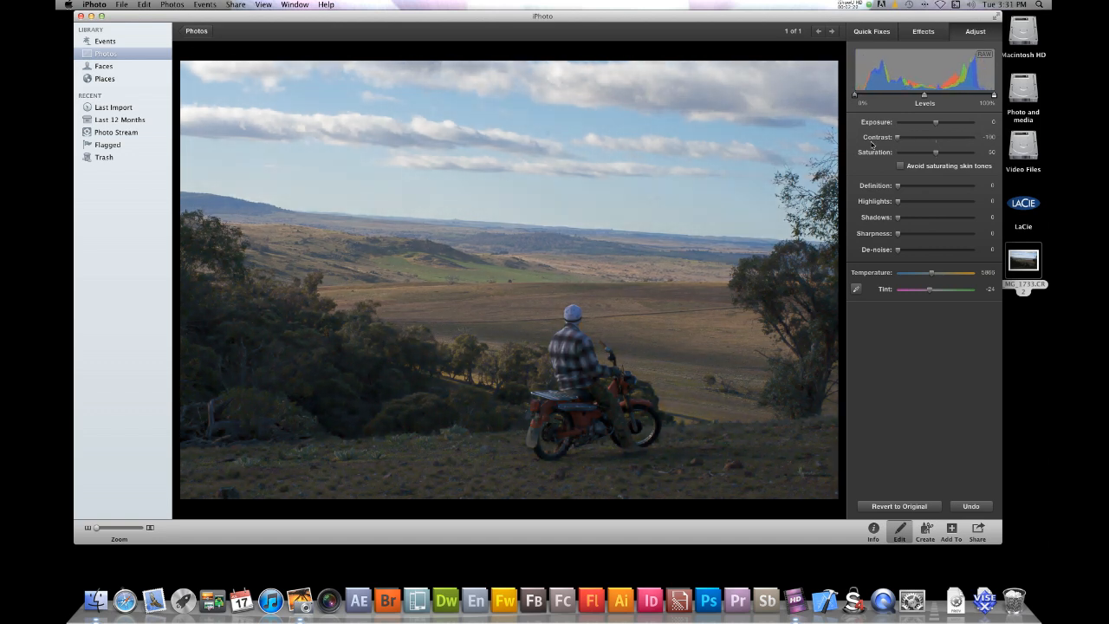
{"action": "left_click_drag", "start_coordinate": [897, 137], "coordinate": [934, 137]}
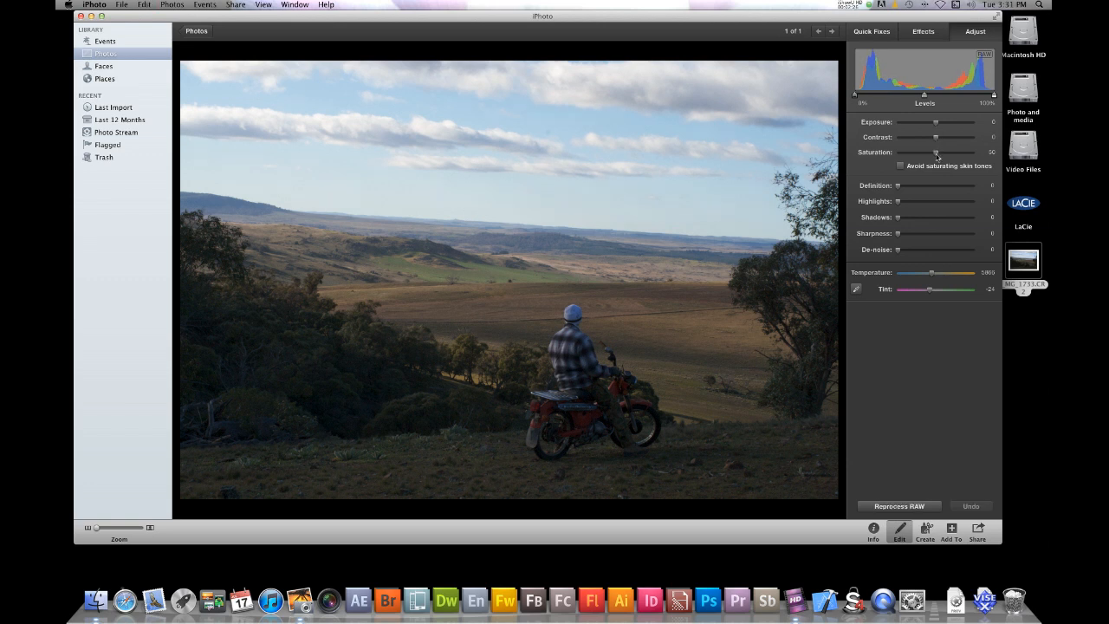
{"action": "mouse_move", "coordinate": [935, 152]}
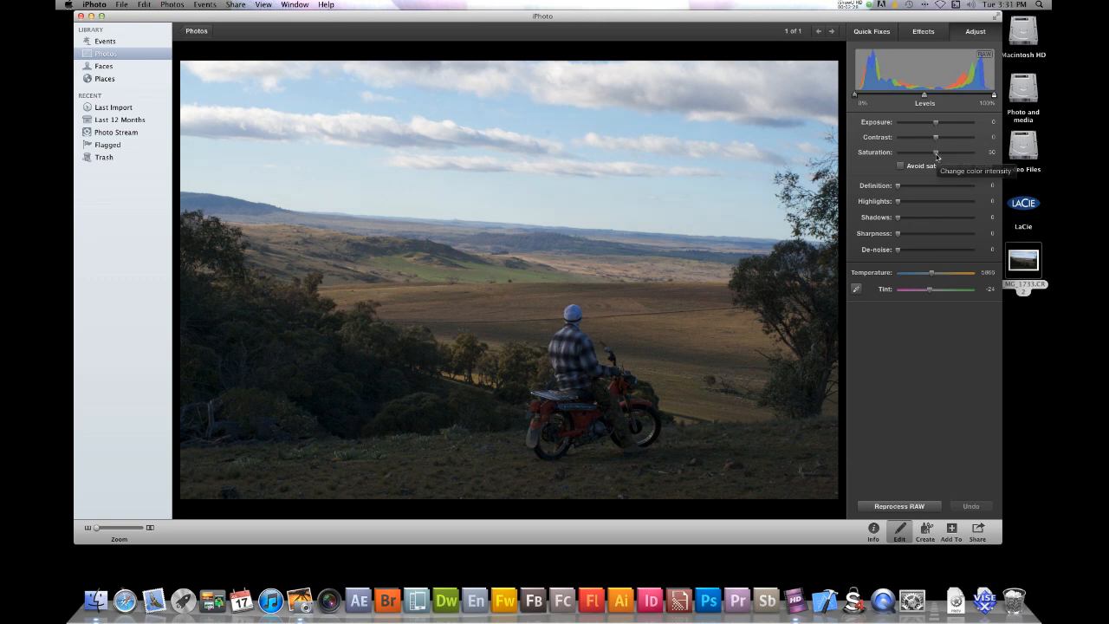
{"action": "left_click_drag", "start_coordinate": [935, 152], "coordinate": [946, 152]}
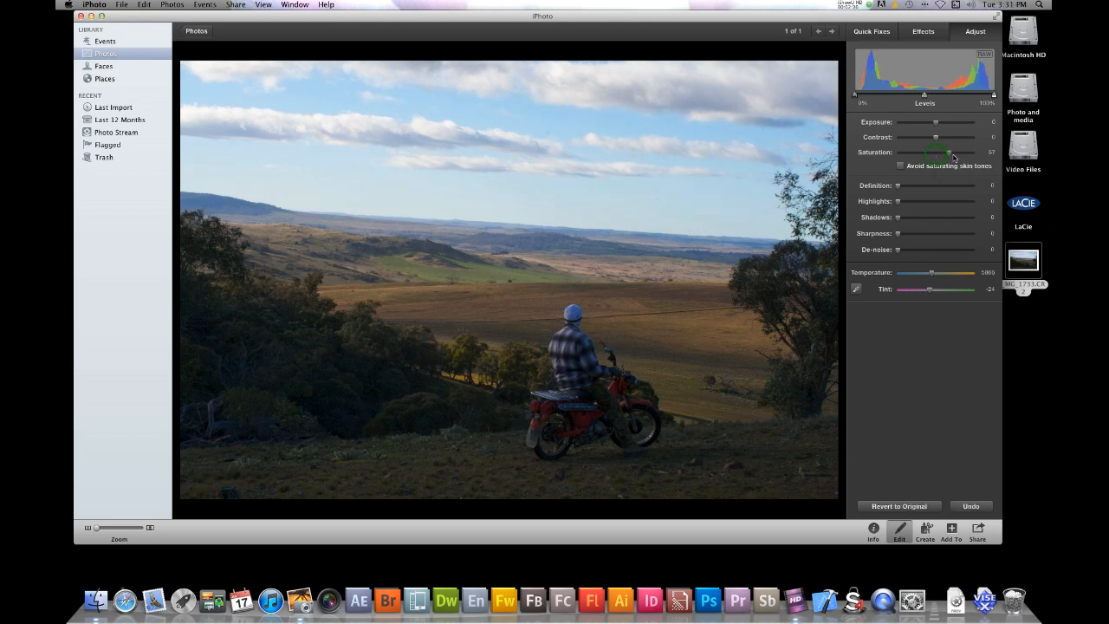
{"action": "left_click_drag", "start_coordinate": [945, 152], "coordinate": [968, 152]}
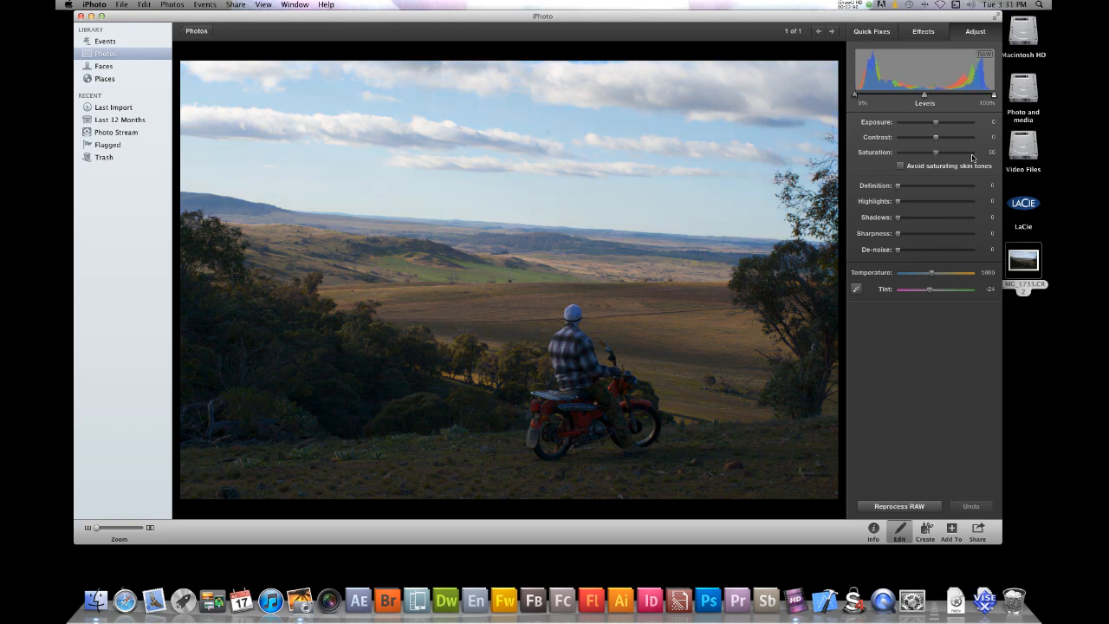
{"action": "mouse_move", "coordinate": [897, 189]}
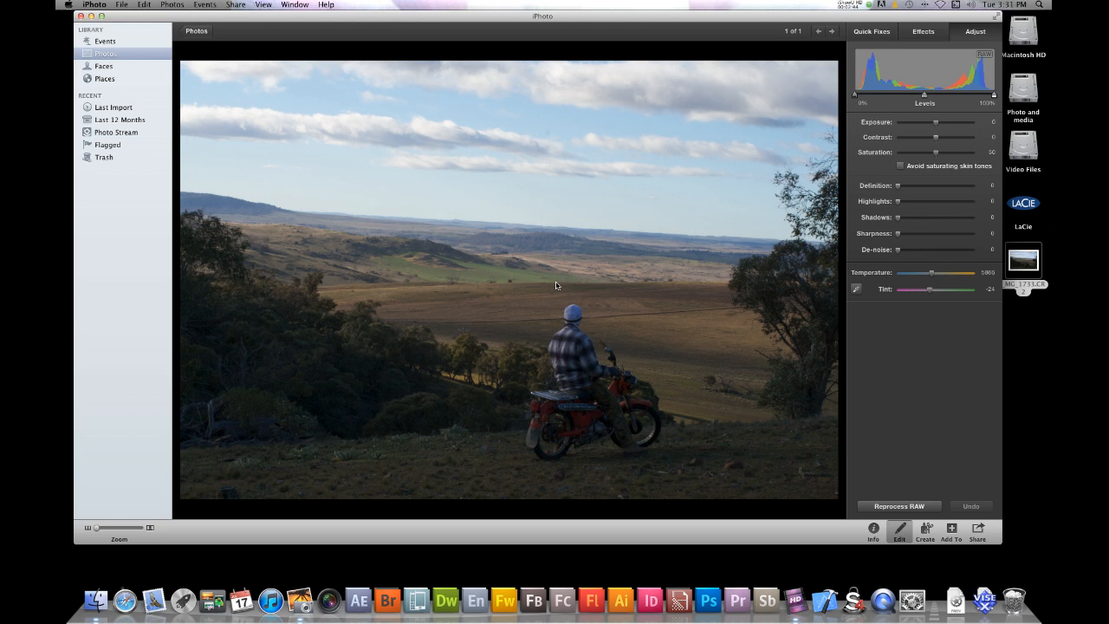
{"action": "mouse_move", "coordinate": [565, 287]}
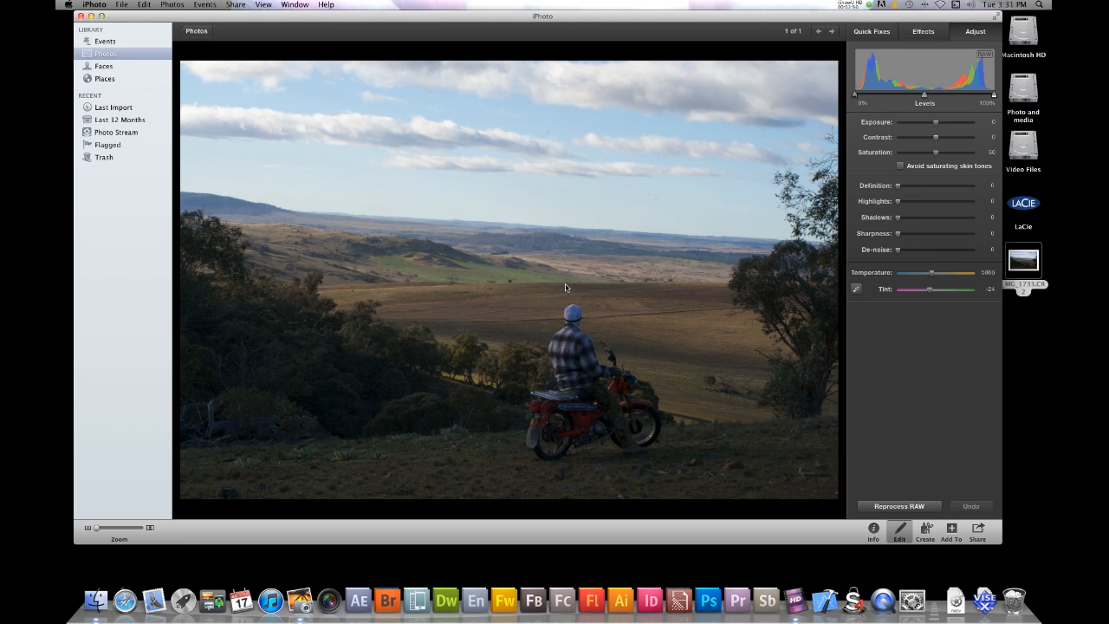
{"action": "mouse_move", "coordinate": [575, 288]}
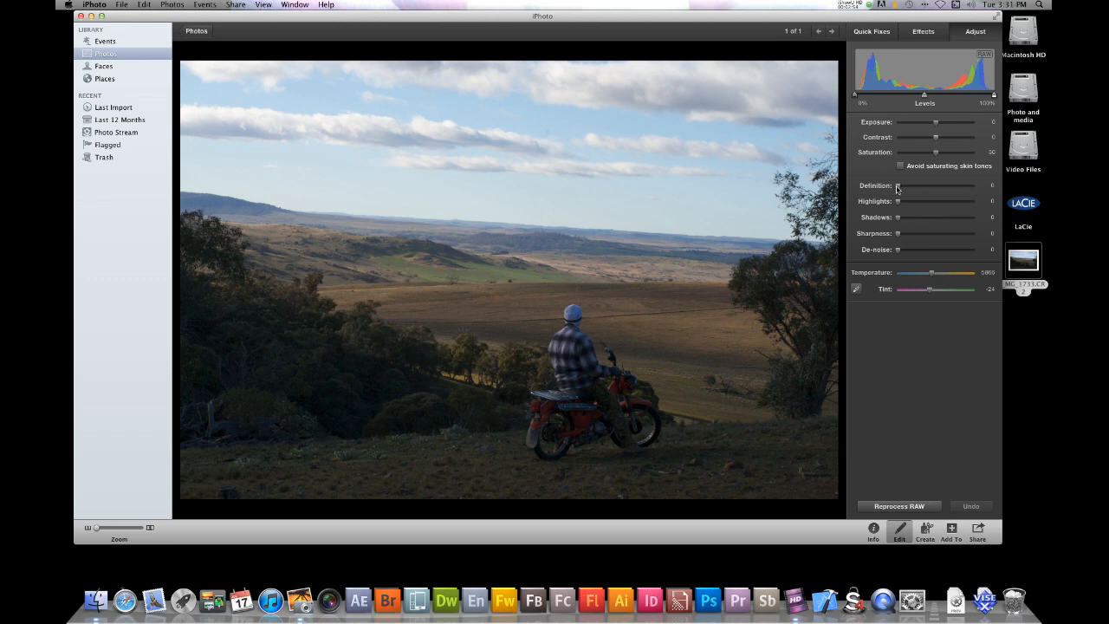
{"action": "mouse_move", "coordinate": [530, 251]}
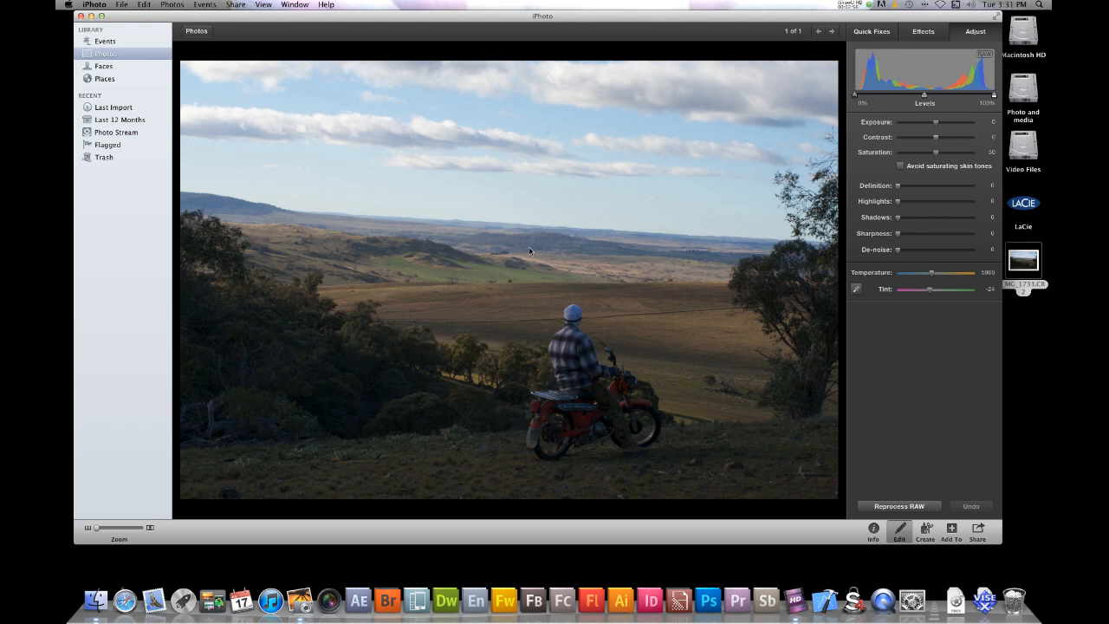
{"action": "mouse_move", "coordinate": [537, 247]}
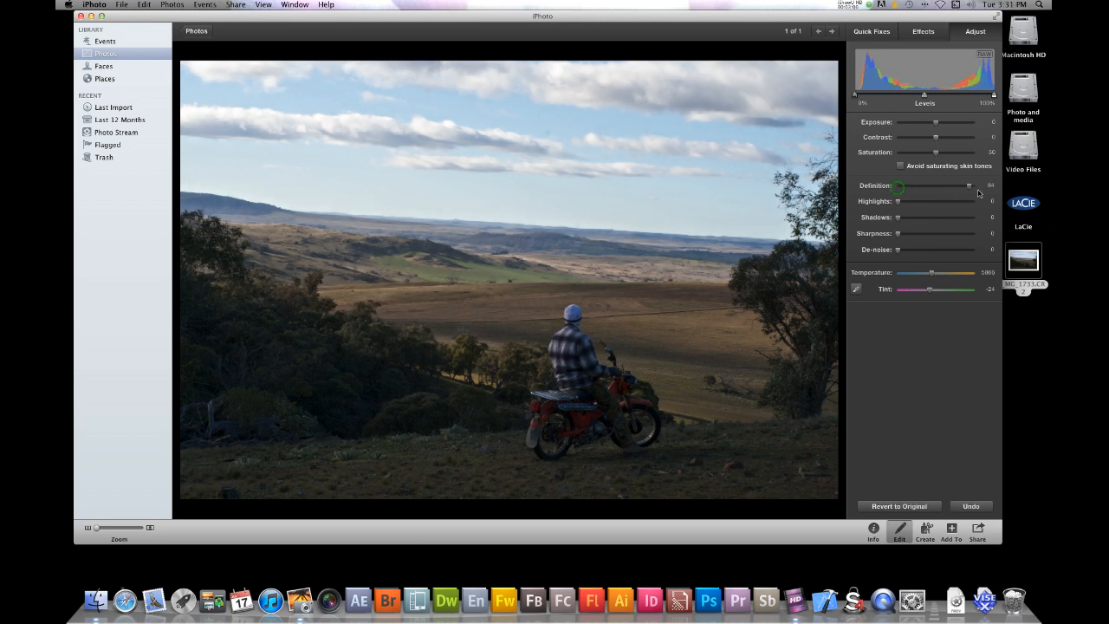
- Add a little Definition and settle on a moderate Highlights recovery for the sky and clouds
{"action": "left_click_drag", "start_coordinate": [897, 186], "coordinate": [968, 186]}
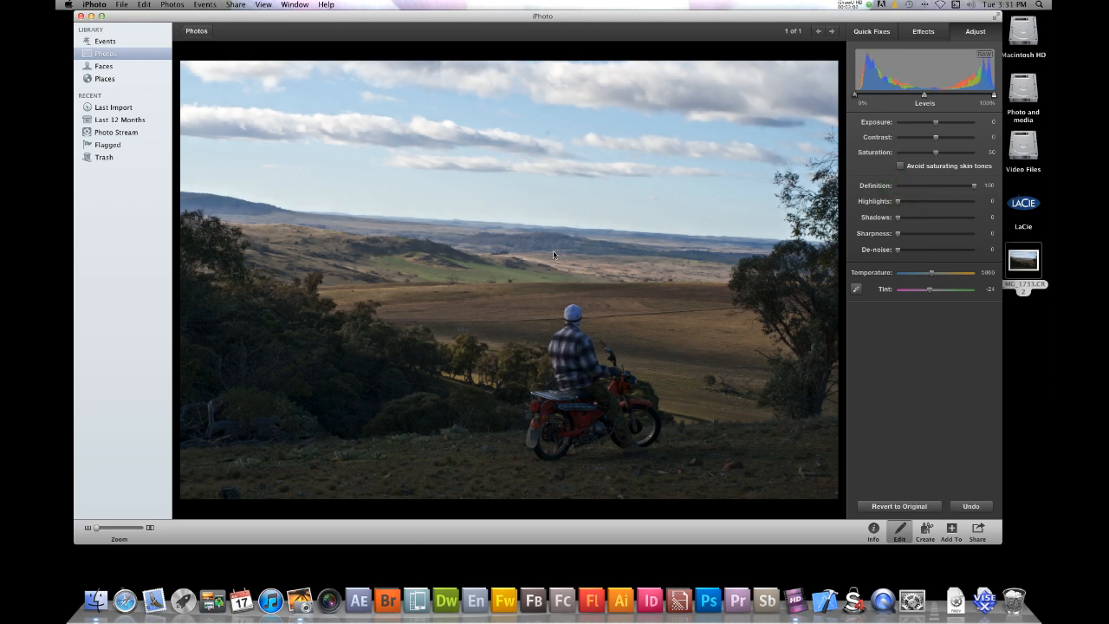
{"action": "mouse_move", "coordinate": [548, 250]}
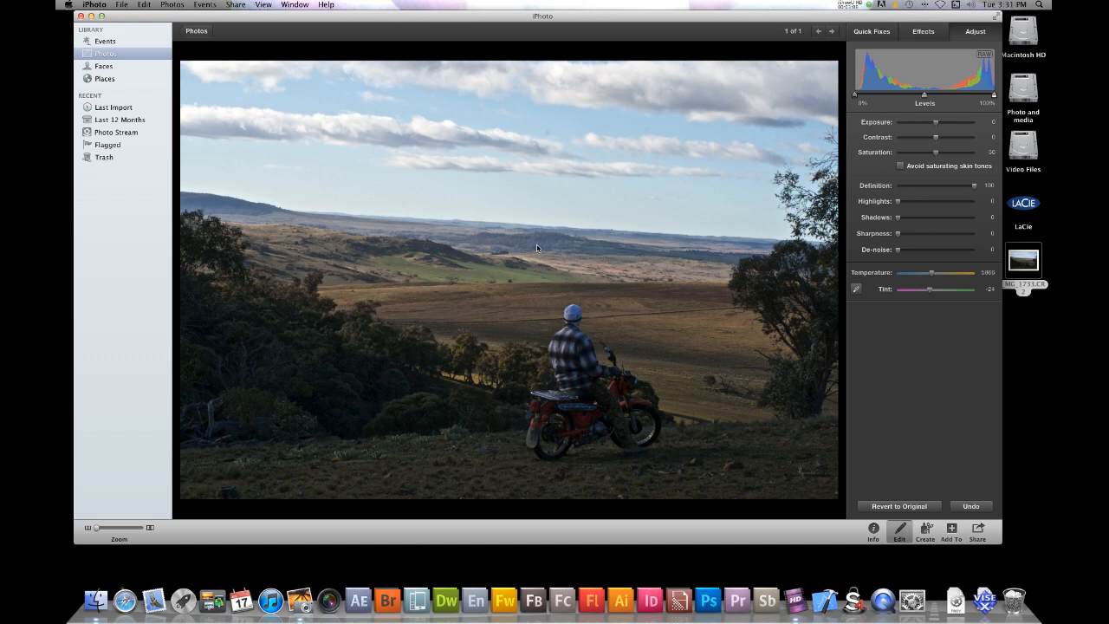
{"action": "mouse_move", "coordinate": [977, 187]}
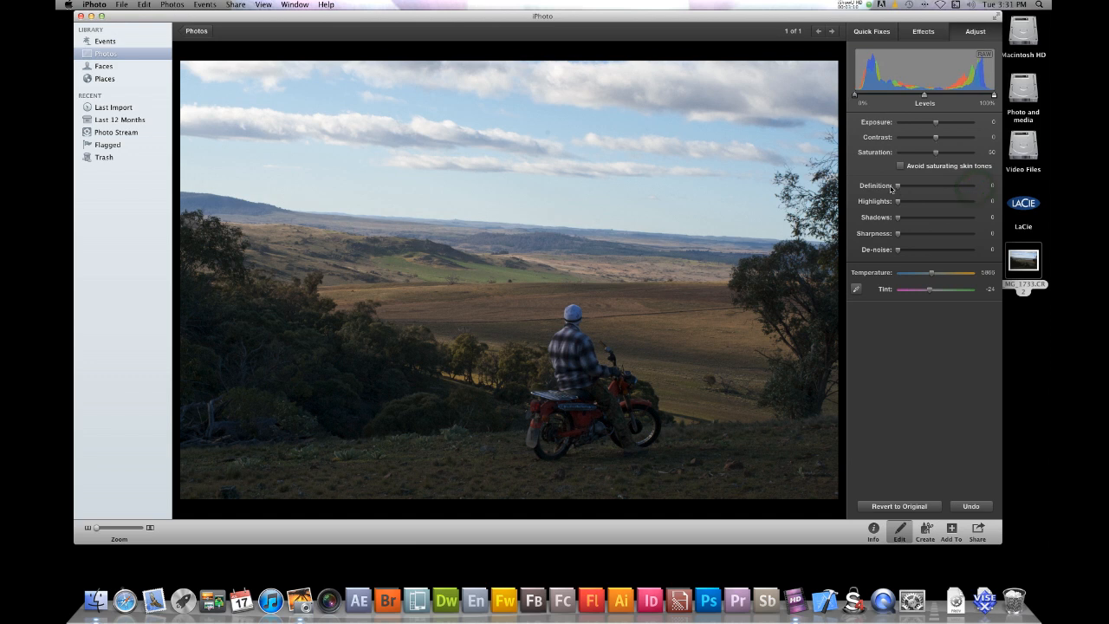
{"action": "mouse_move", "coordinate": [892, 201]}
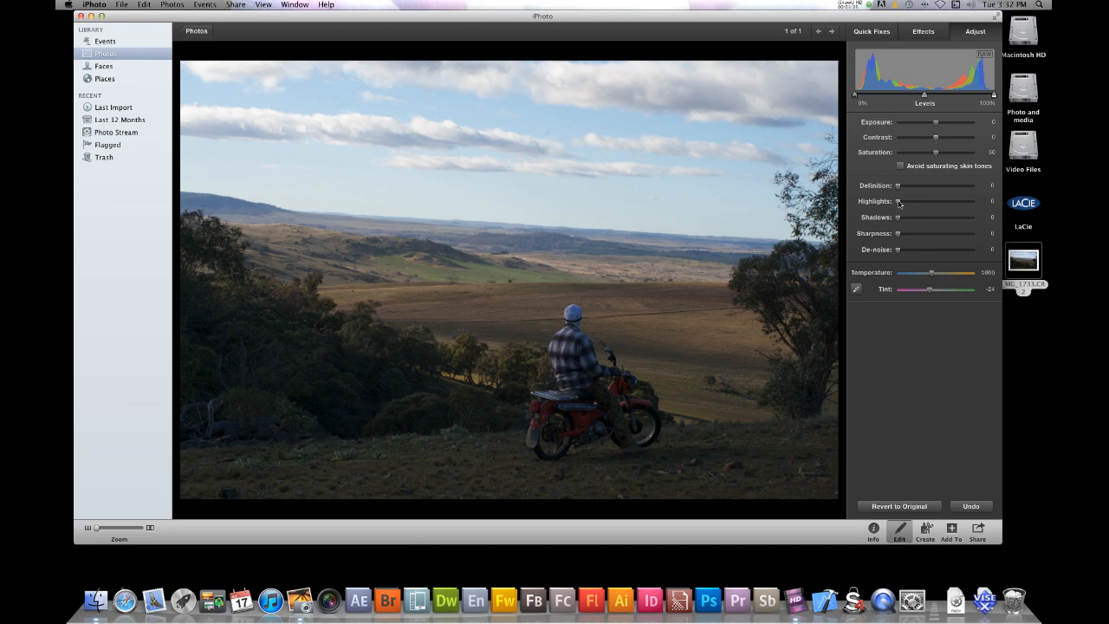
{"action": "mouse_move", "coordinate": [668, 164]}
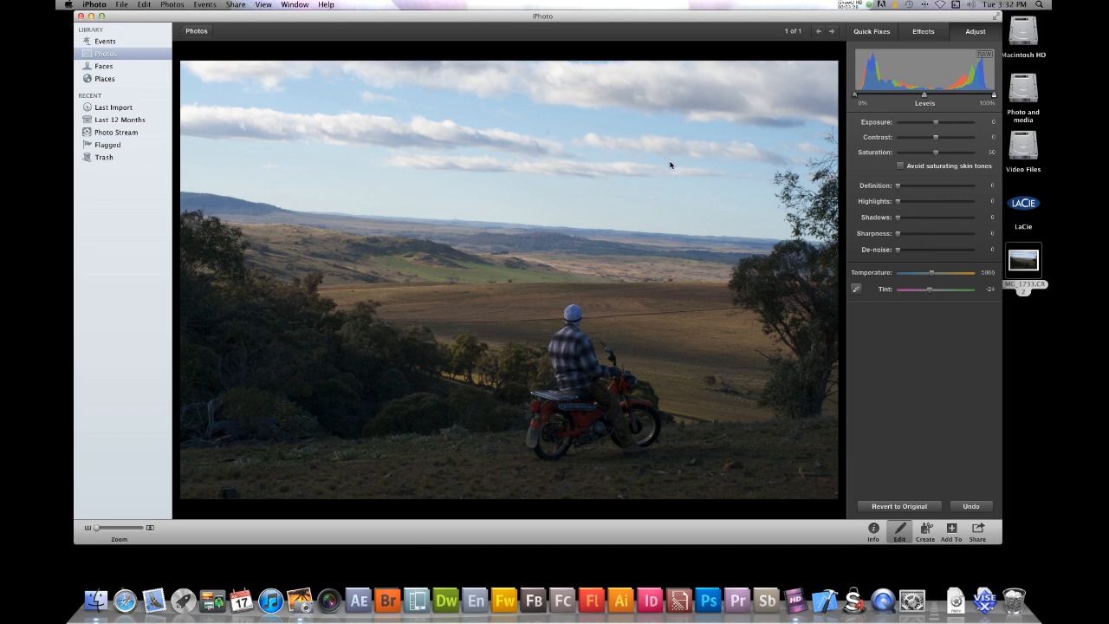
{"action": "mouse_move", "coordinate": [523, 161]}
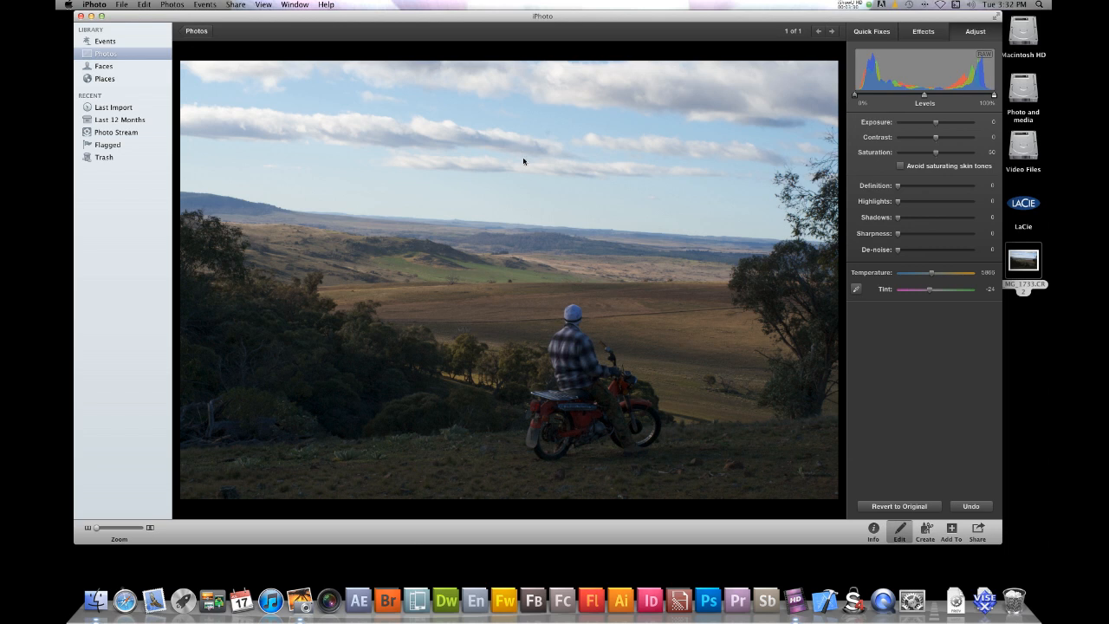
{"action": "mouse_move", "coordinate": [537, 145]}
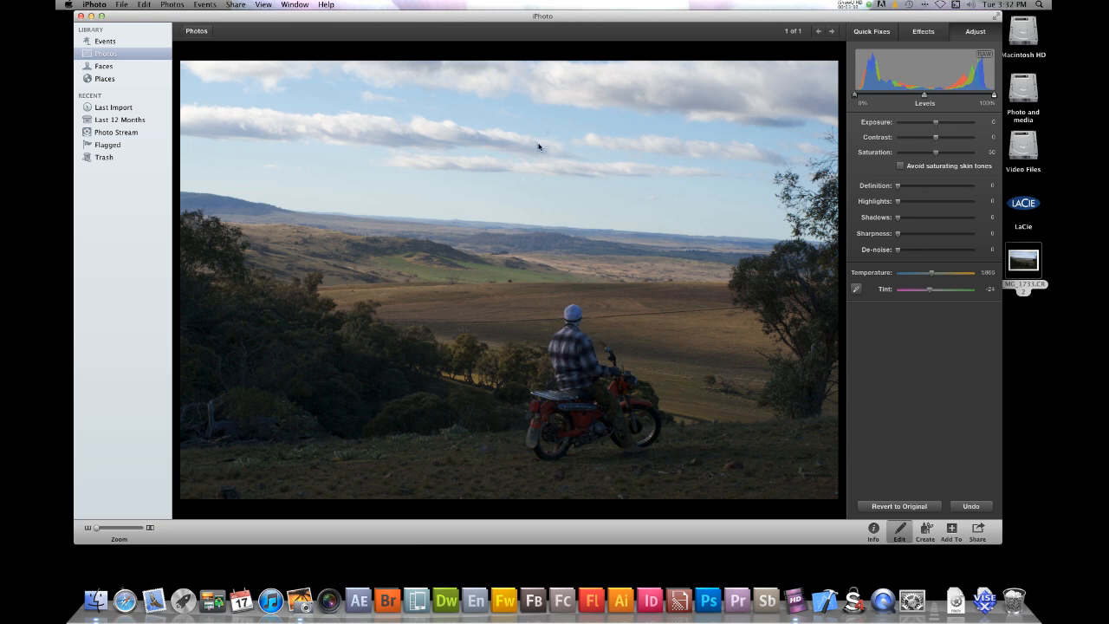
{"action": "mouse_move", "coordinate": [533, 132]}
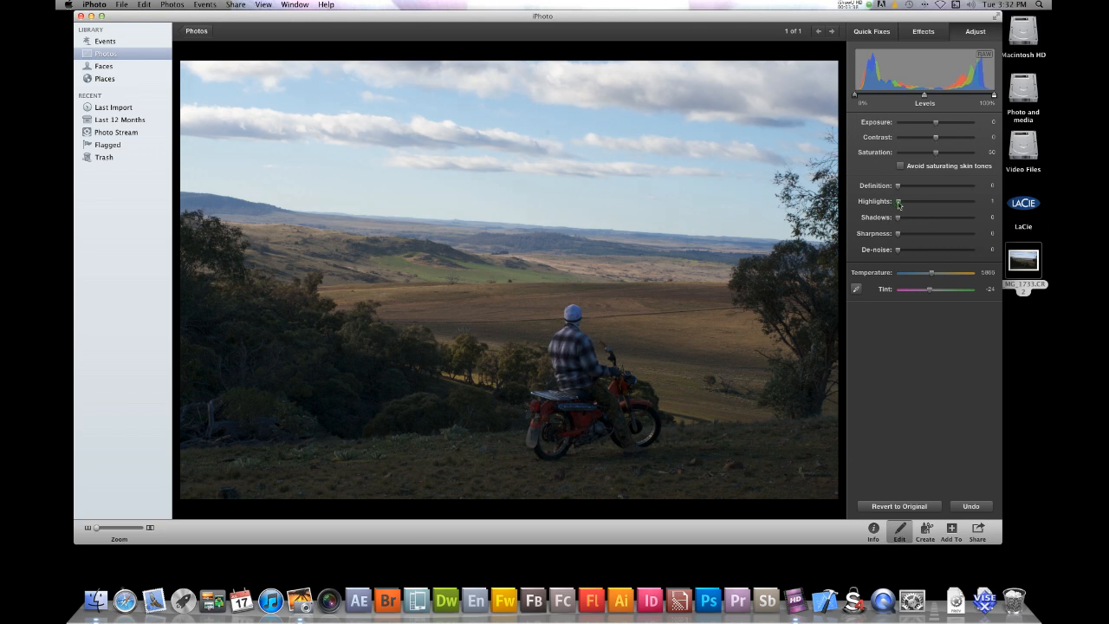
{"action": "left_click_drag", "start_coordinate": [897, 201], "coordinate": [936, 201]}
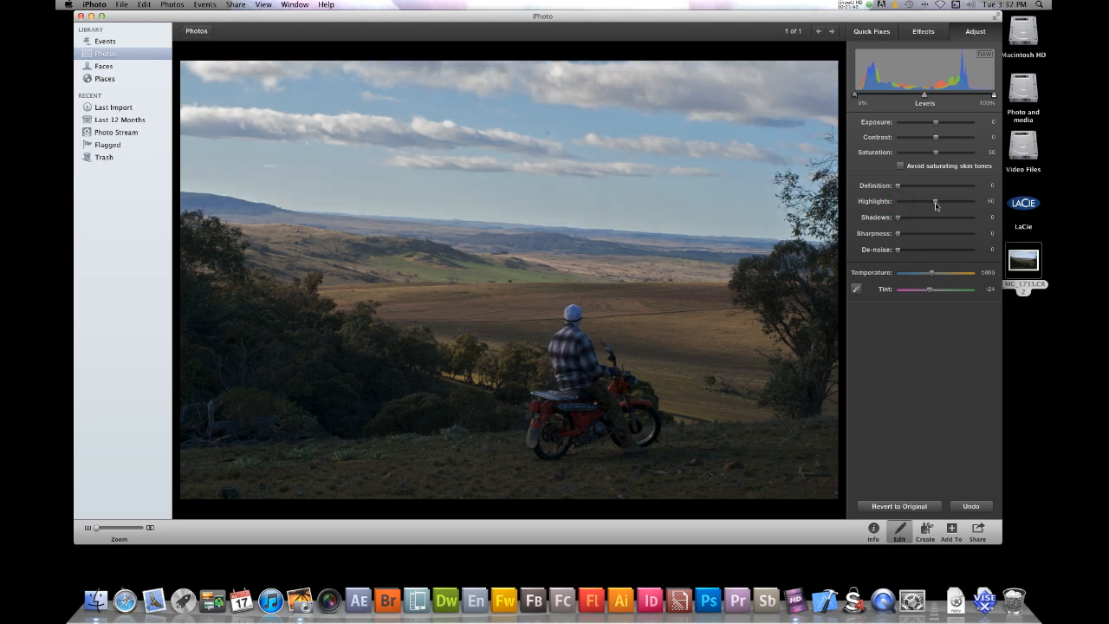
{"action": "left_click_drag", "start_coordinate": [936, 201], "coordinate": [934, 201]}
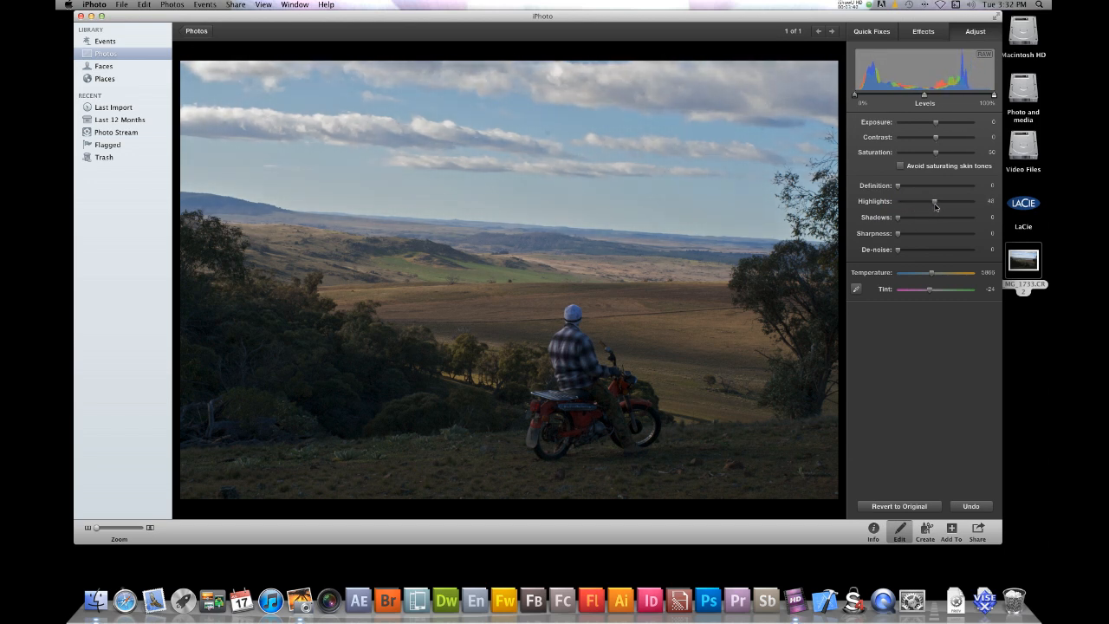
{"action": "left_click_drag", "start_coordinate": [934, 201], "coordinate": [957, 201]}
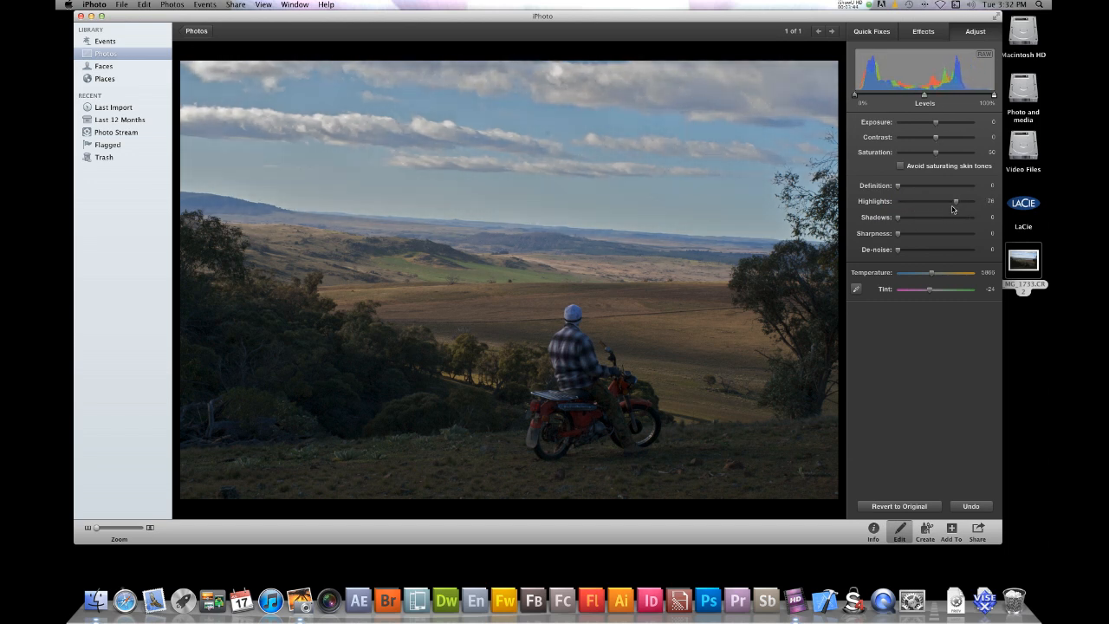
{"action": "left_click_drag", "start_coordinate": [956, 201], "coordinate": [897, 201]}
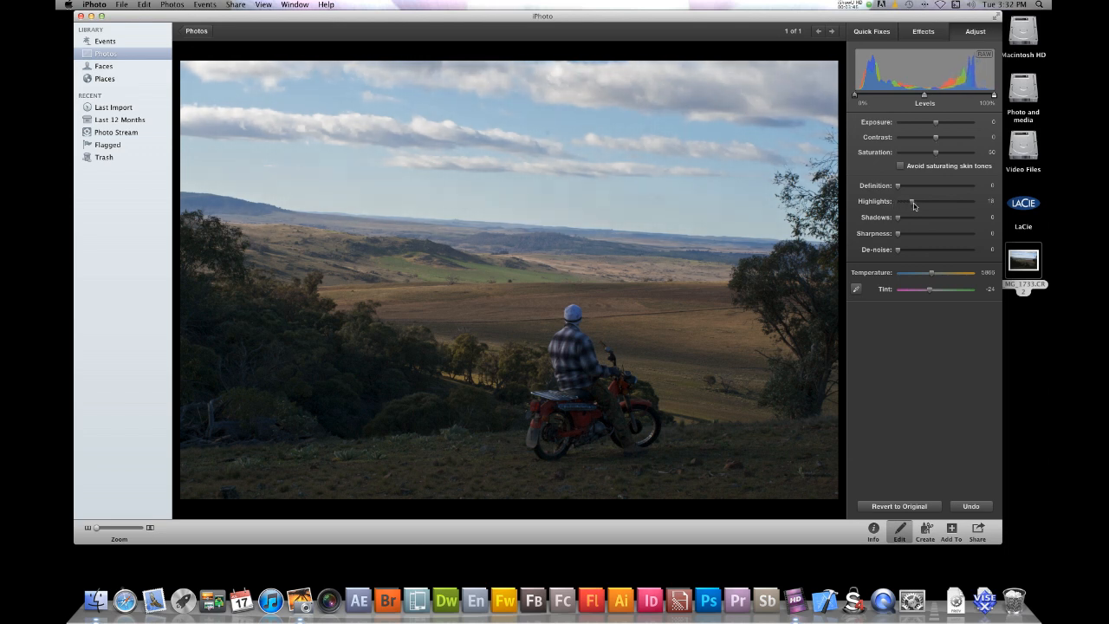
{"action": "left_click_drag", "start_coordinate": [897, 201], "coordinate": [911, 201]}
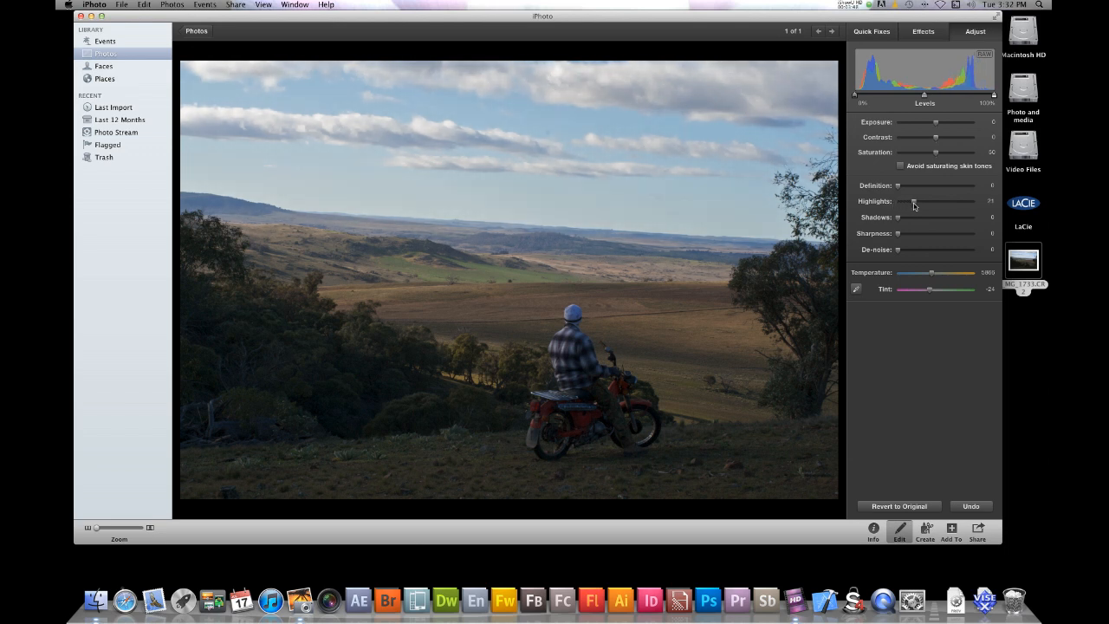
{"action": "mouse_move", "coordinate": [913, 204]}
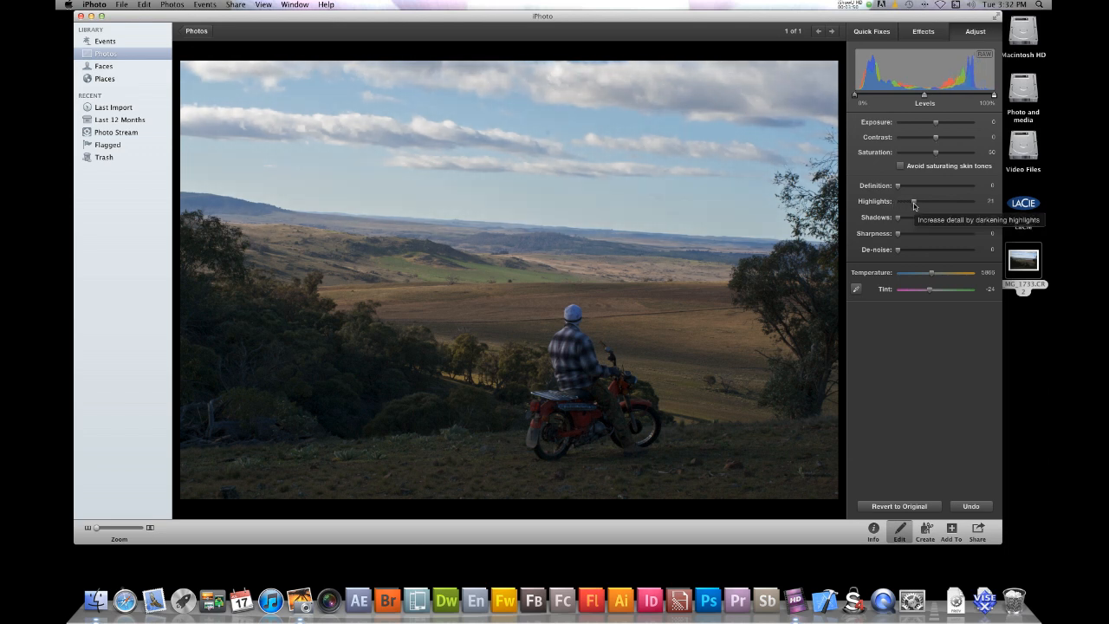
{"action": "mouse_move", "coordinate": [897, 219]}
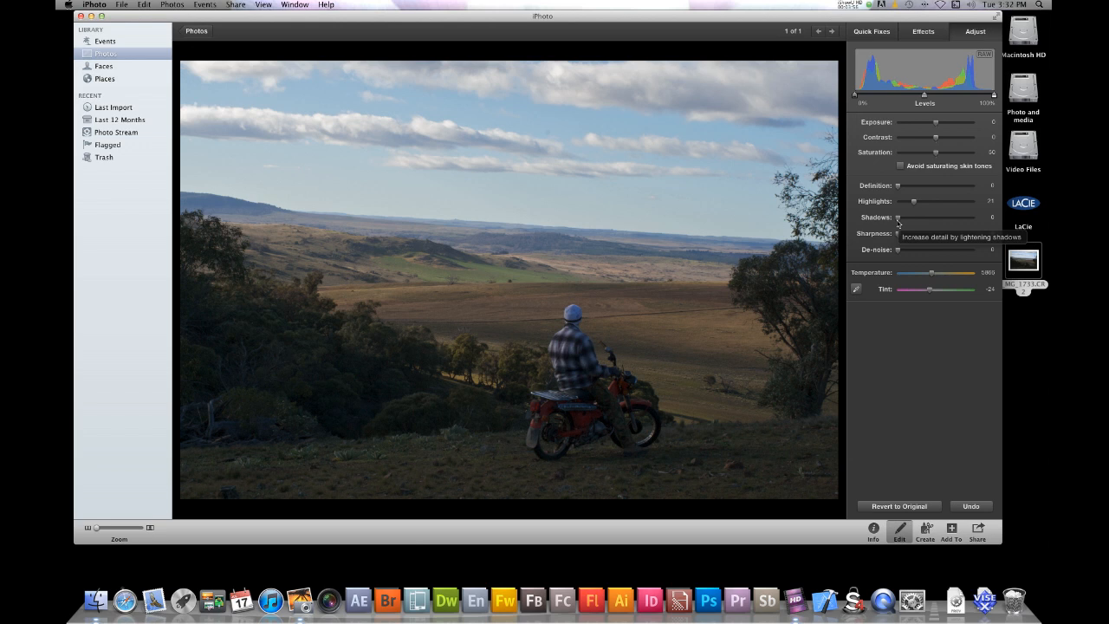
{"action": "mouse_move", "coordinate": [832, 248]}
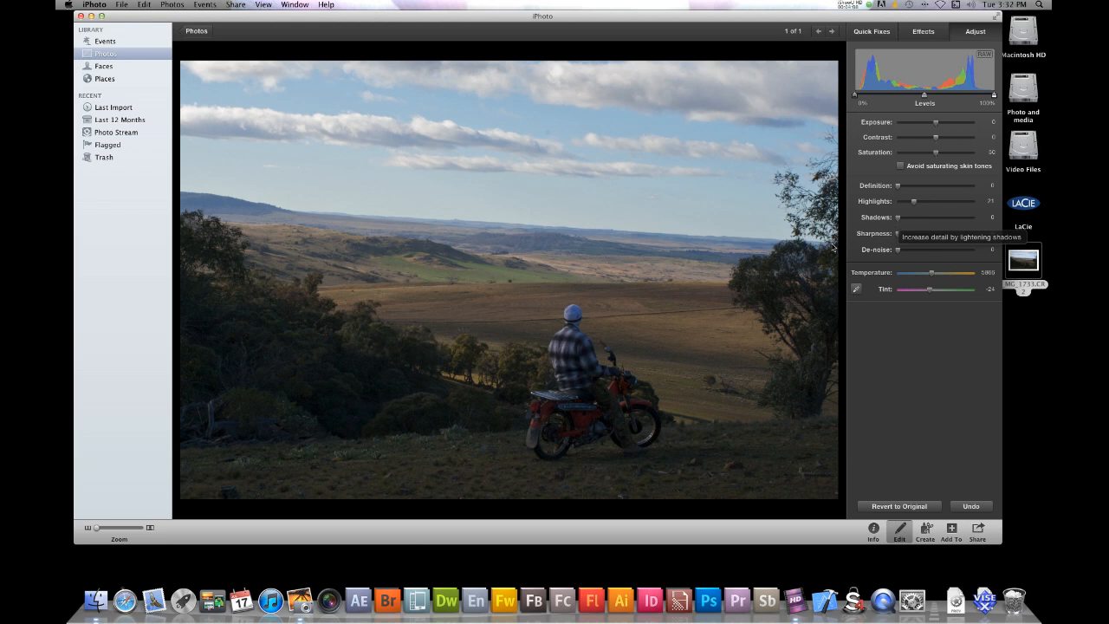
{"action": "mouse_move", "coordinate": [369, 419]}
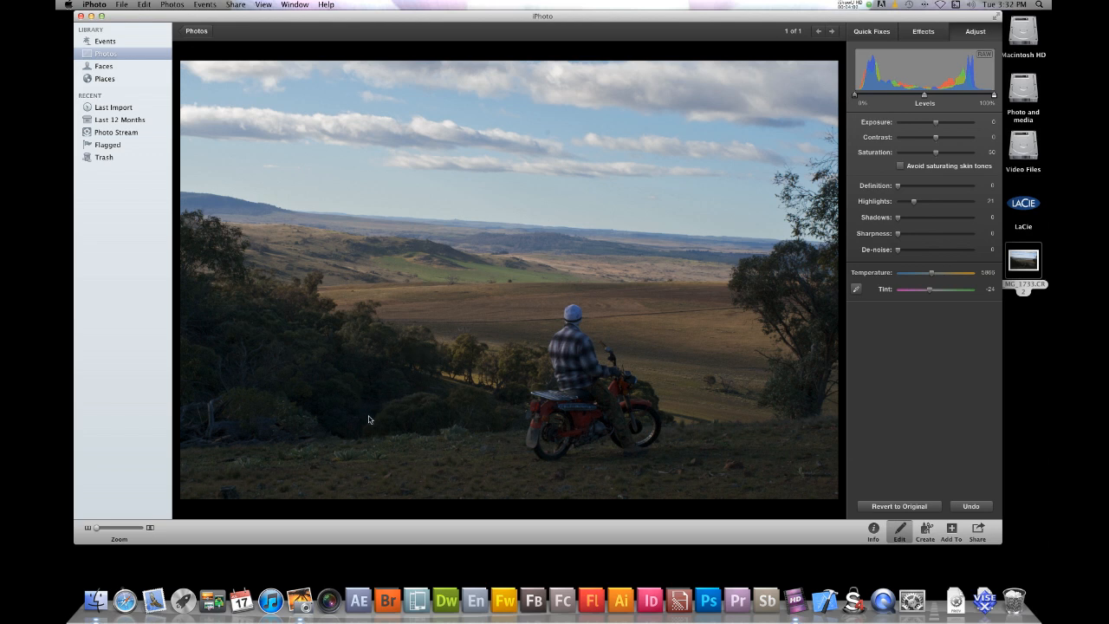
{"action": "mouse_move", "coordinate": [627, 391]}
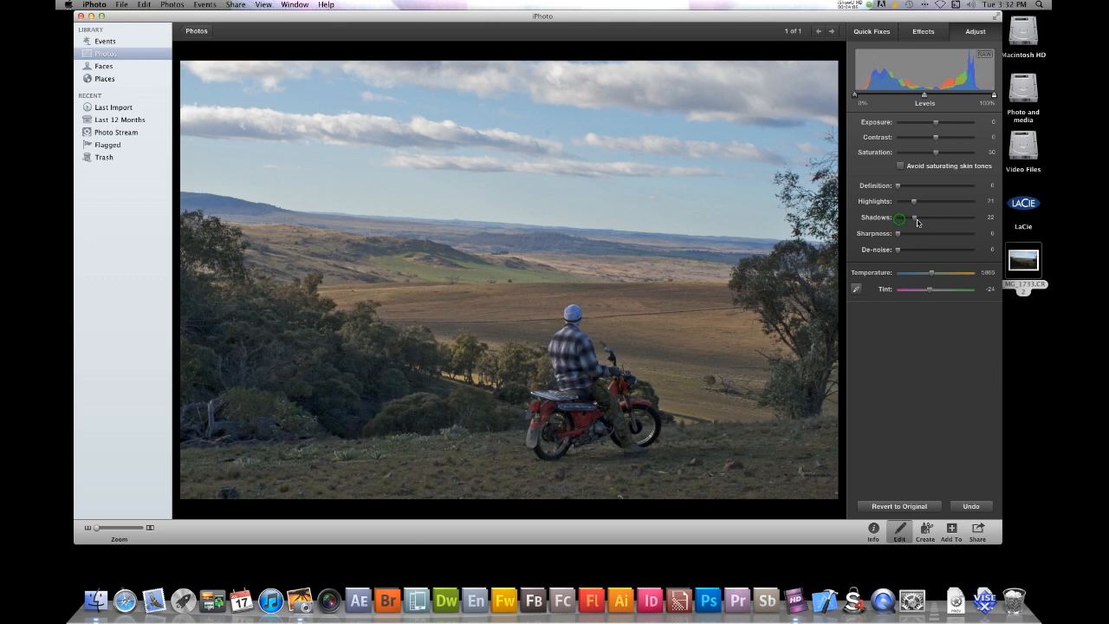
- Lift Shadows so the man, motorbike and dark hillside become visible
{"action": "left_click_drag", "start_coordinate": [899, 218], "coordinate": [934, 218]}
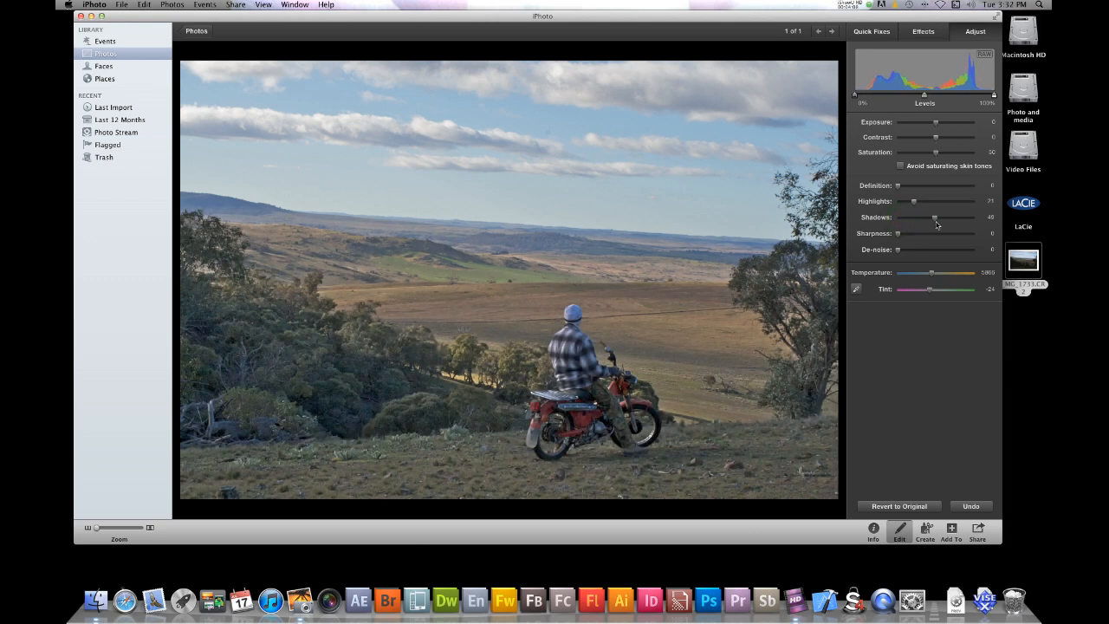
{"action": "mouse_move", "coordinate": [287, 402]}
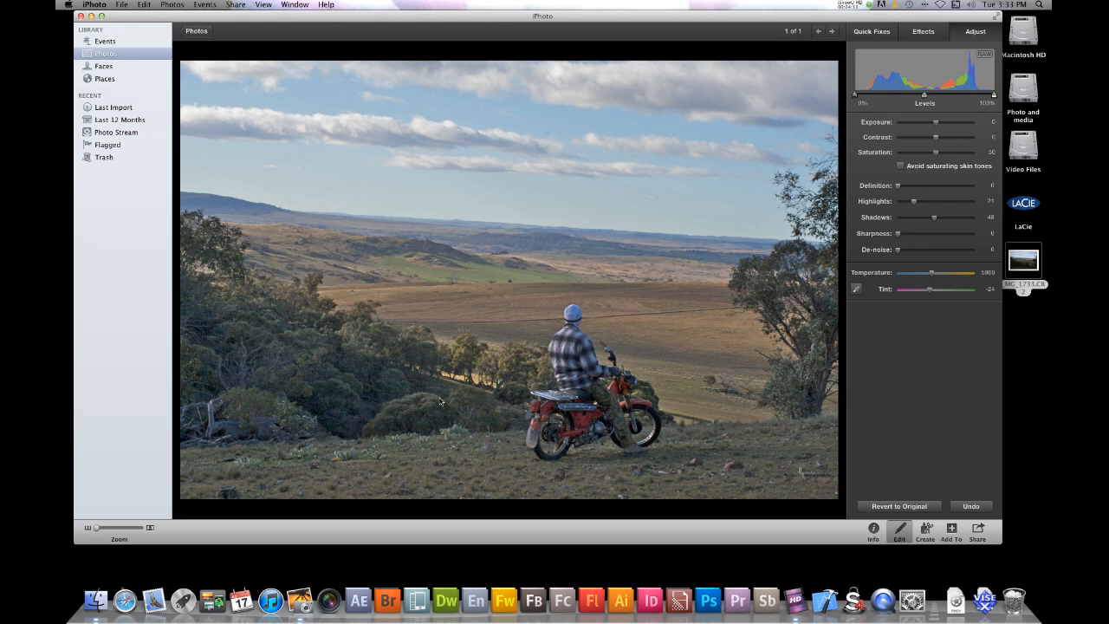
{"action": "mouse_move", "coordinate": [939, 220]}
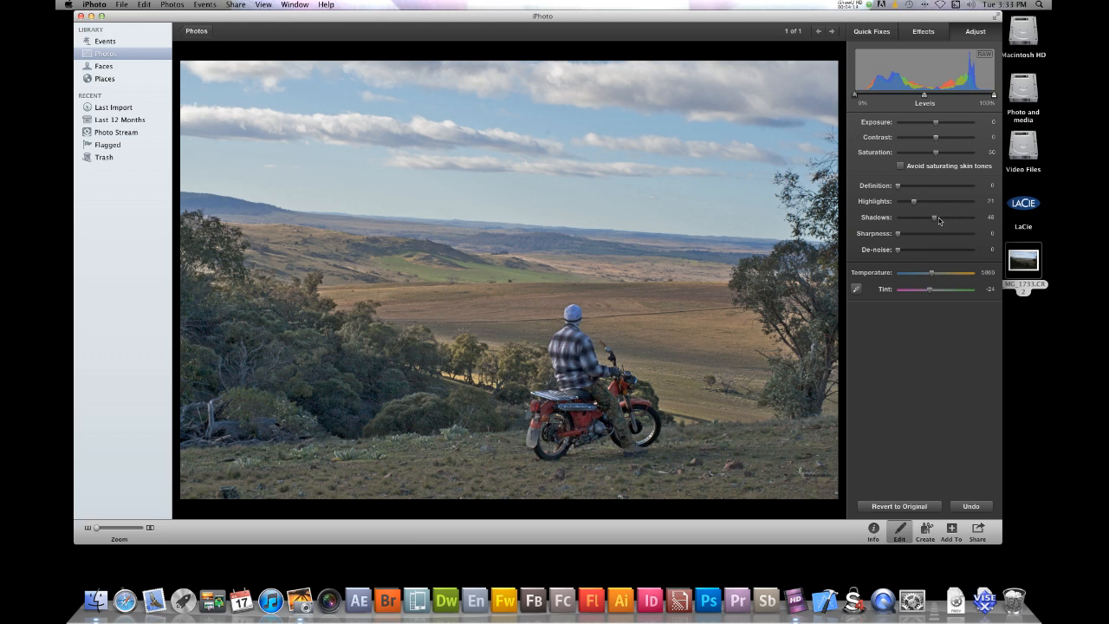
{"action": "left_click_drag", "start_coordinate": [934, 218], "coordinate": [962, 219]}
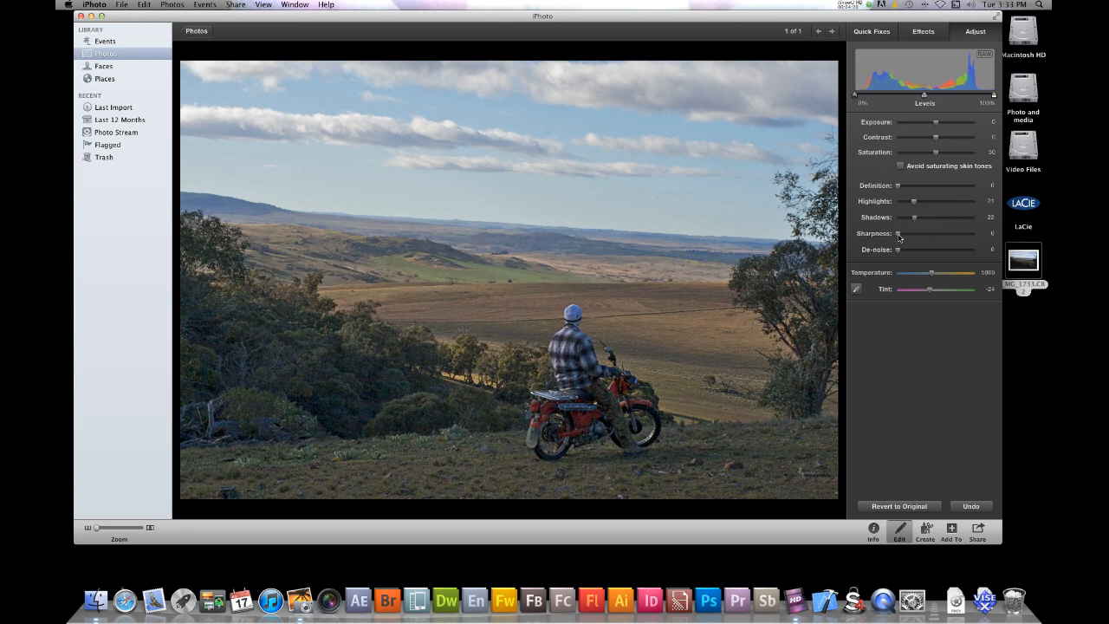
{"action": "mouse_move", "coordinate": [897, 232]}
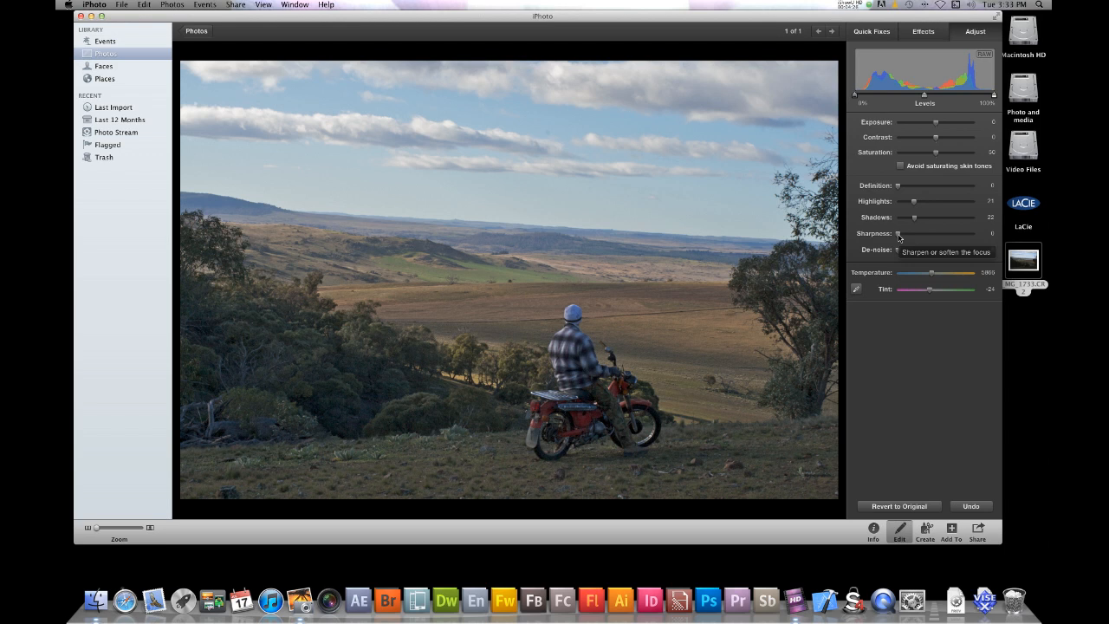
{"action": "mouse_move", "coordinate": [620, 343]}
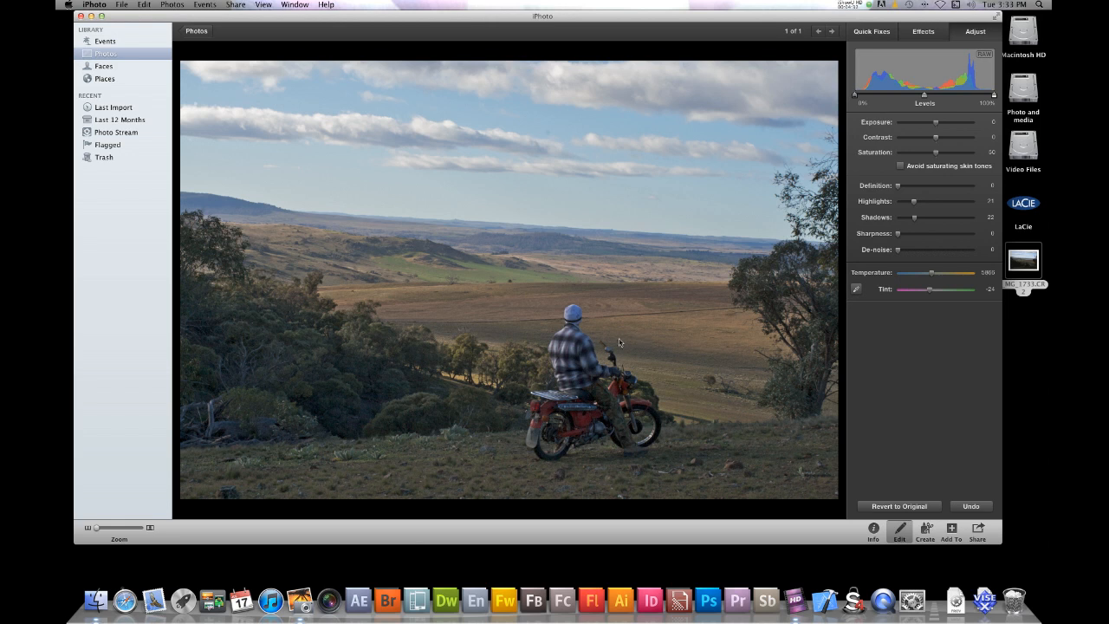
{"action": "mouse_move", "coordinate": [587, 338]}
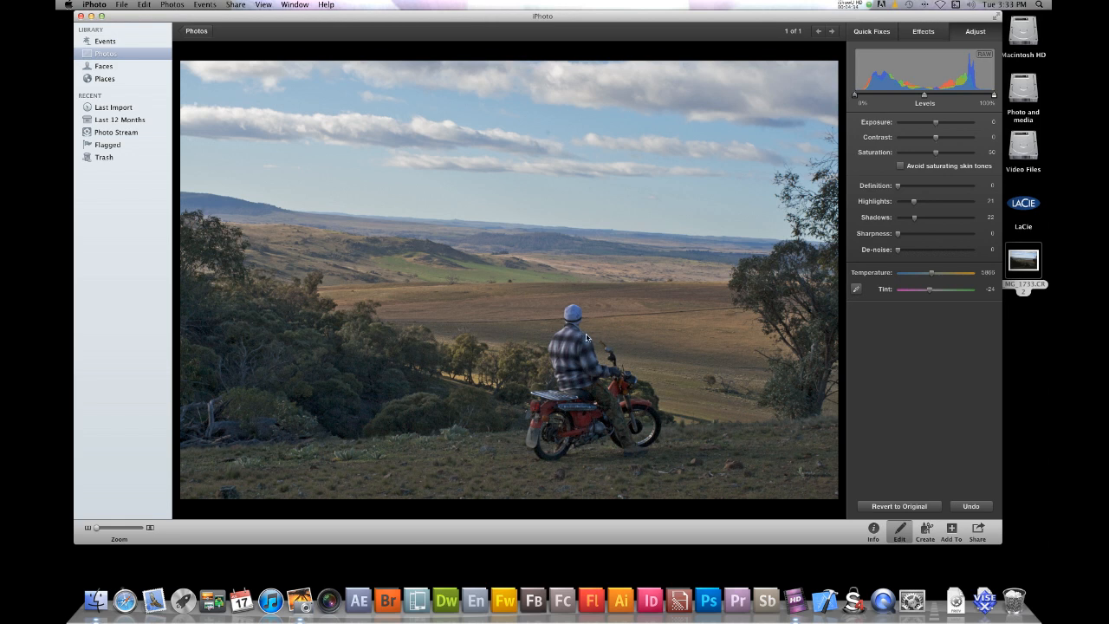
{"action": "mouse_move", "coordinate": [582, 336]}
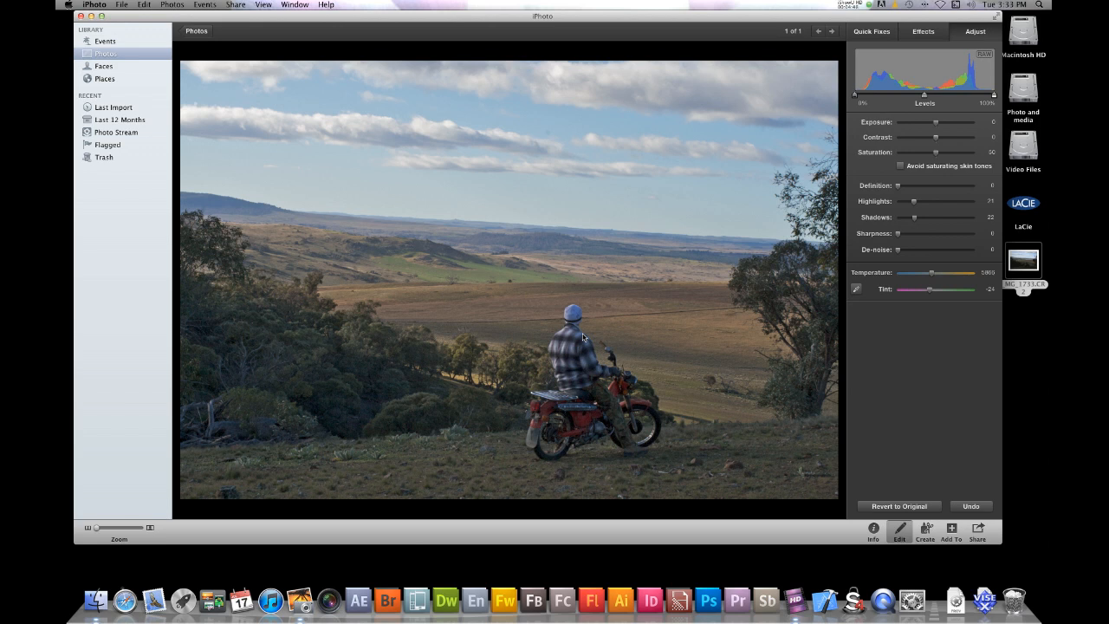
{"action": "mouse_move", "coordinate": [620, 340]}
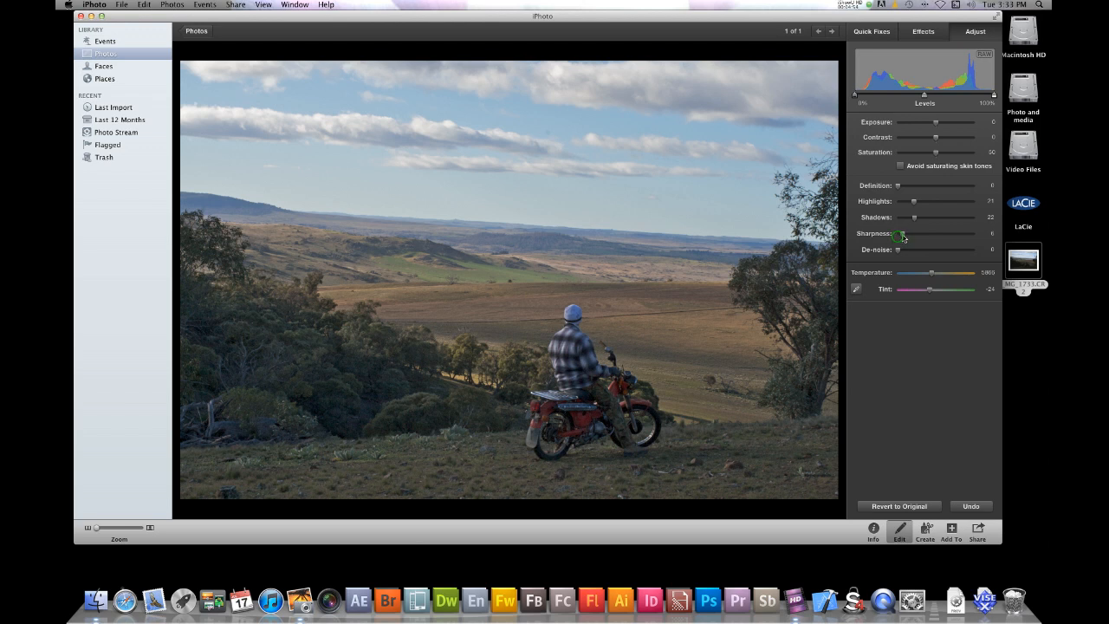
- Raise Sharpness to crisp up the landscape detail
{"action": "left_click_drag", "start_coordinate": [898, 234], "coordinate": [915, 234]}
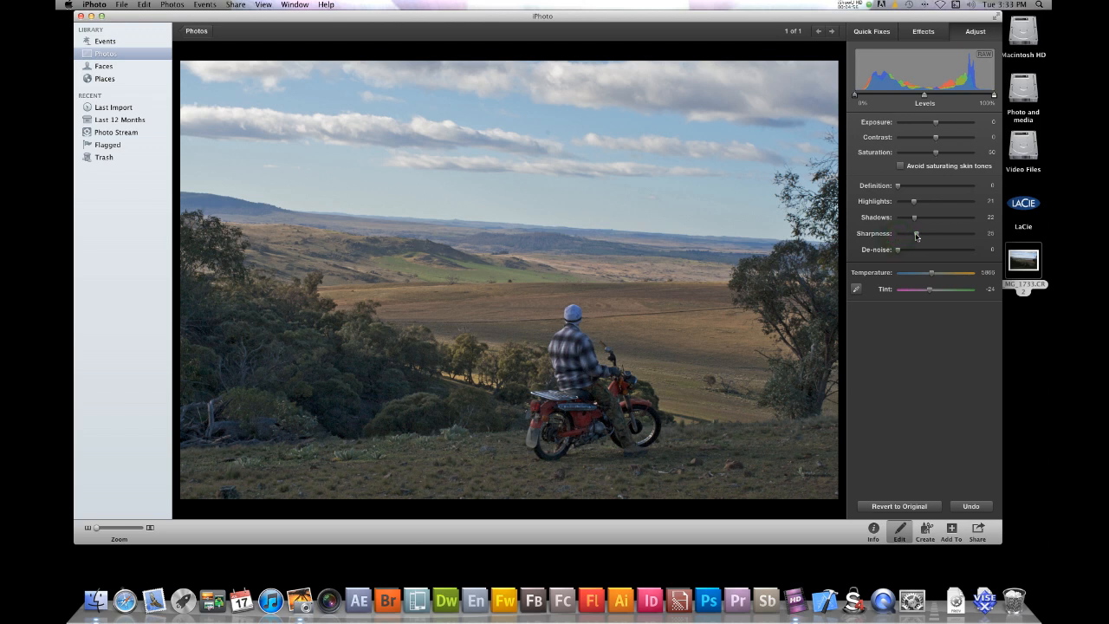
{"action": "left_click_drag", "start_coordinate": [914, 234], "coordinate": [973, 234]}
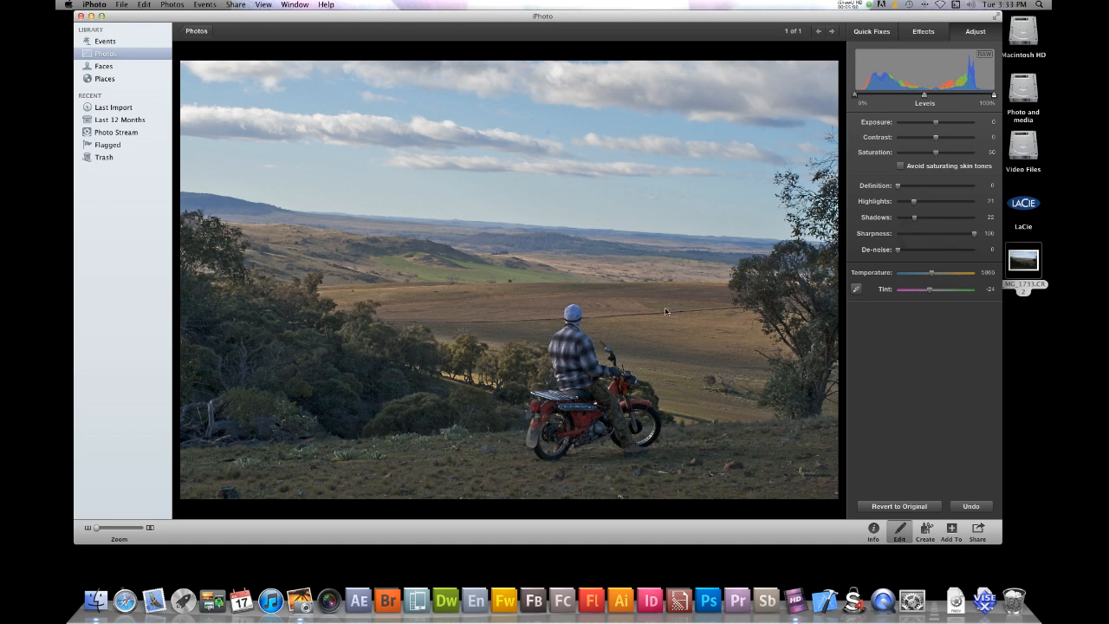
{"action": "mouse_move", "coordinate": [599, 368]}
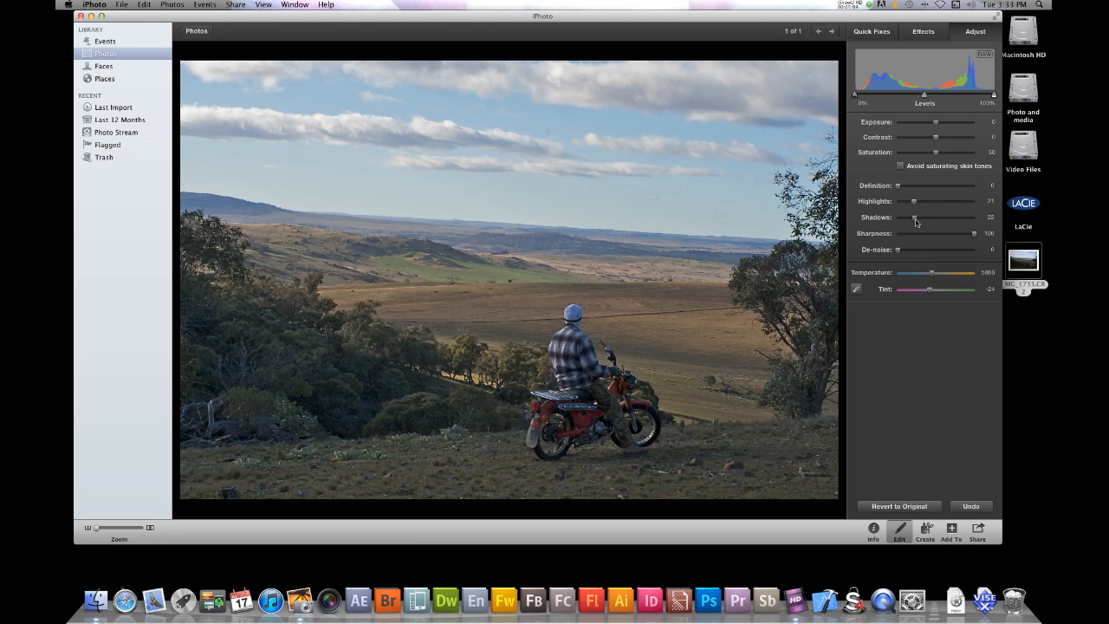
{"action": "mouse_move", "coordinate": [309, 346]}
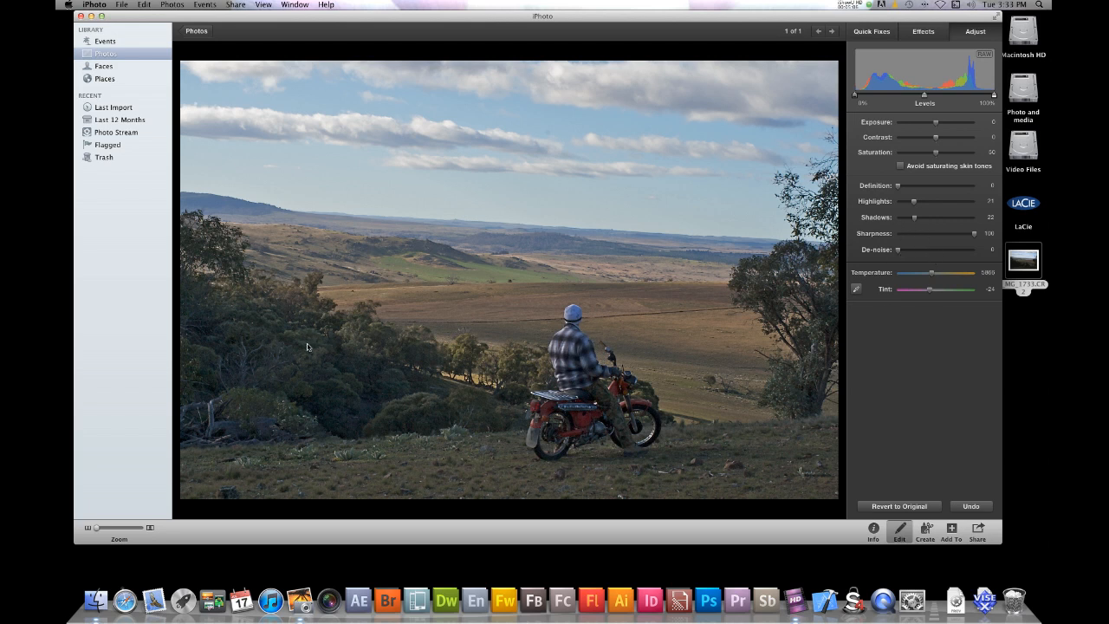
{"action": "mouse_move", "coordinate": [664, 322]}
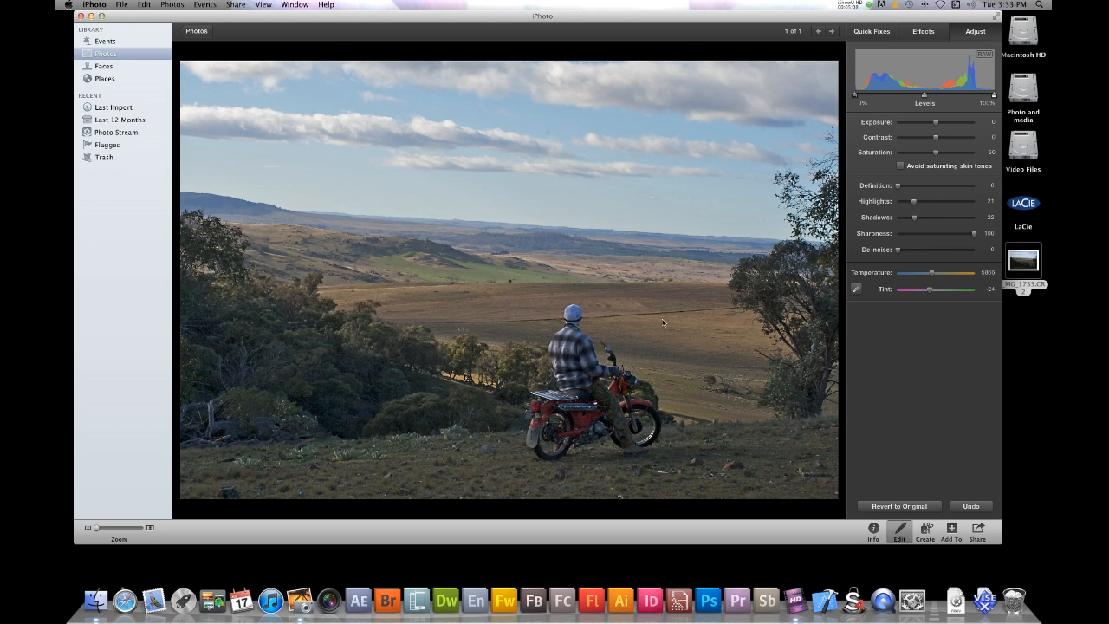
{"action": "mouse_move", "coordinate": [655, 326]}
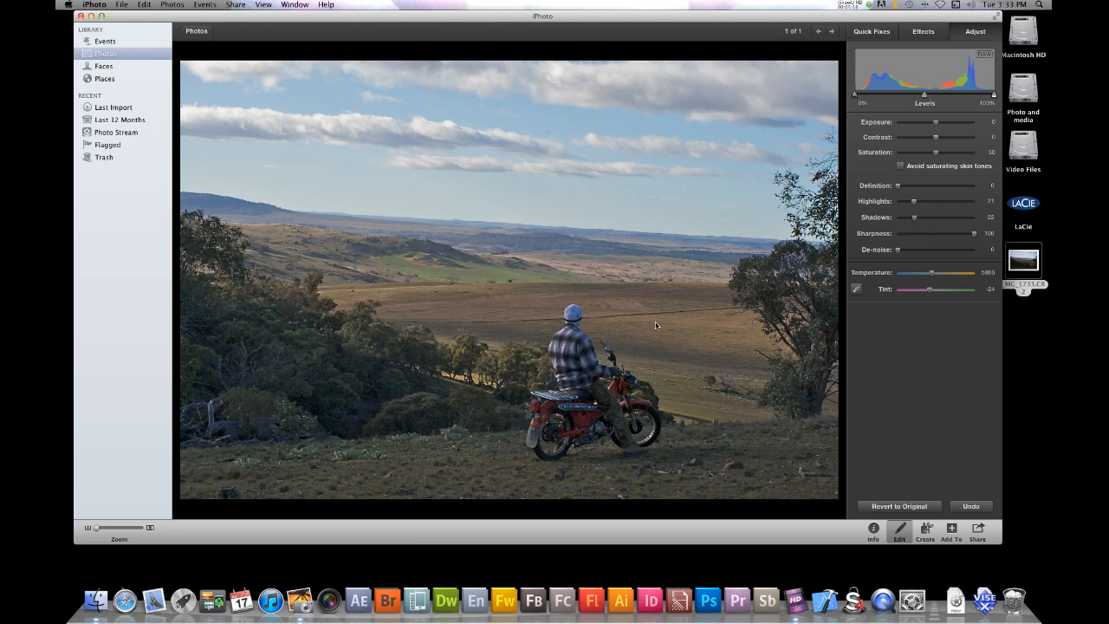
{"action": "mouse_move", "coordinate": [399, 396]}
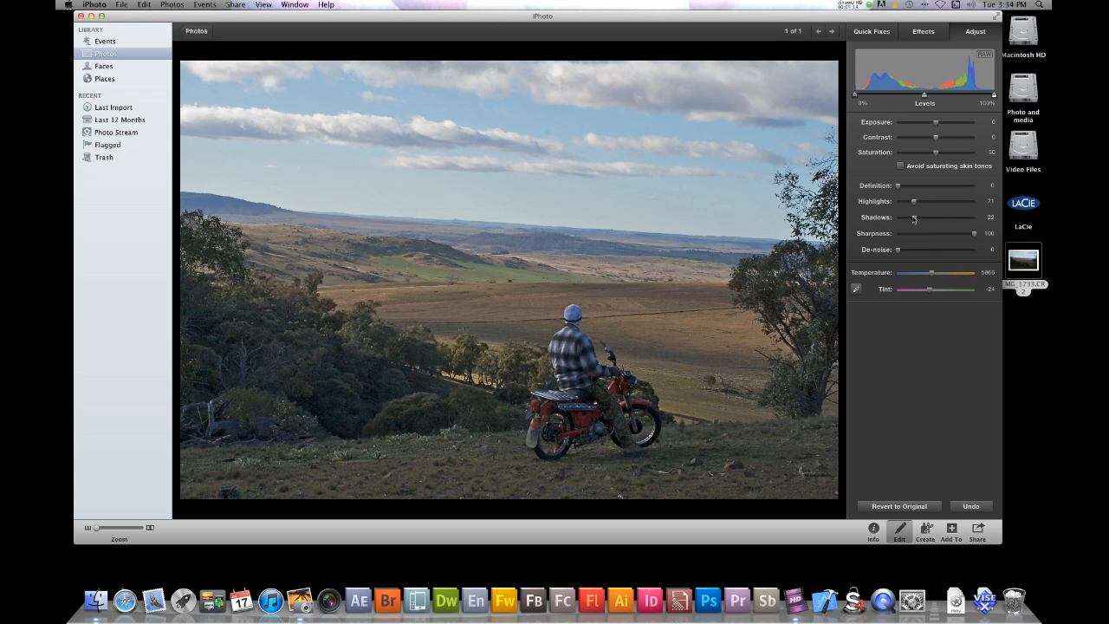
{"action": "mouse_move", "coordinate": [915, 219]}
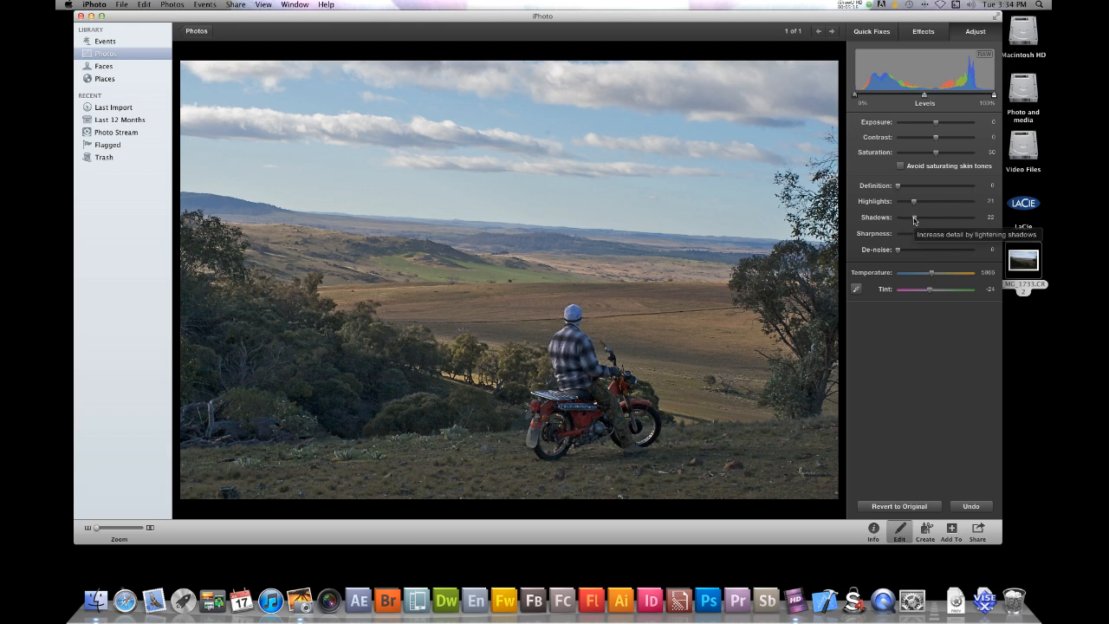
- Push Shadows much brighter to lift the dark trees and foreground
{"action": "left_click_drag", "start_coordinate": [914, 218], "coordinate": [934, 218]}
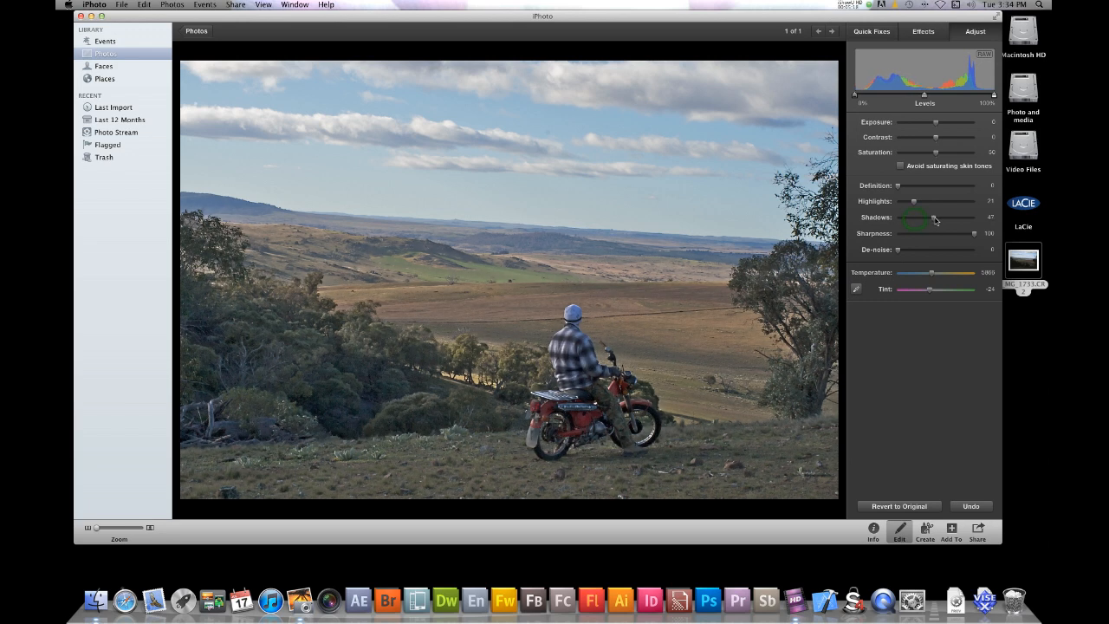
{"action": "left_click_drag", "start_coordinate": [916, 216], "coordinate": [961, 217]}
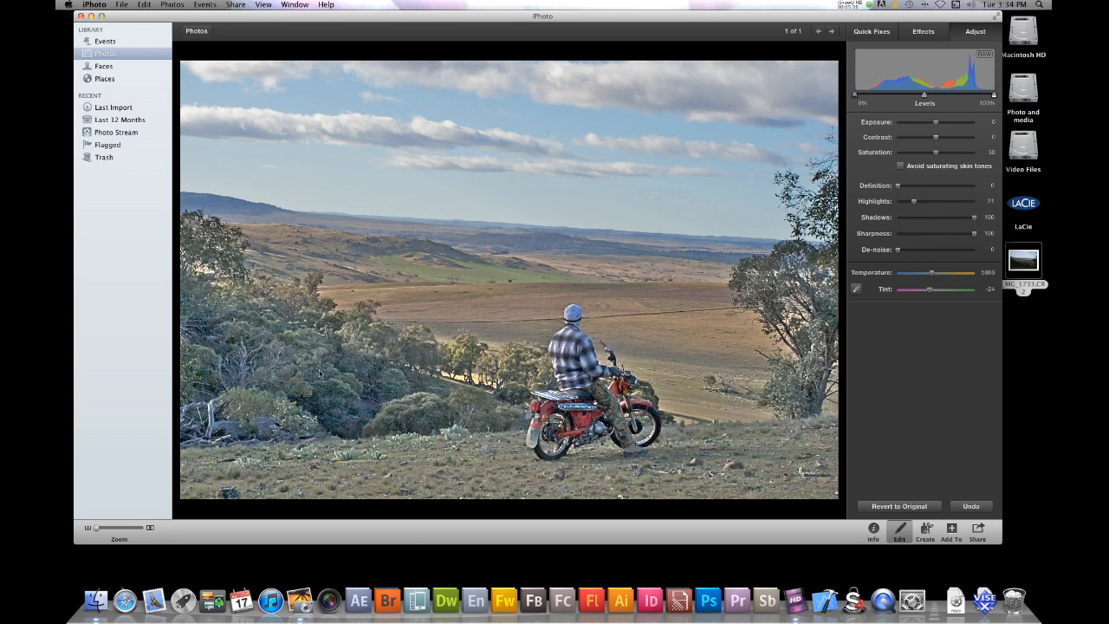
{"action": "mouse_move", "coordinate": [328, 402]}
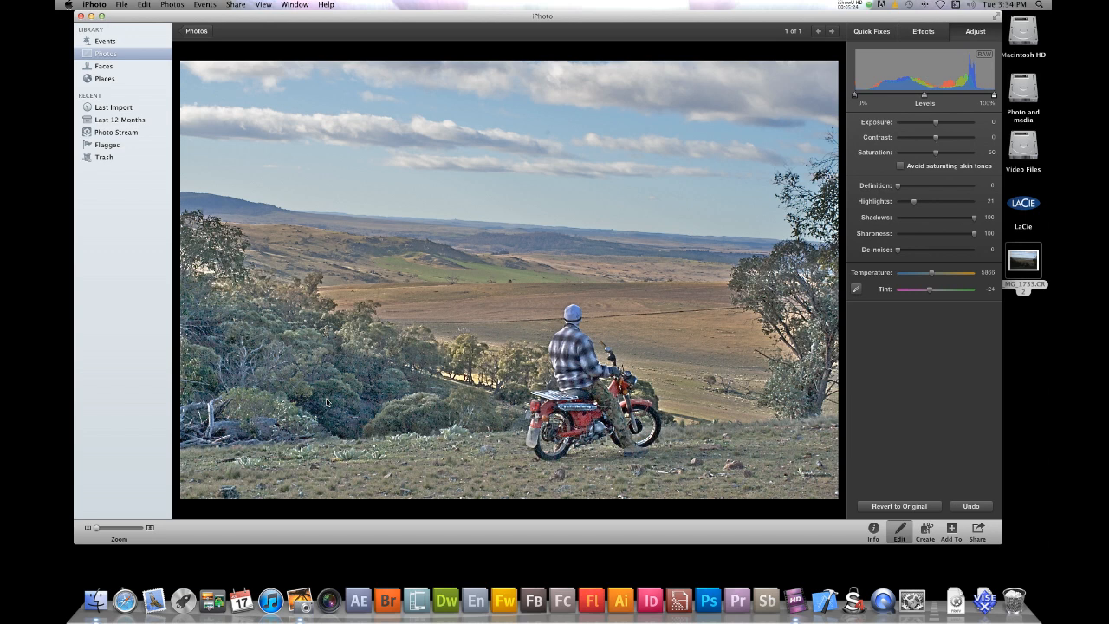
{"action": "mouse_move", "coordinate": [885, 267]}
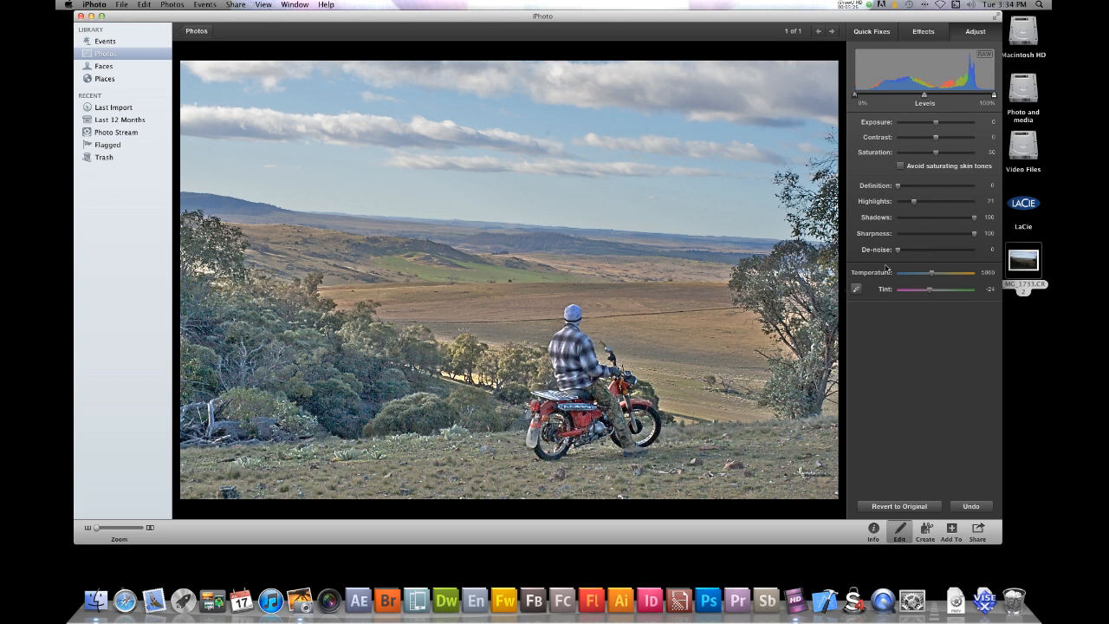
{"action": "mouse_move", "coordinate": [892, 256]}
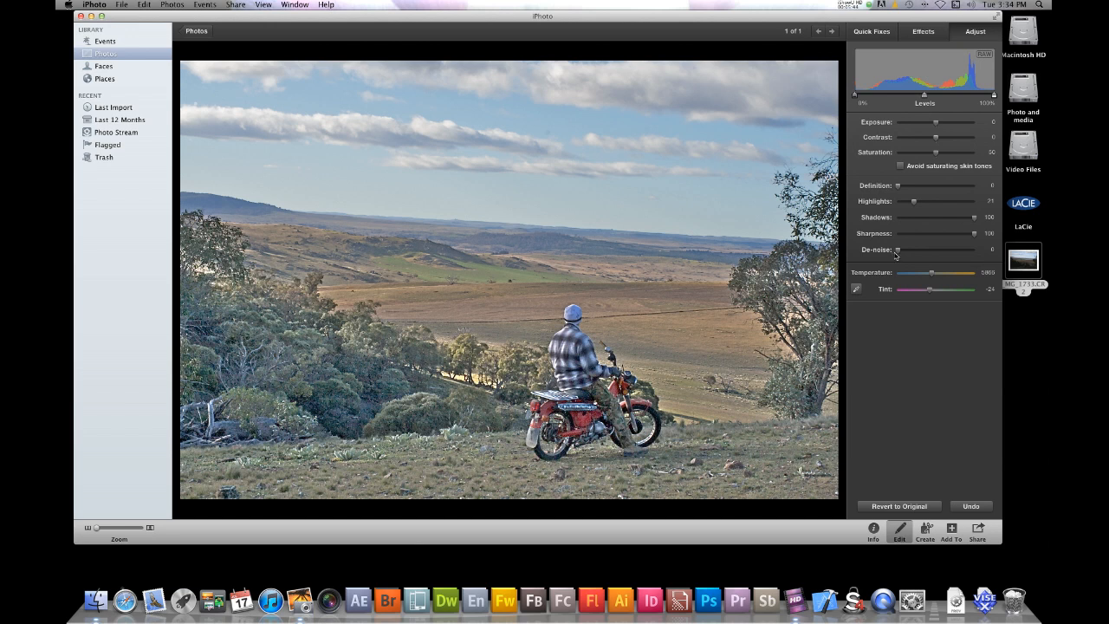
{"action": "mouse_move", "coordinate": [897, 253]}
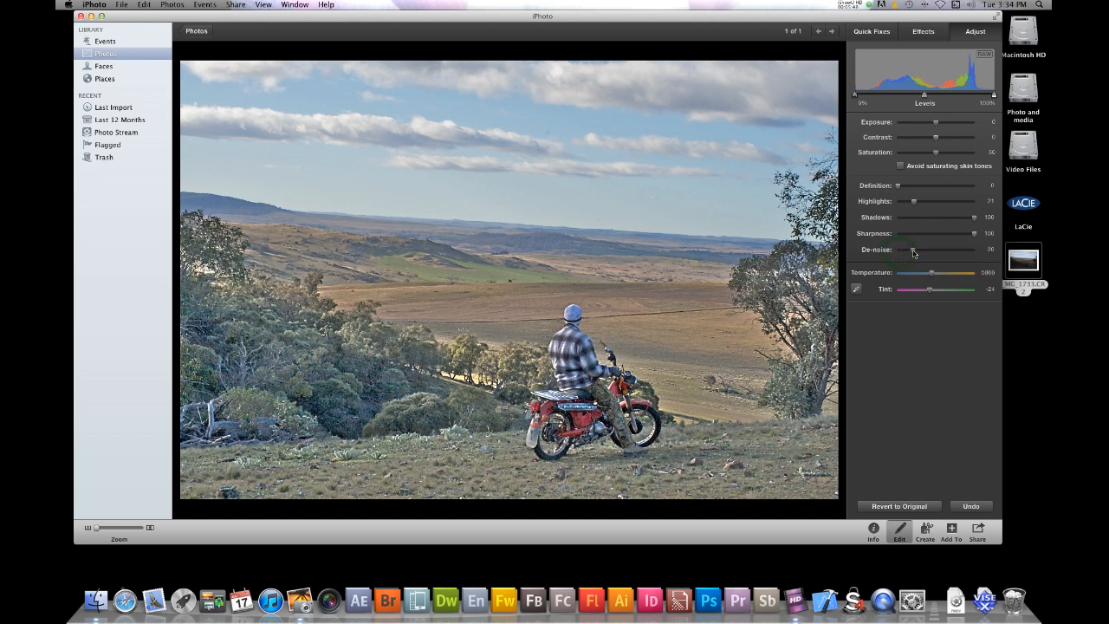
{"action": "left_click_drag", "start_coordinate": [911, 250], "coordinate": [925, 249]}
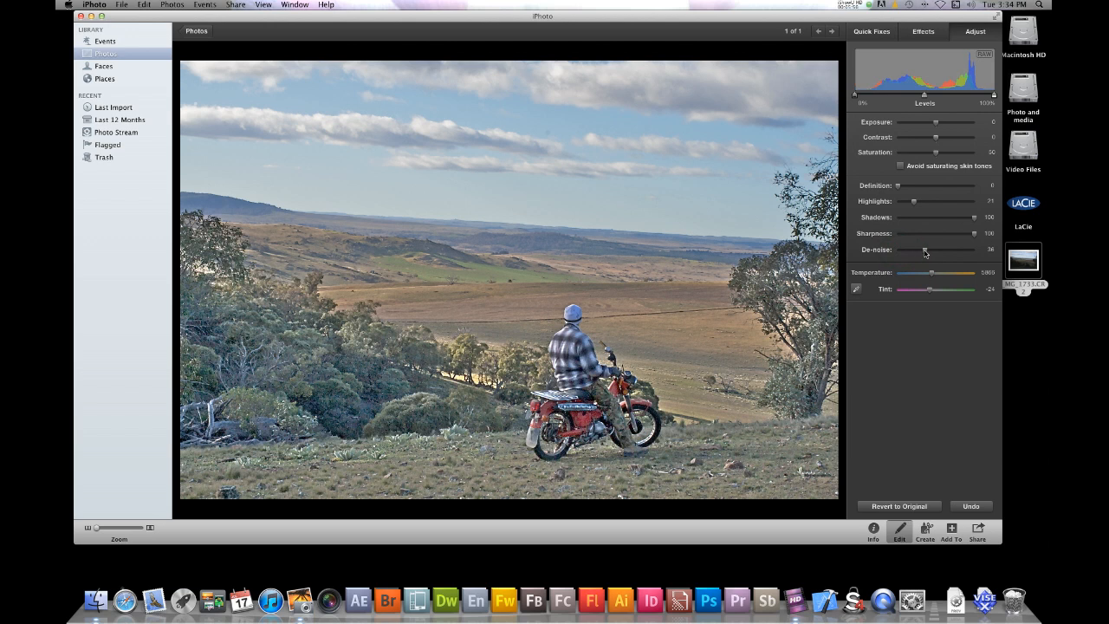
{"action": "left_click_drag", "start_coordinate": [925, 249], "coordinate": [934, 249]}
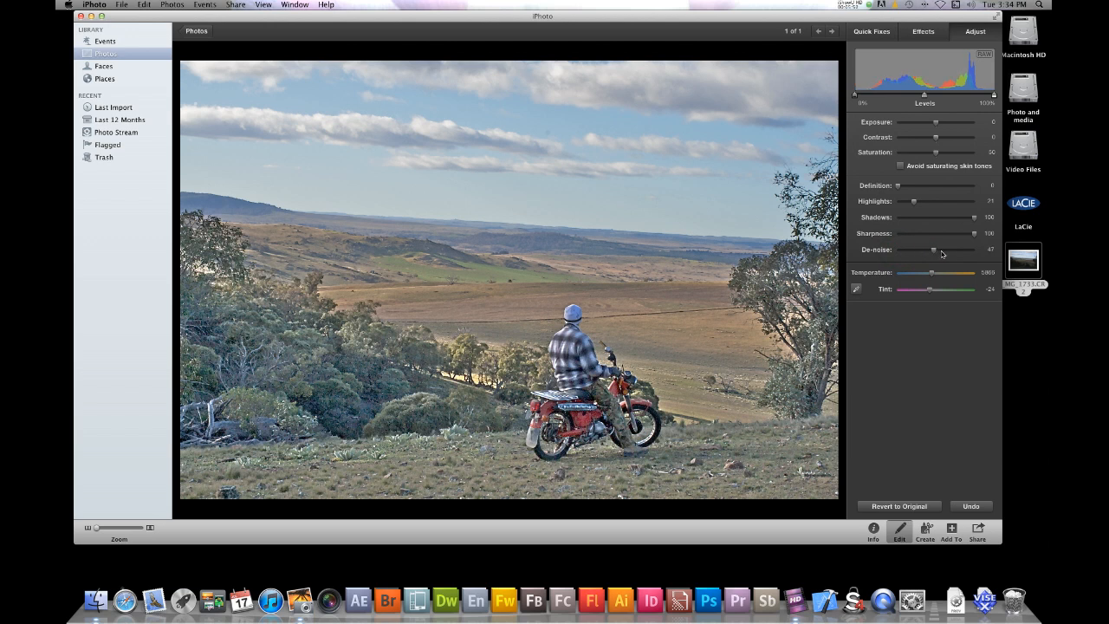
{"action": "left_click_drag", "start_coordinate": [932, 249], "coordinate": [974, 250]}
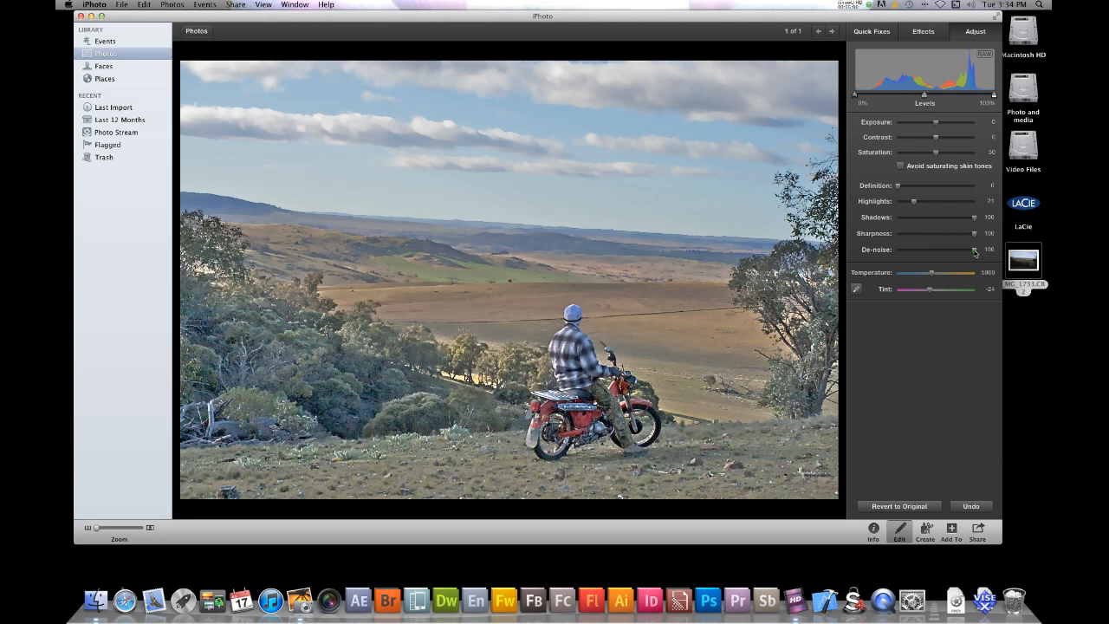
{"action": "left_click_drag", "start_coordinate": [974, 249], "coordinate": [897, 250]}
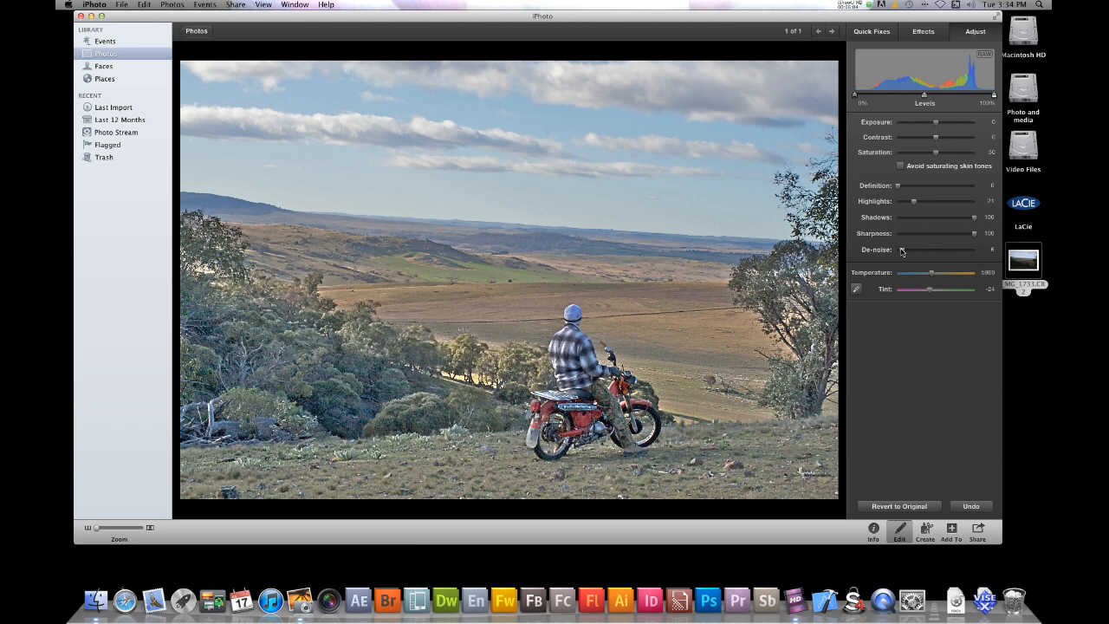
{"action": "mouse_move", "coordinate": [901, 251]}
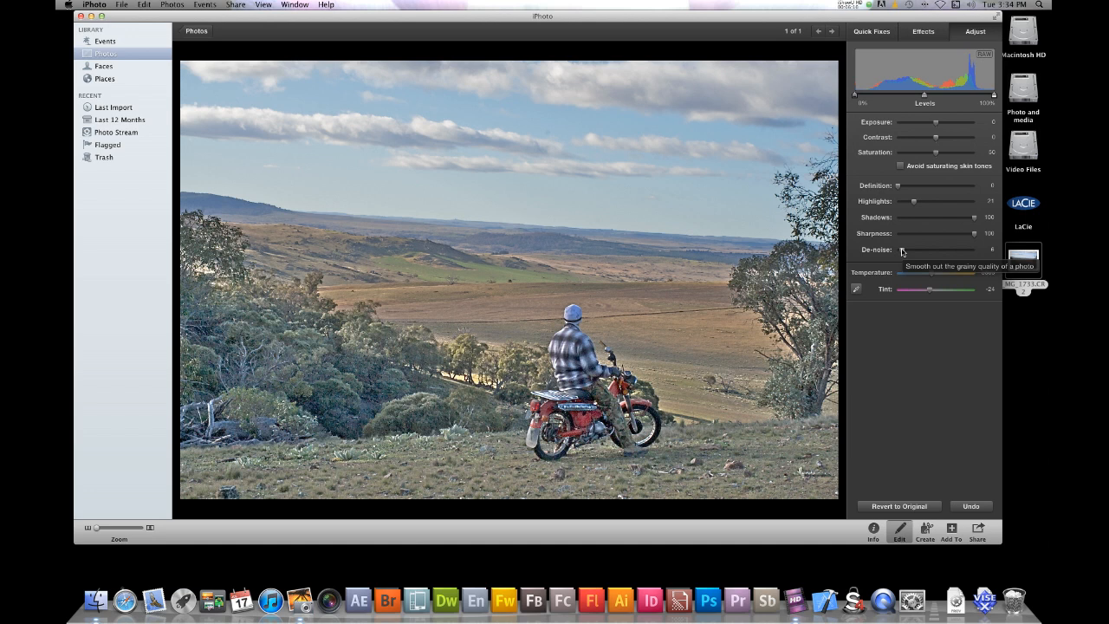
{"action": "mouse_move", "coordinate": [887, 305]}
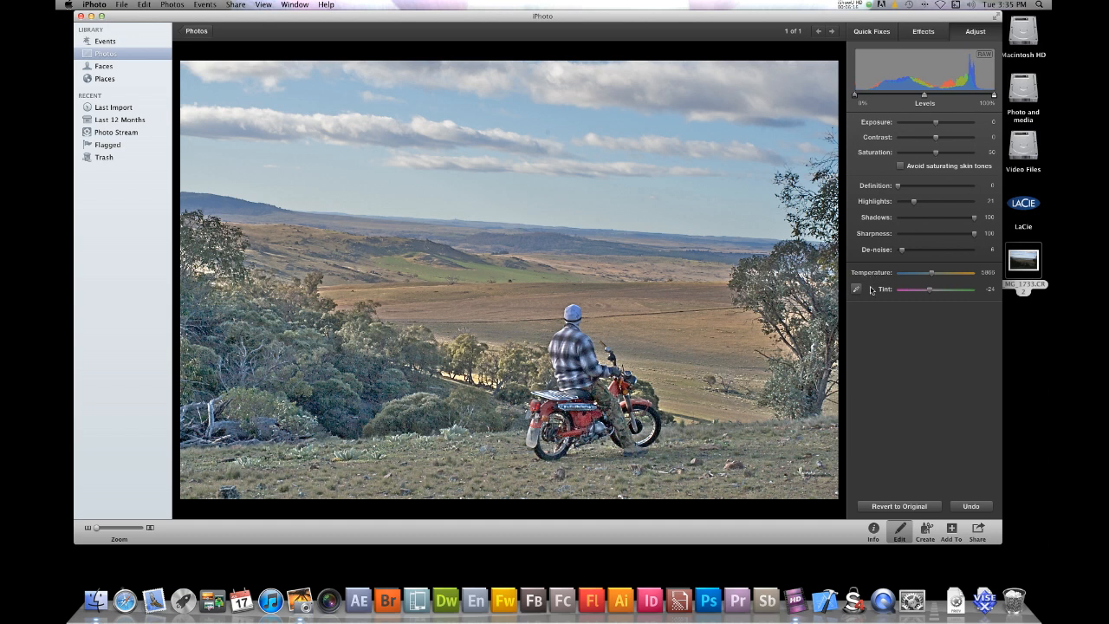
{"action": "mouse_move", "coordinate": [859, 293]}
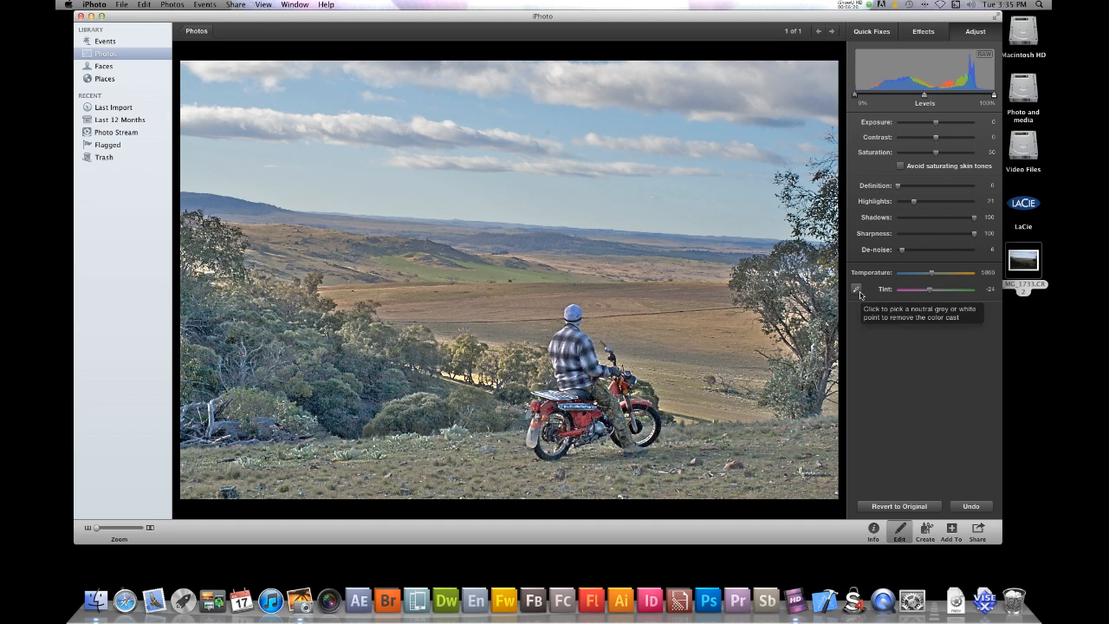
{"action": "mouse_move", "coordinate": [857, 292]}
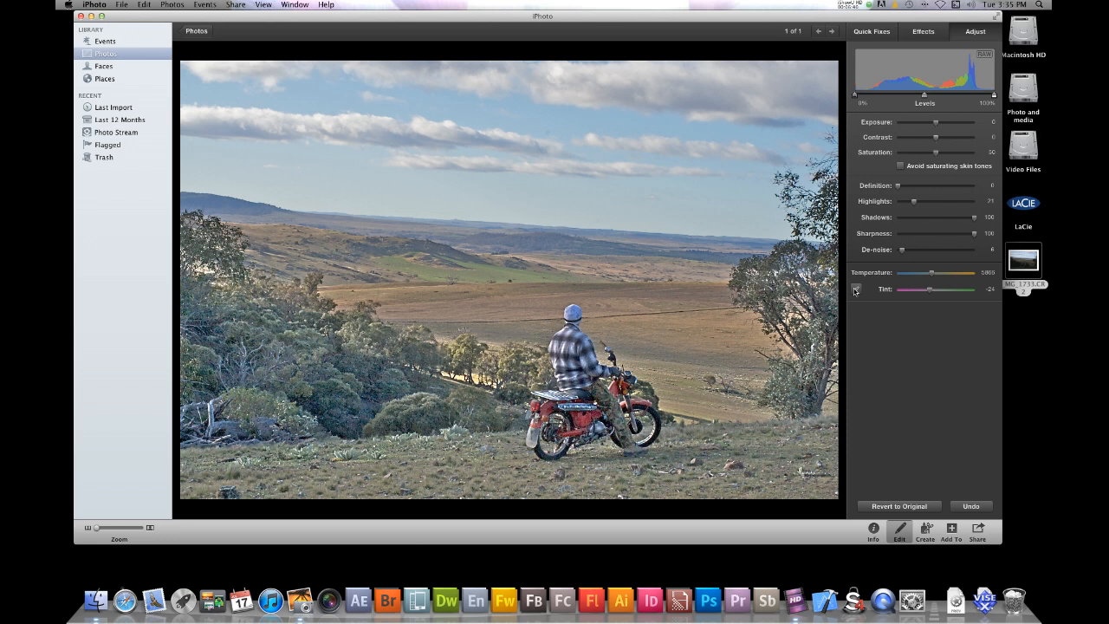
- Sample a point in the landscape as neutral grey with the white-balance eyedropper
{"action": "left_click", "coordinate": [855, 290]}
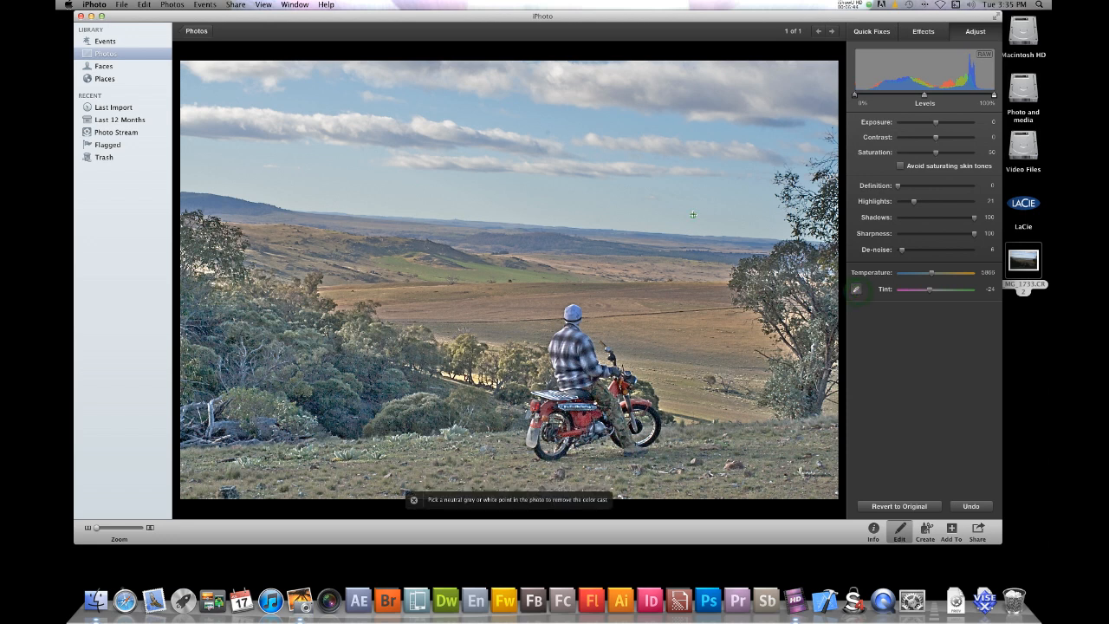
{"action": "left_click", "coordinate": [762, 362]}
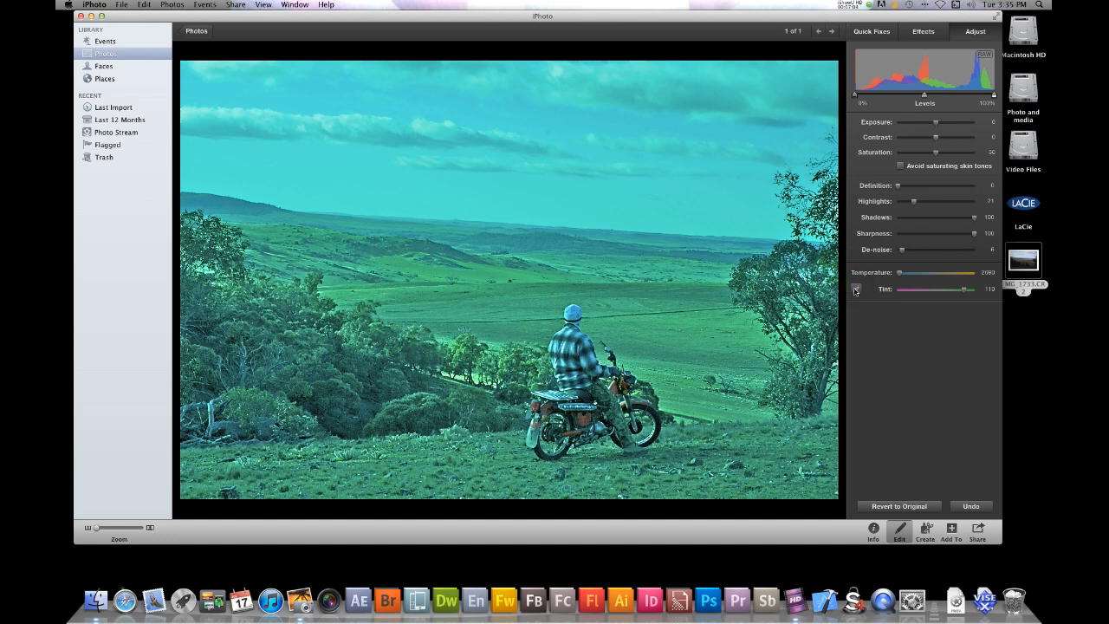
{"action": "mouse_move", "coordinate": [855, 289]}
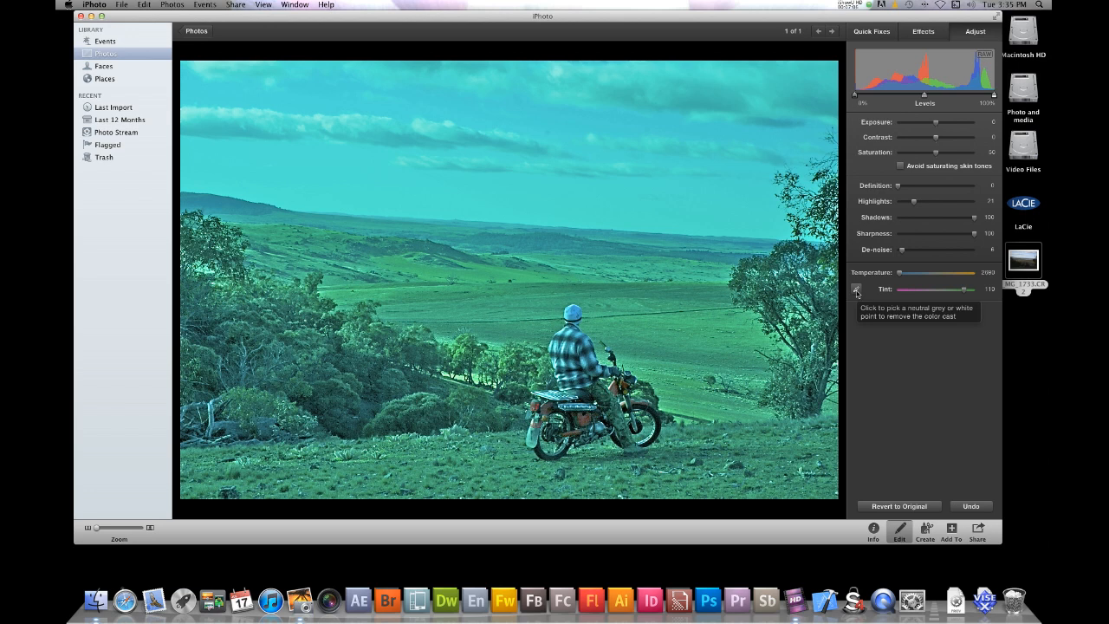
- Re-arm the white-balance eyedropper to resample a neutral grey point
{"action": "left_click", "coordinate": [856, 288]}
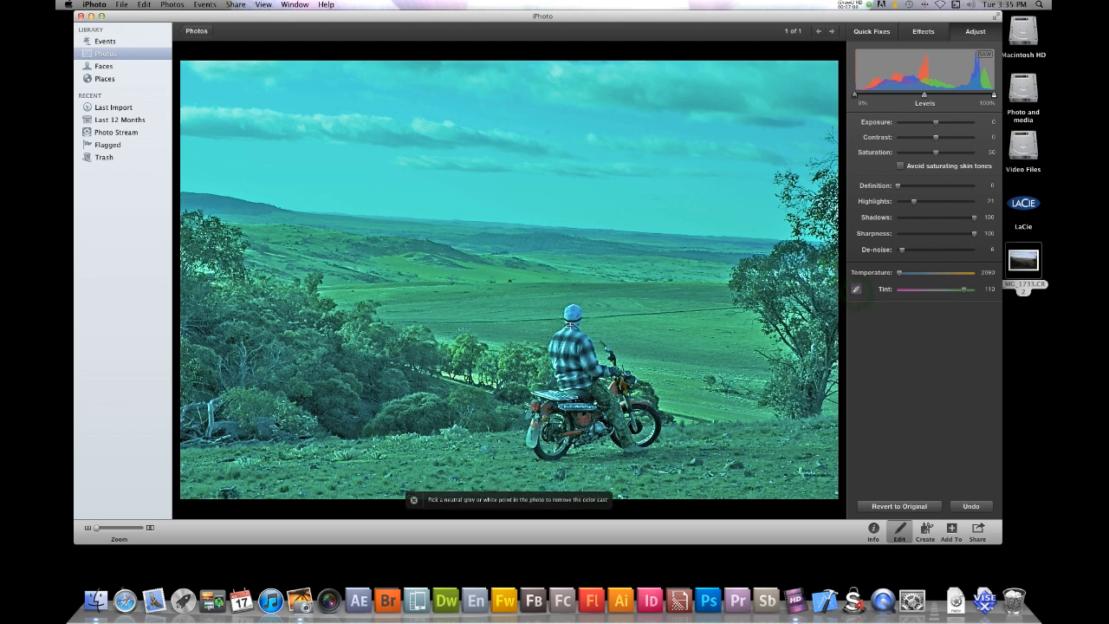
{"action": "mouse_move", "coordinate": [565, 315]}
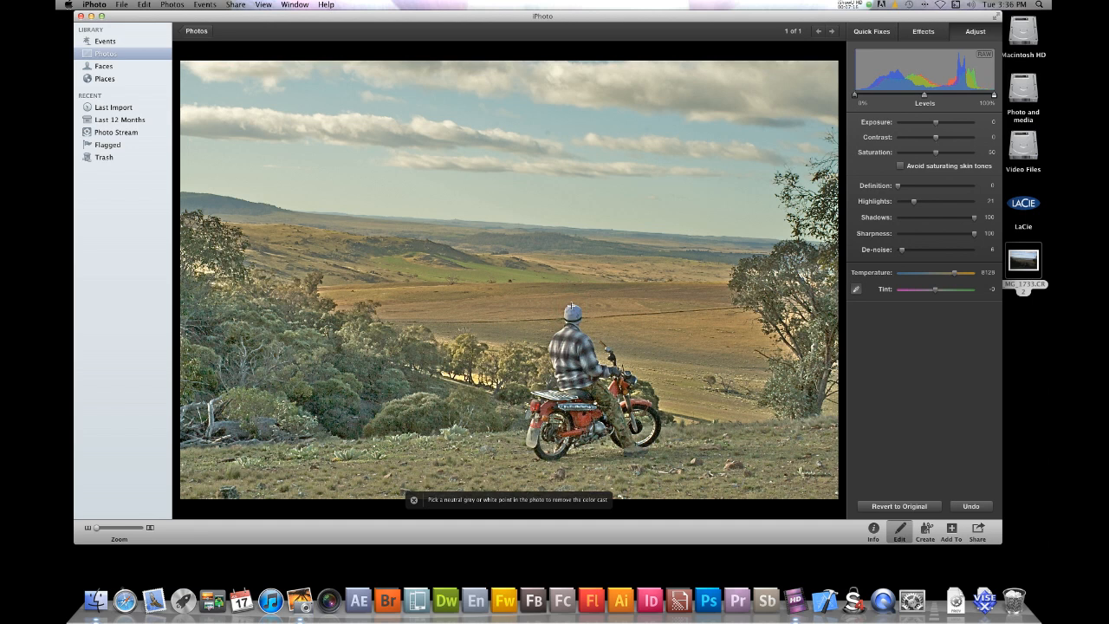
{"action": "mouse_move", "coordinate": [951, 413]}
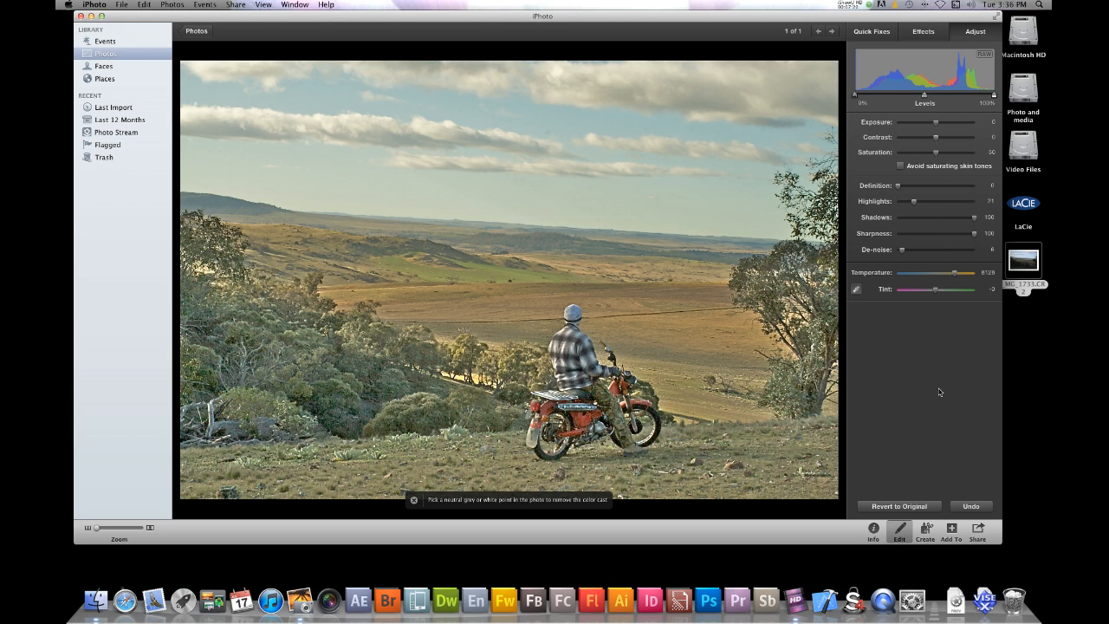
{"action": "mouse_move", "coordinate": [919, 324]}
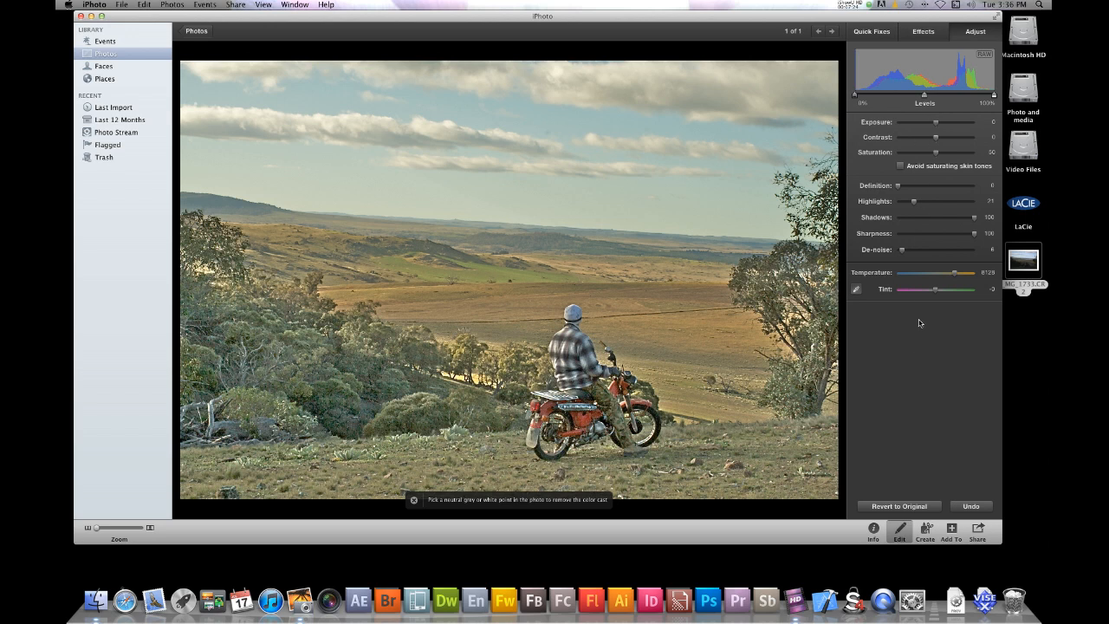
{"action": "mouse_move", "coordinate": [859, 76]}
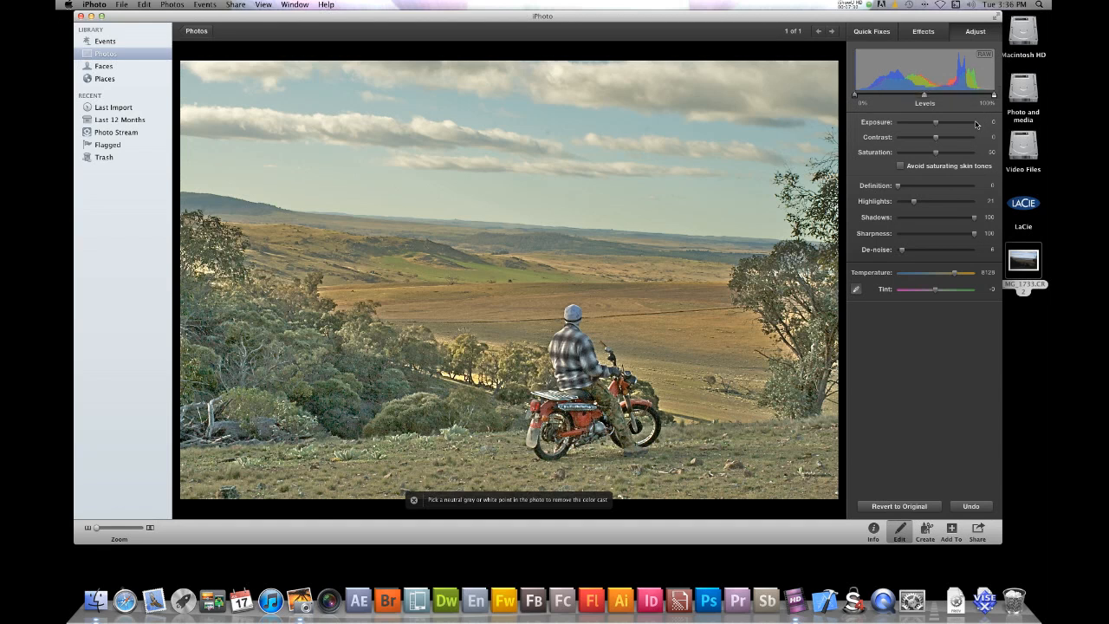
{"action": "mouse_move", "coordinate": [856, 99]}
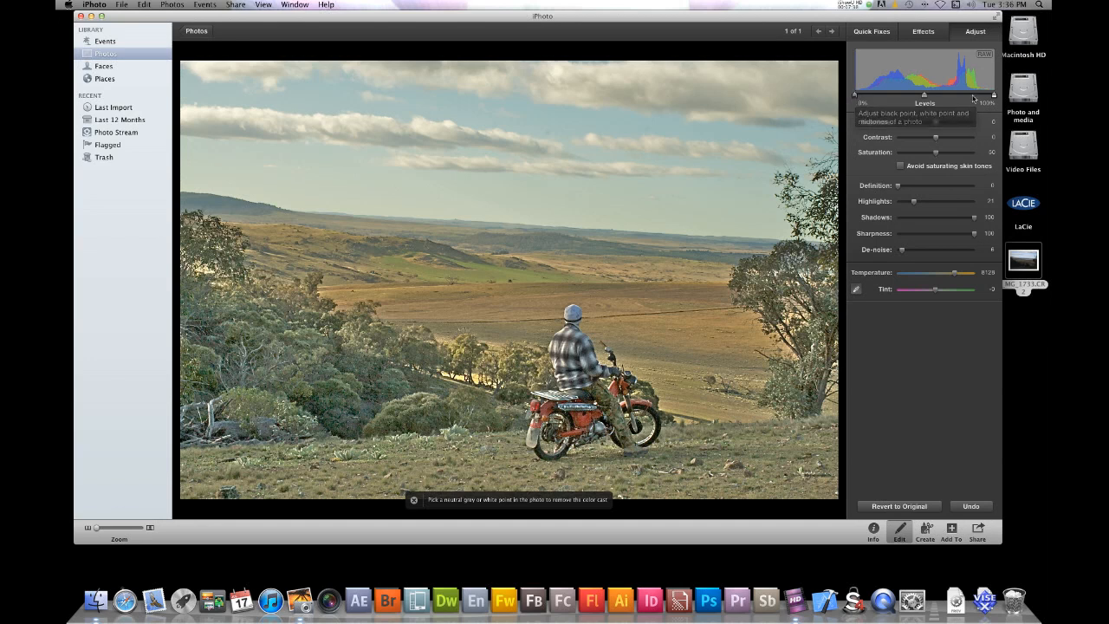
{"action": "mouse_move", "coordinate": [995, 96]}
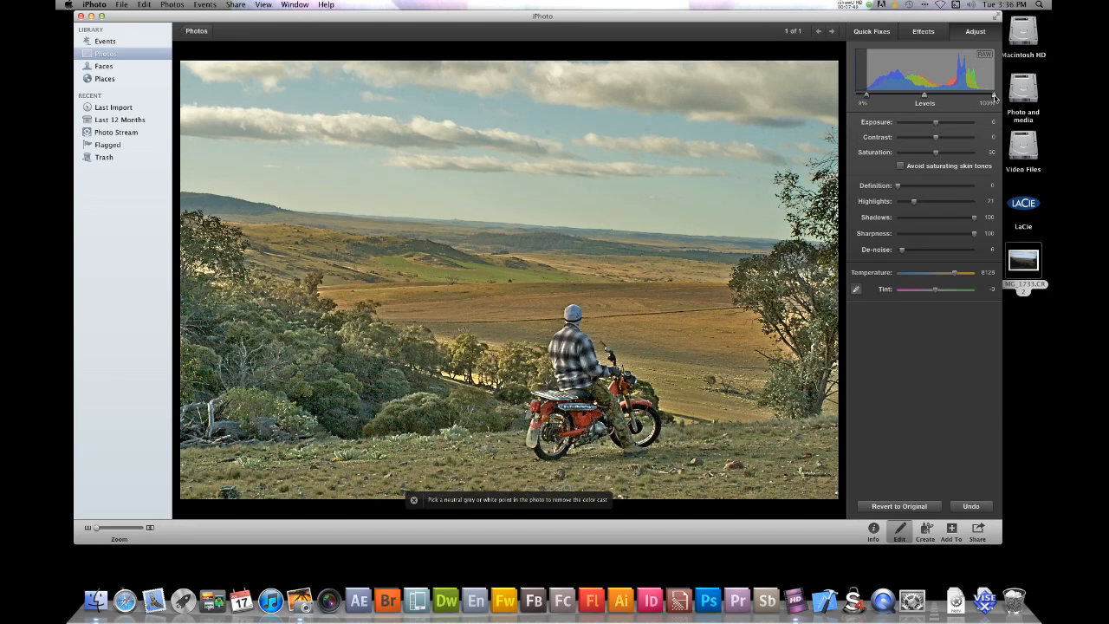
- Nudge the colour slider left to remove the teal cast and warm the photo
{"action": "left_click_drag", "start_coordinate": [994, 97], "coordinate": [972, 97]}
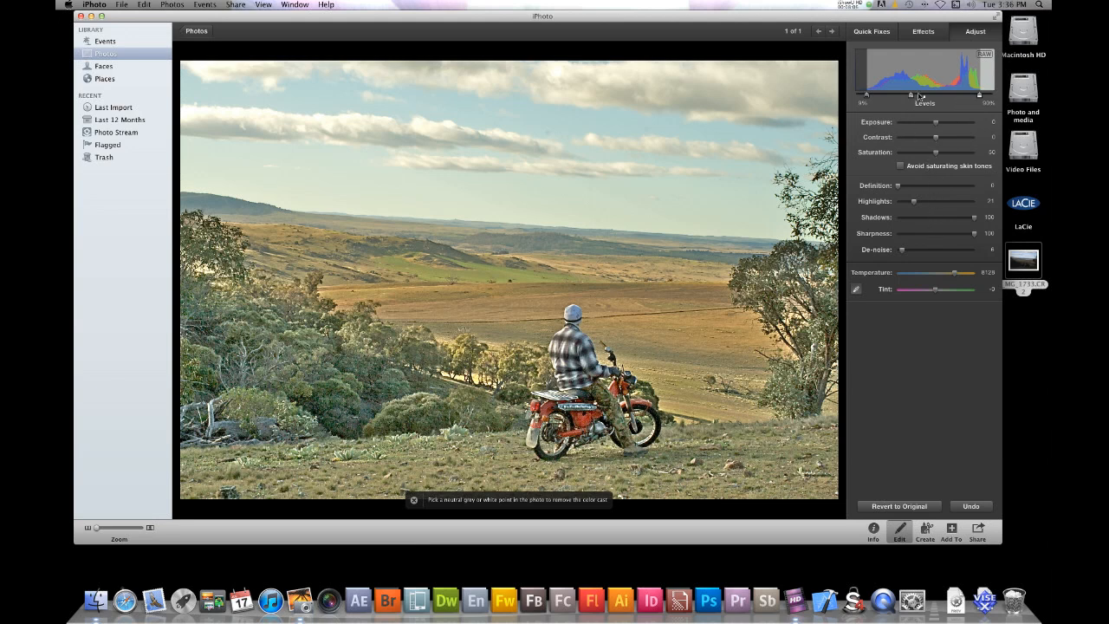
{"action": "mouse_move", "coordinate": [910, 78]}
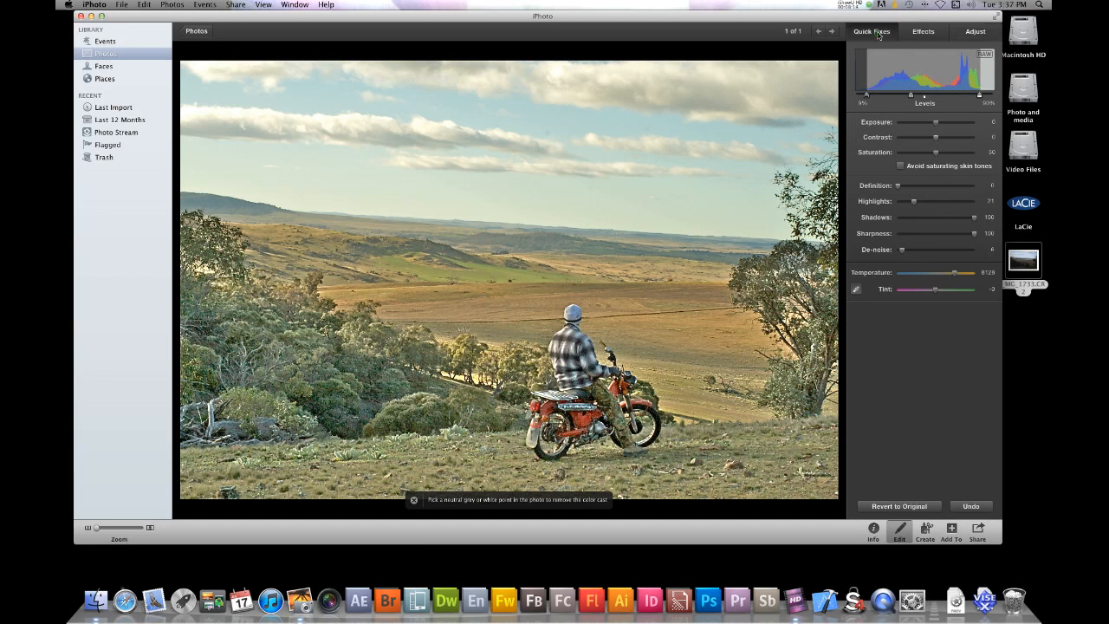
- Straighten the photo to about -4° in Quick Fixes so the horizon sits level, then confirm
{"action": "left_click", "coordinate": [869, 31]}
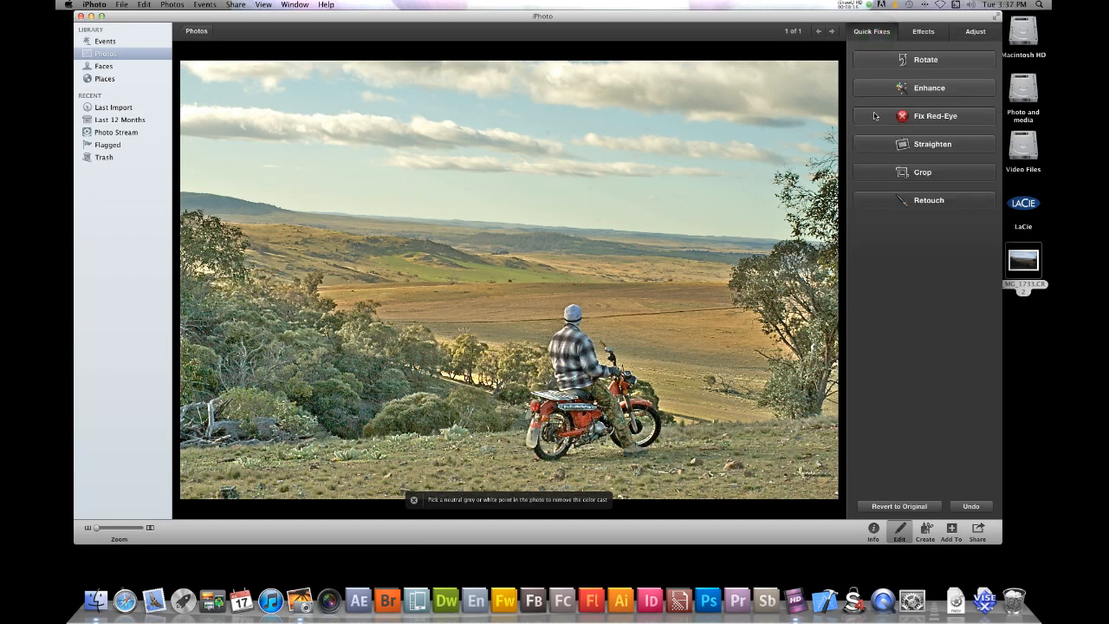
{"action": "mouse_move", "coordinate": [551, 134]}
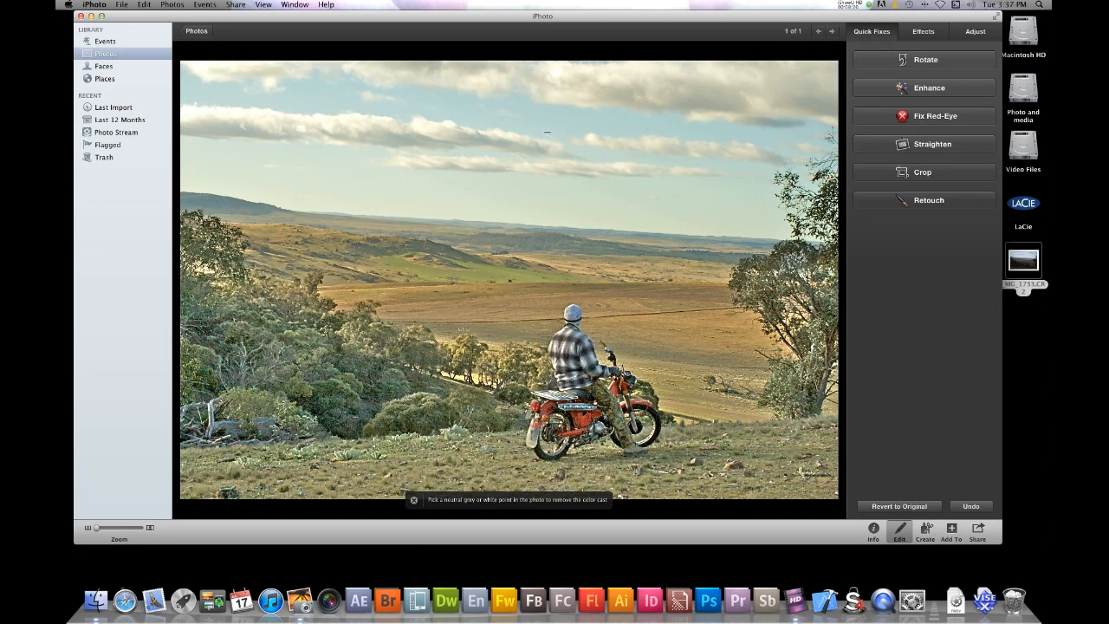
{"action": "mouse_move", "coordinate": [551, 138]}
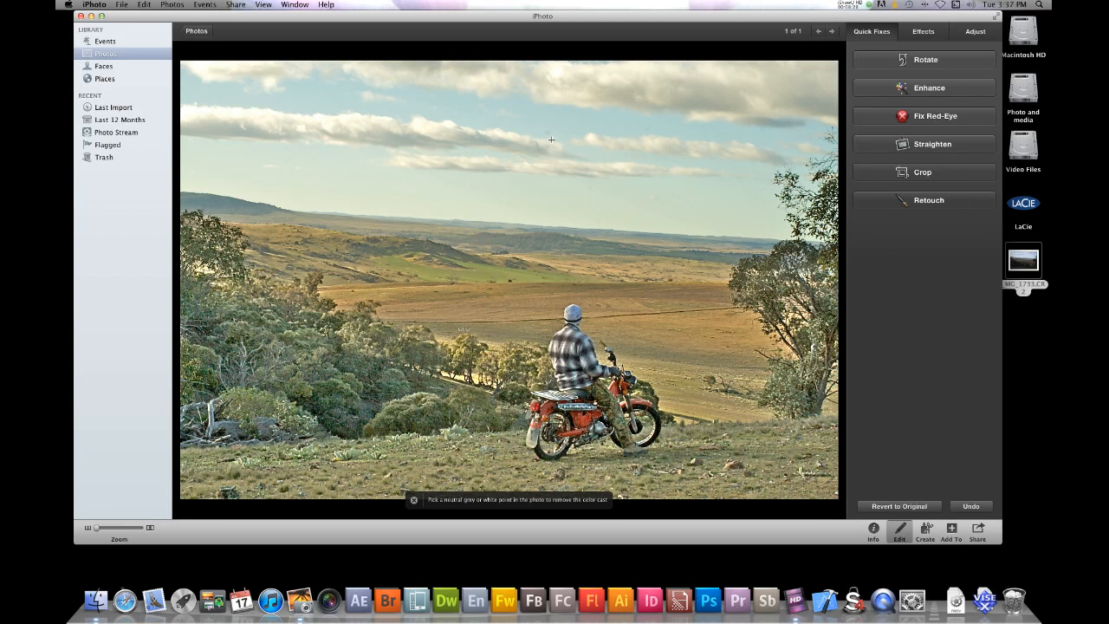
{"action": "mouse_move", "coordinate": [925, 147]}
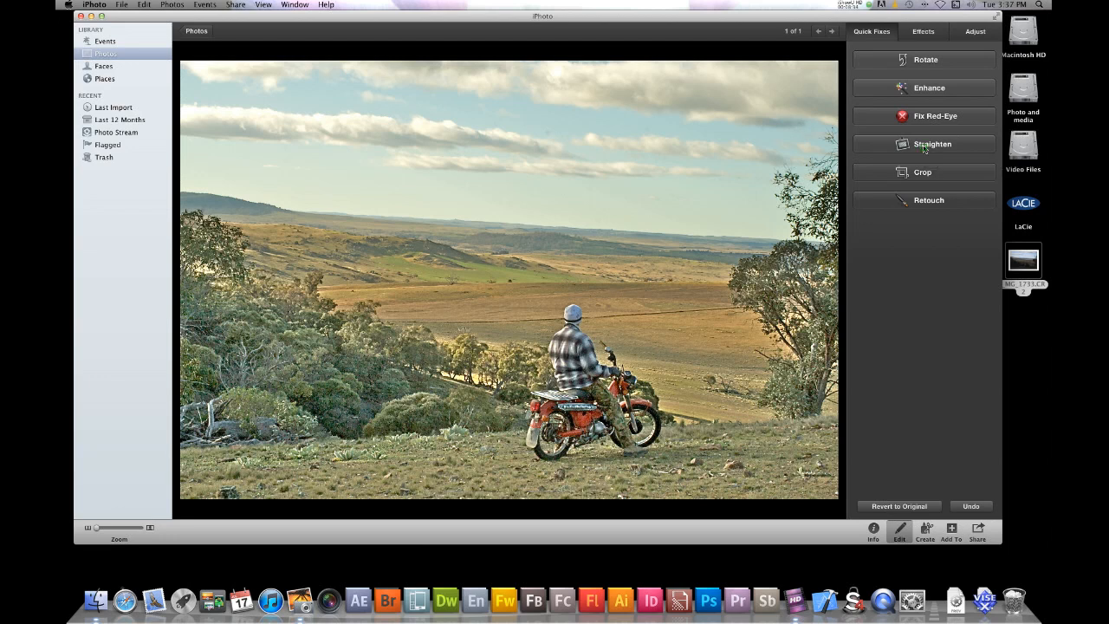
{"action": "left_click", "coordinate": [932, 144]}
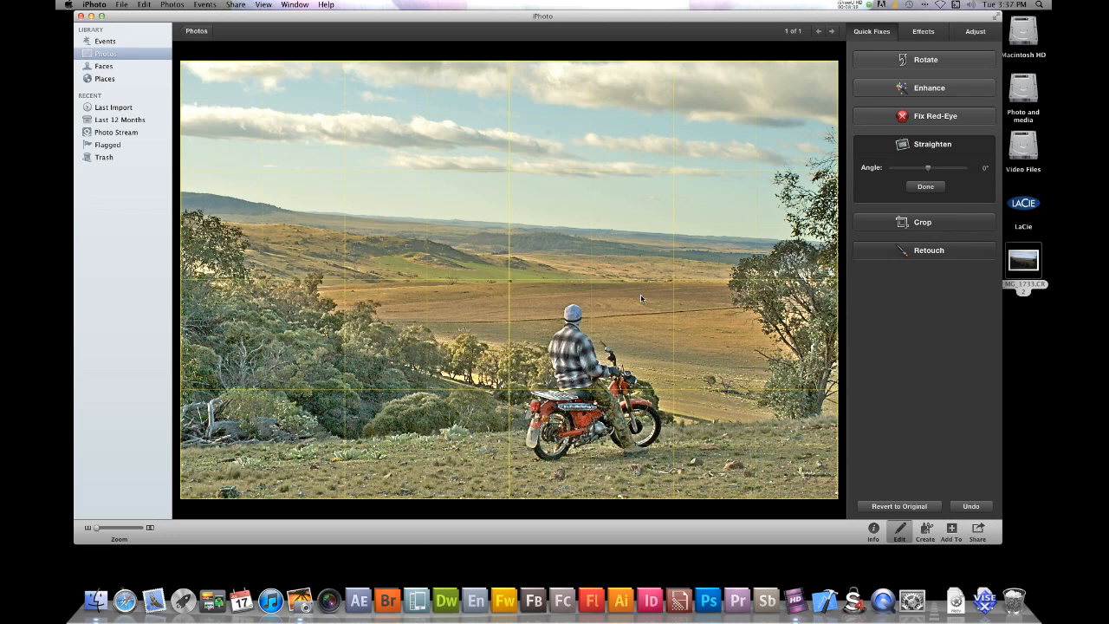
{"action": "mouse_move", "coordinate": [651, 284]}
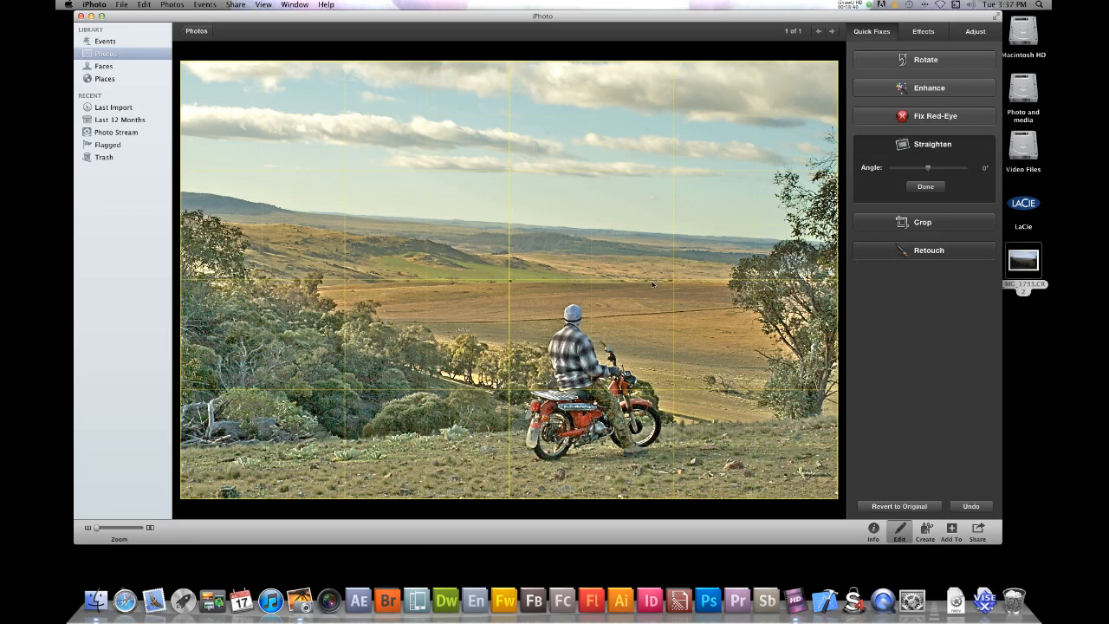
{"action": "mouse_move", "coordinate": [679, 242]}
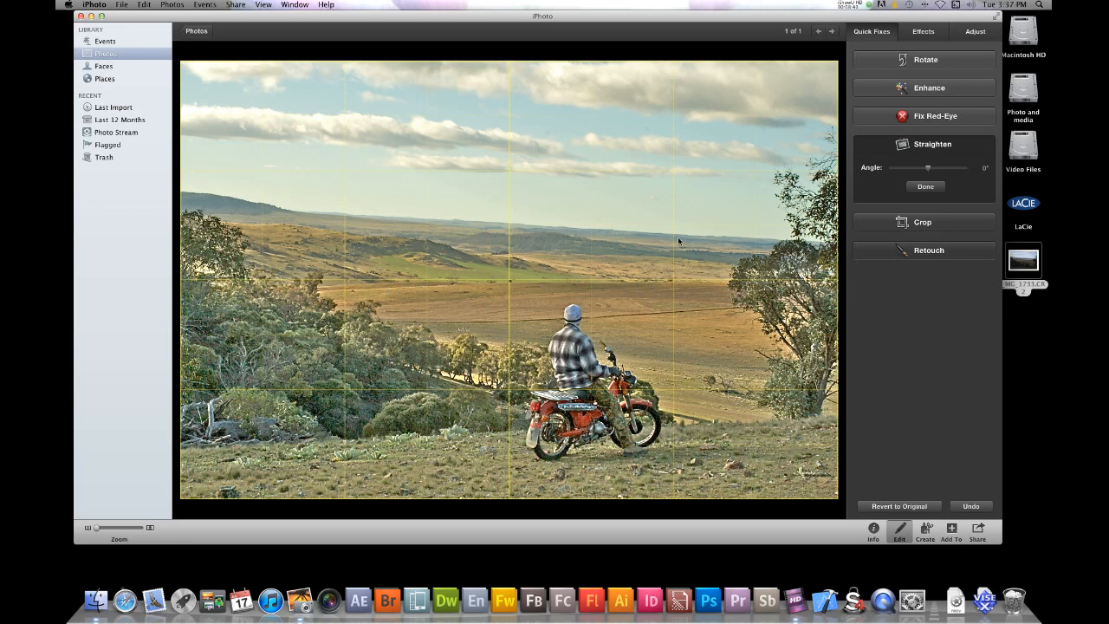
{"action": "mouse_move", "coordinate": [441, 225]}
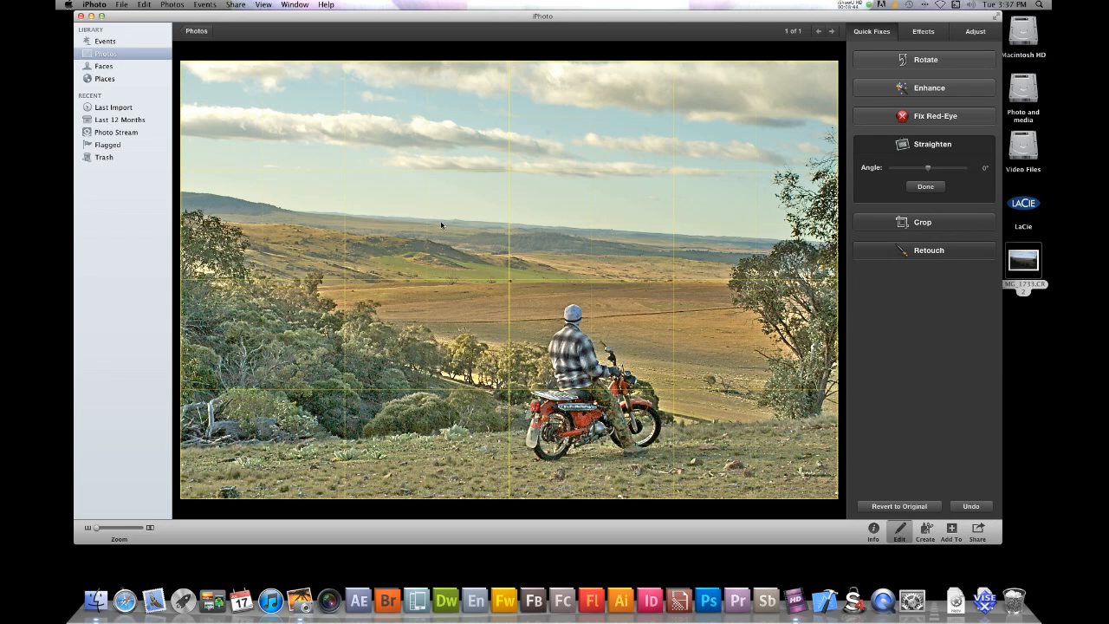
{"action": "mouse_move", "coordinate": [929, 170]}
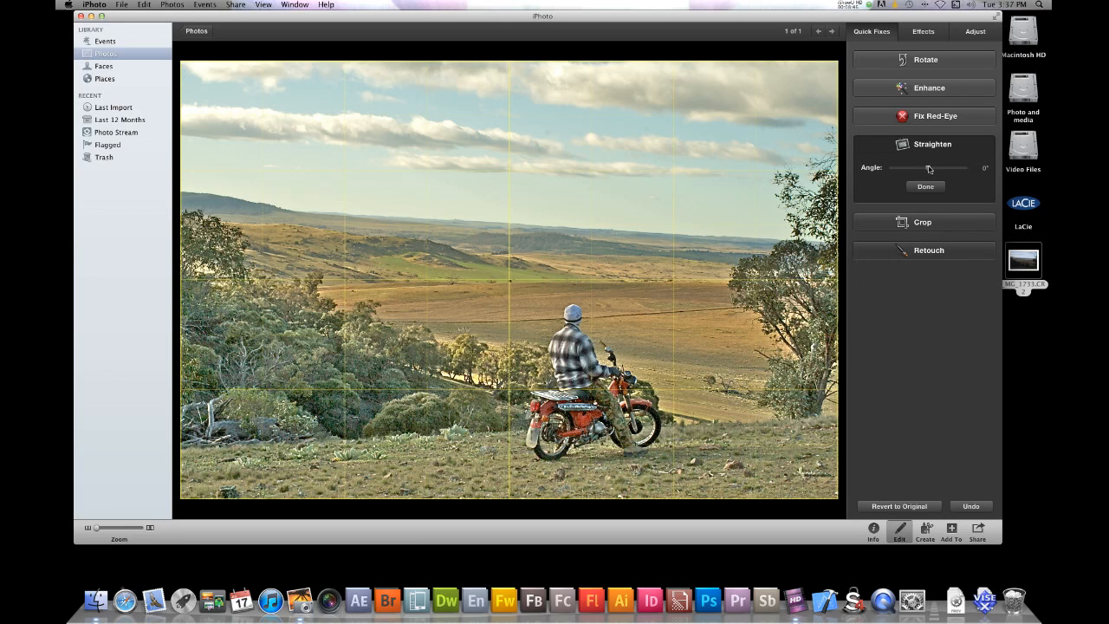
{"action": "left_click_drag", "start_coordinate": [929, 166], "coordinate": [910, 166]}
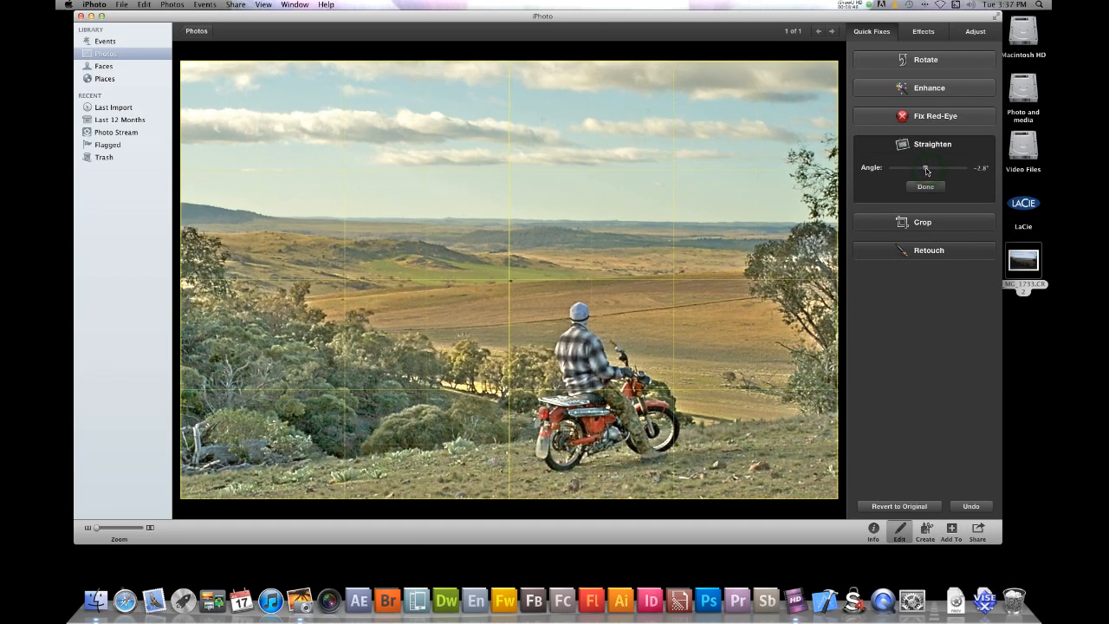
{"action": "left_click_drag", "start_coordinate": [932, 166], "coordinate": [914, 166]}
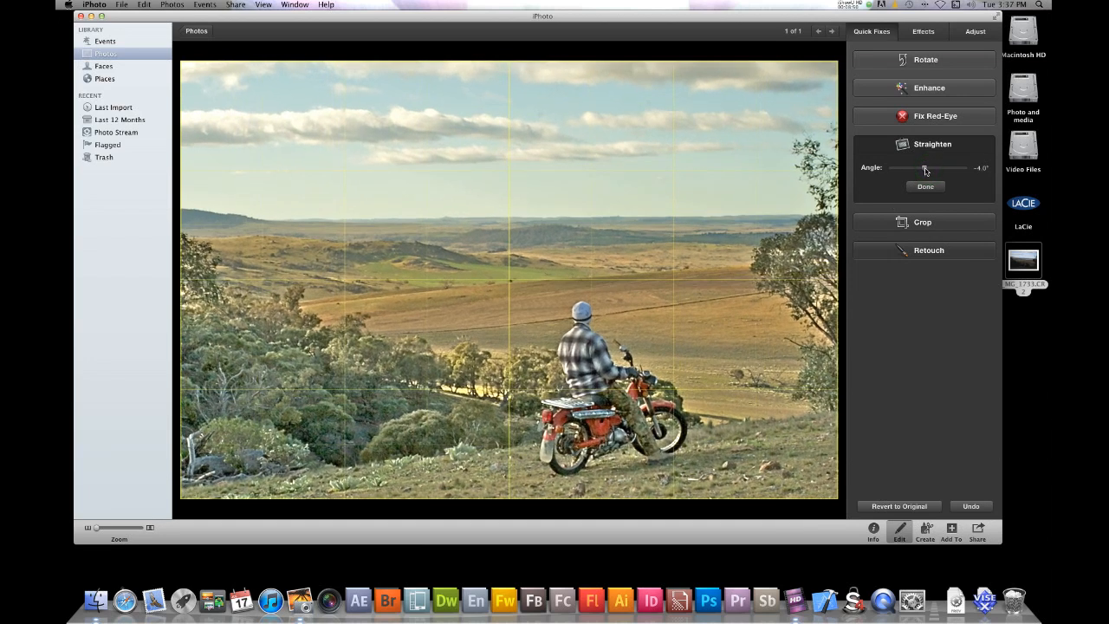
{"action": "left_click_drag", "start_coordinate": [925, 167], "coordinate": [921, 166]}
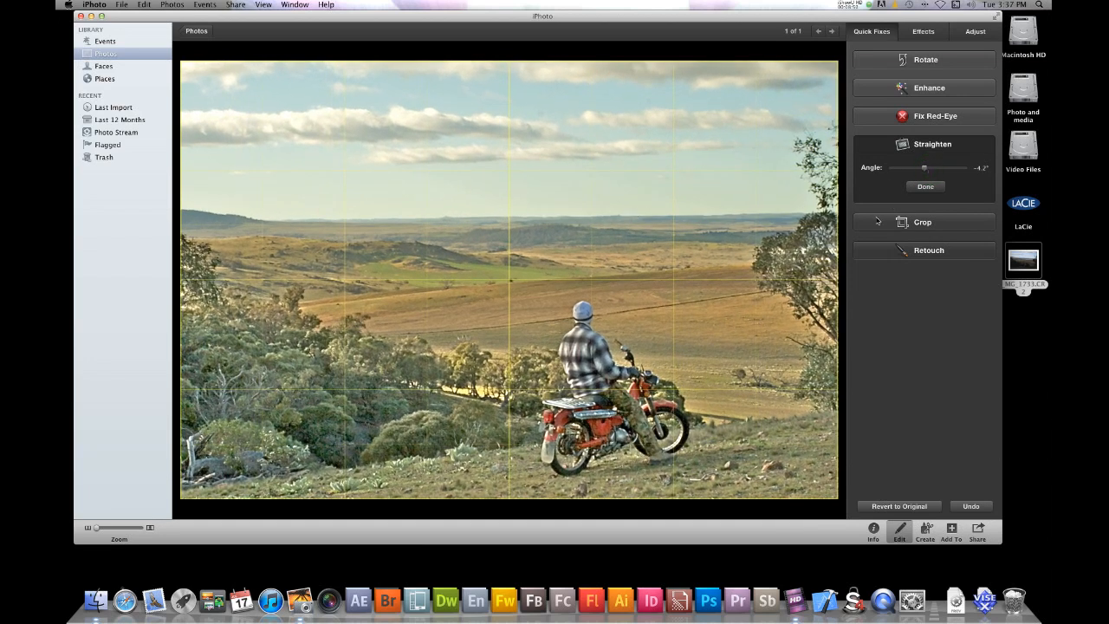
{"action": "left_click", "coordinate": [925, 187]}
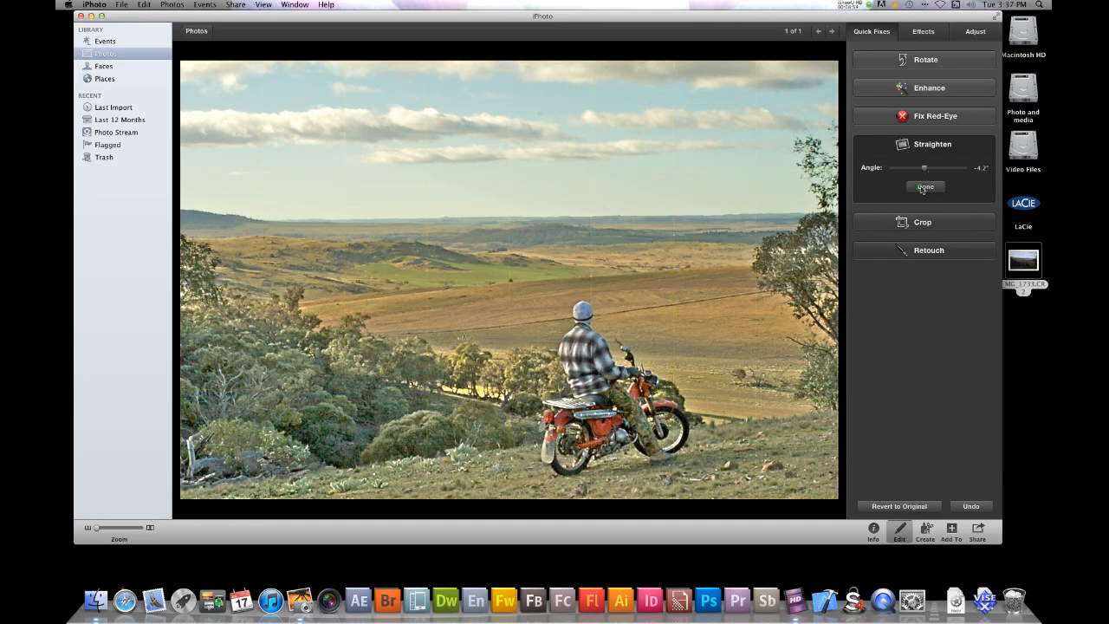
{"action": "left_click", "coordinate": [925, 187]}
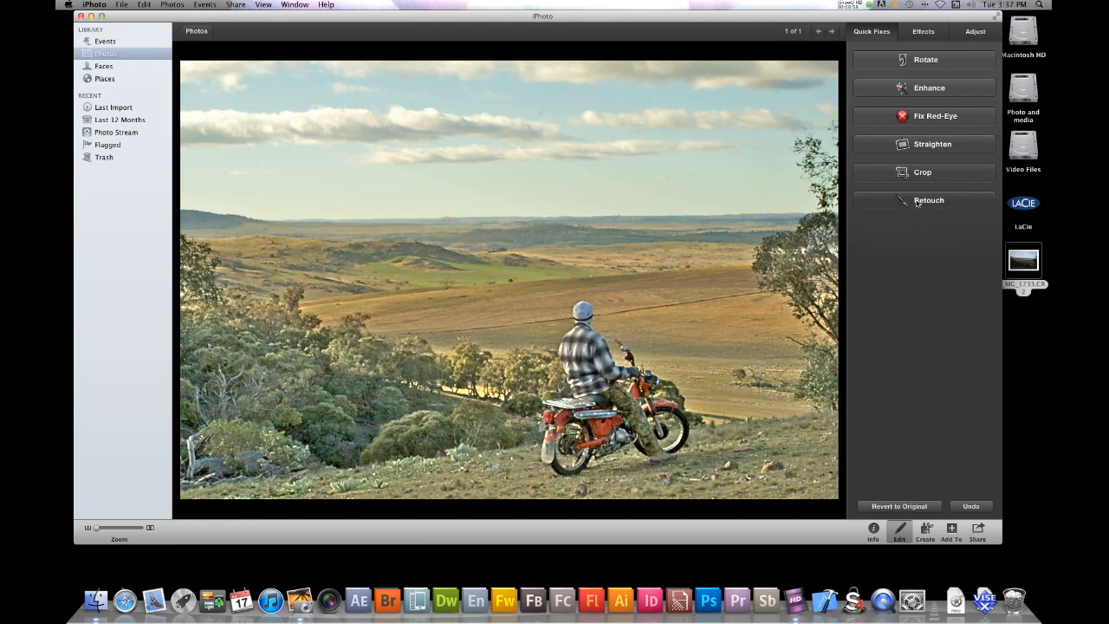
- Start the Retouch brush to remove the dust spot in the sky above the clouds
{"action": "left_click", "coordinate": [928, 201]}
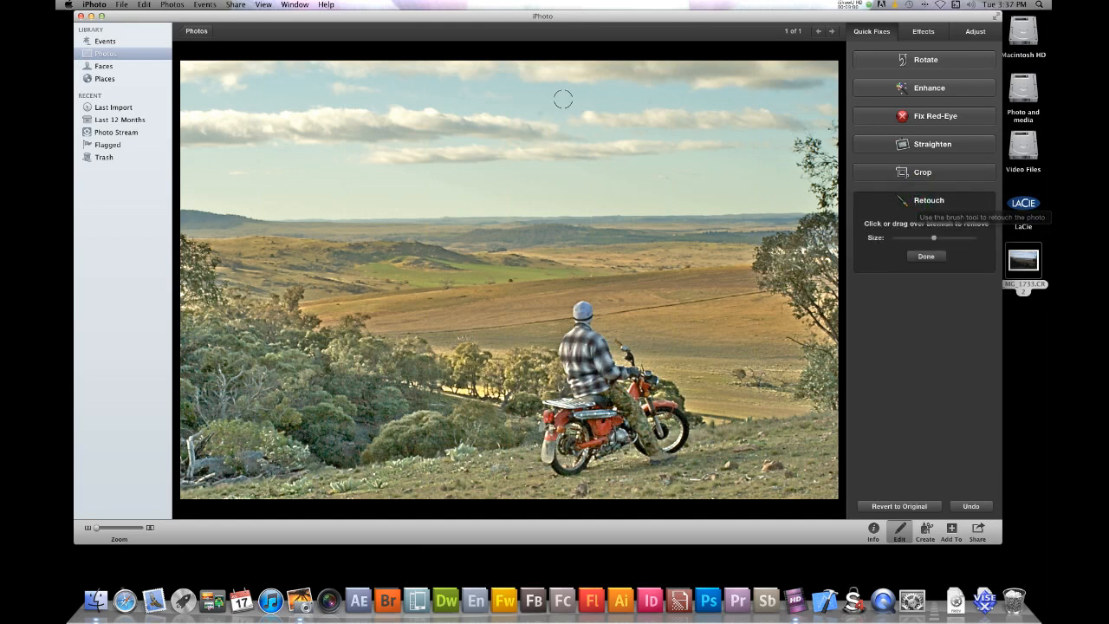
{"action": "mouse_move", "coordinate": [530, 107]}
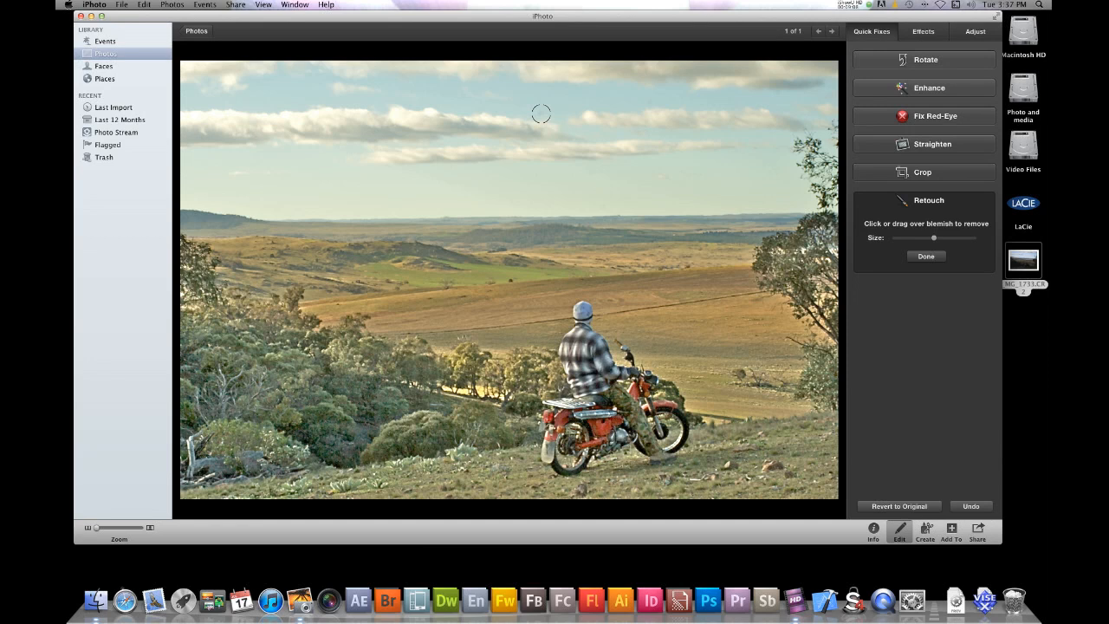
{"action": "mouse_move", "coordinate": [831, 229]}
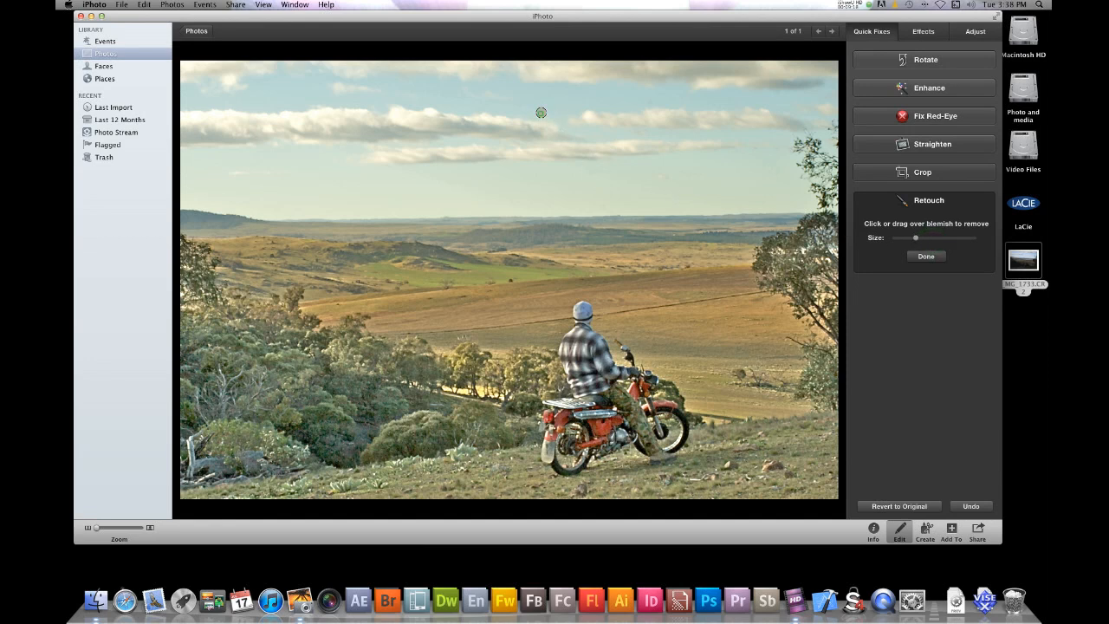
{"action": "mouse_move", "coordinate": [630, 225]}
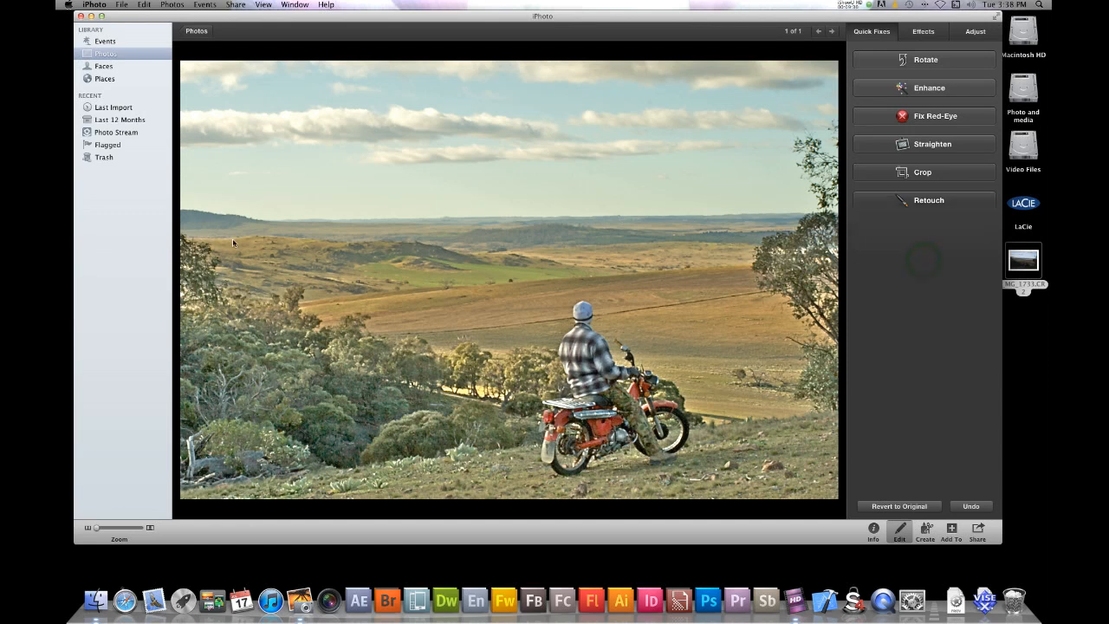
{"action": "mouse_move", "coordinate": [299, 366]}
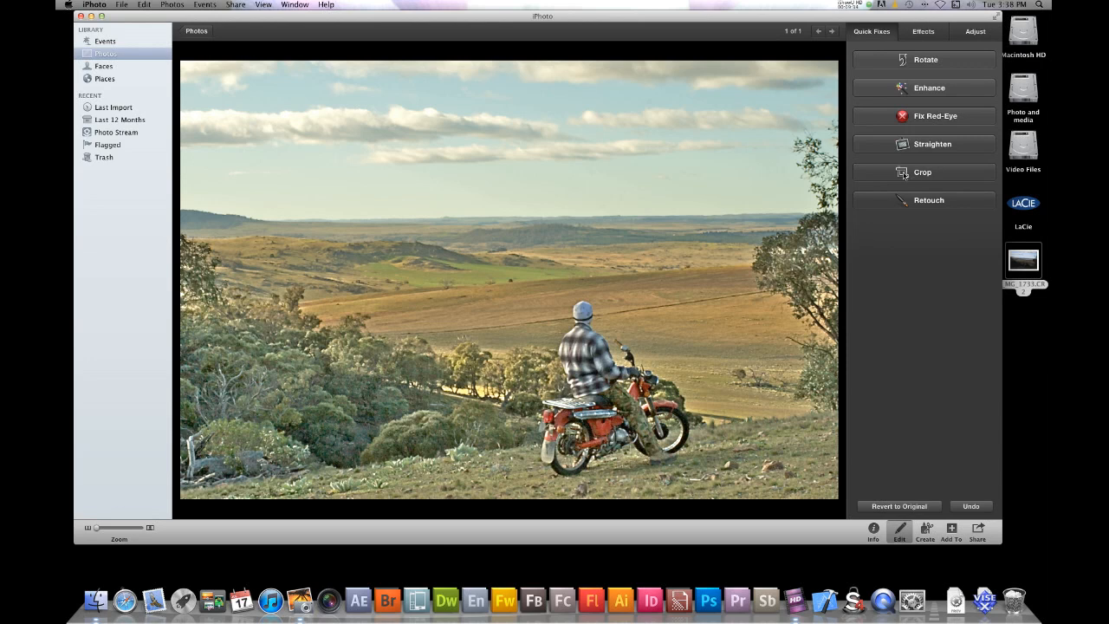
{"action": "mouse_move", "coordinate": [922, 171]}
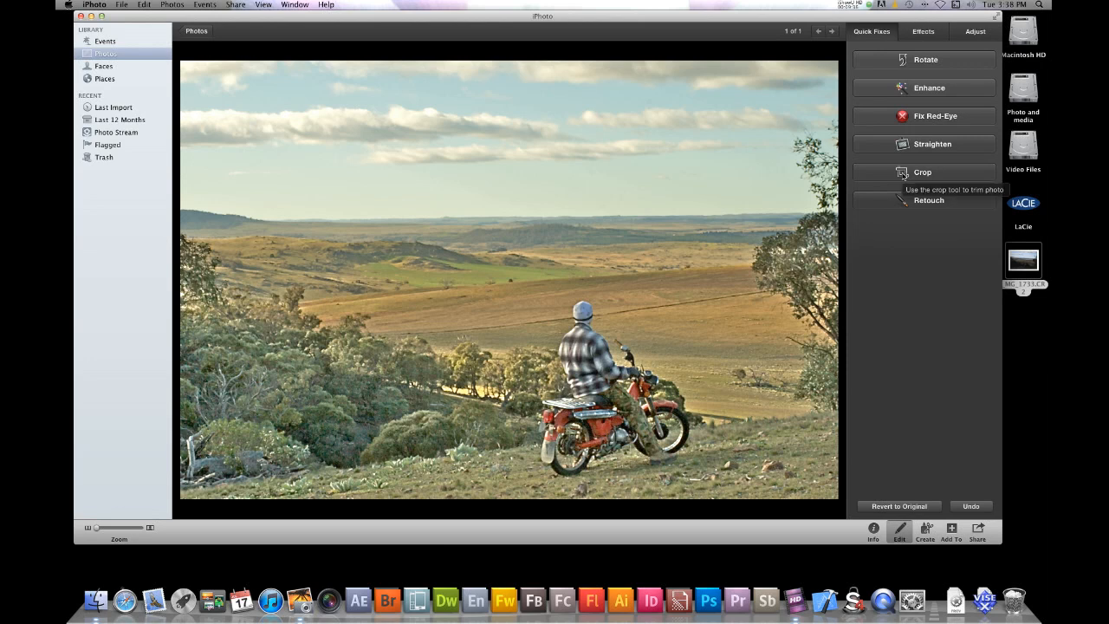
{"action": "mouse_move", "coordinate": [879, 182]}
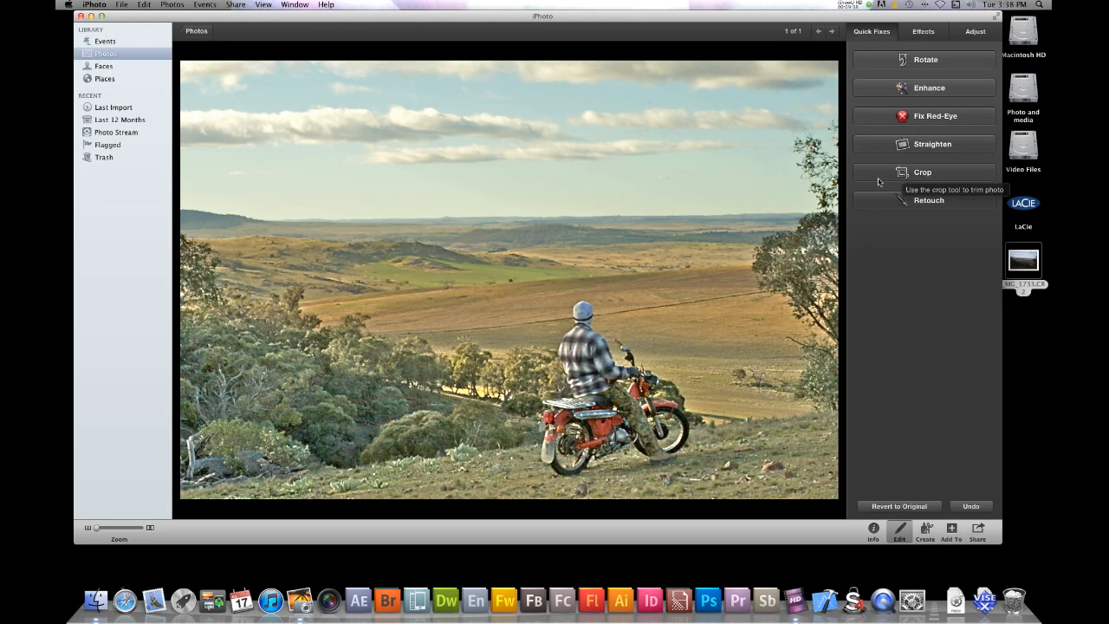
{"action": "mouse_move", "coordinate": [799, 203]}
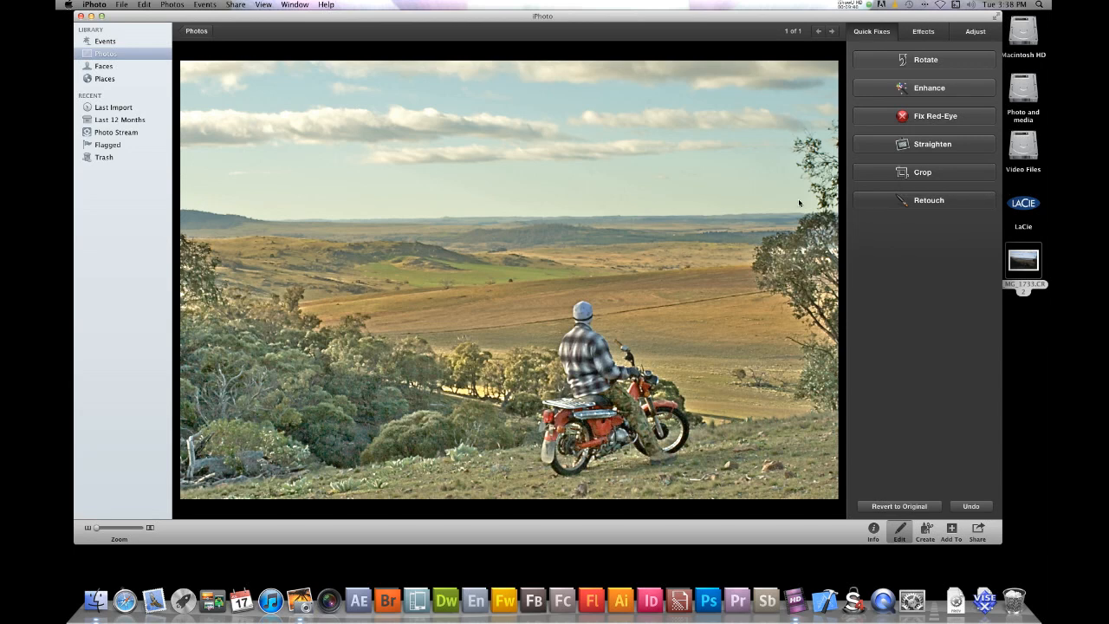
- Crop the photo with a constrained proportion into a wide panoramic strip and apply it
{"action": "left_click", "coordinate": [932, 144]}
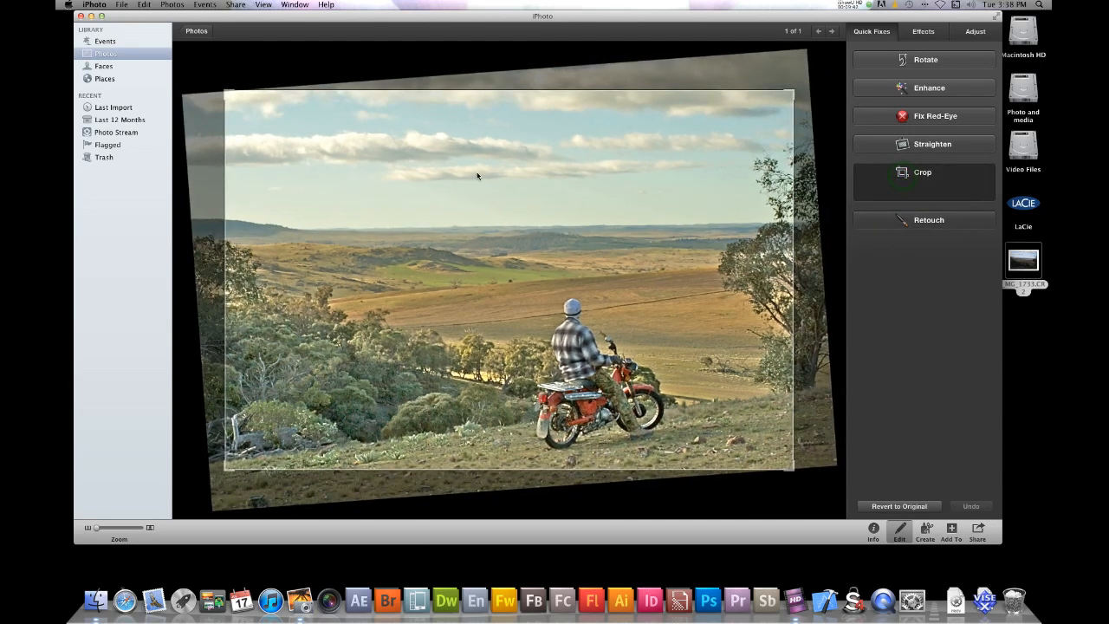
{"action": "left_click", "coordinate": [922, 171]}
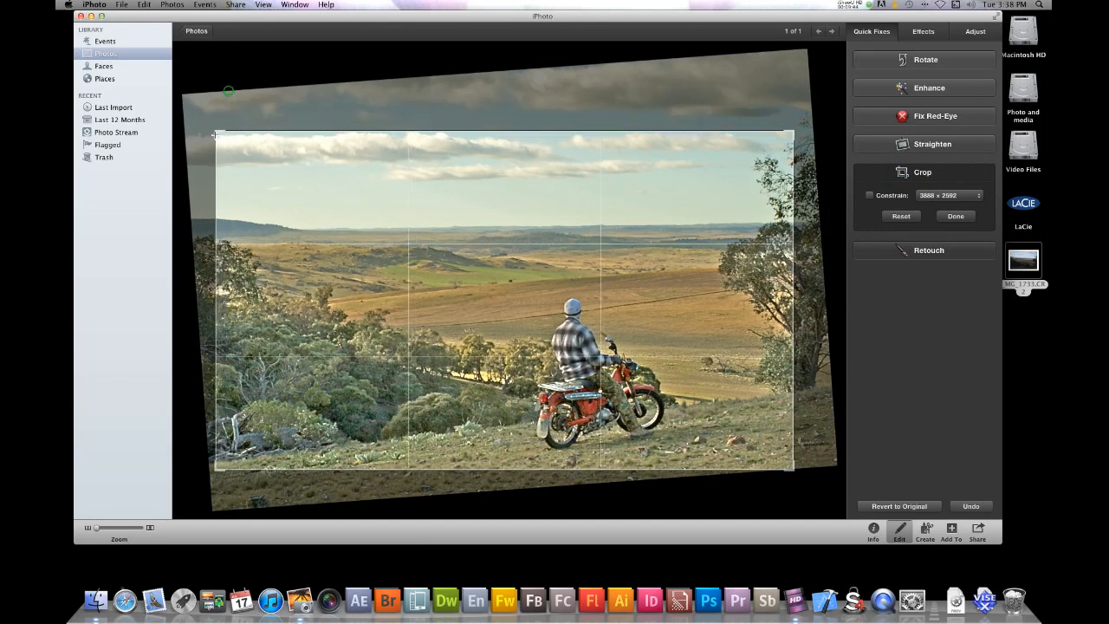
{"action": "left_click_drag", "start_coordinate": [503, 135], "coordinate": [503, 176]}
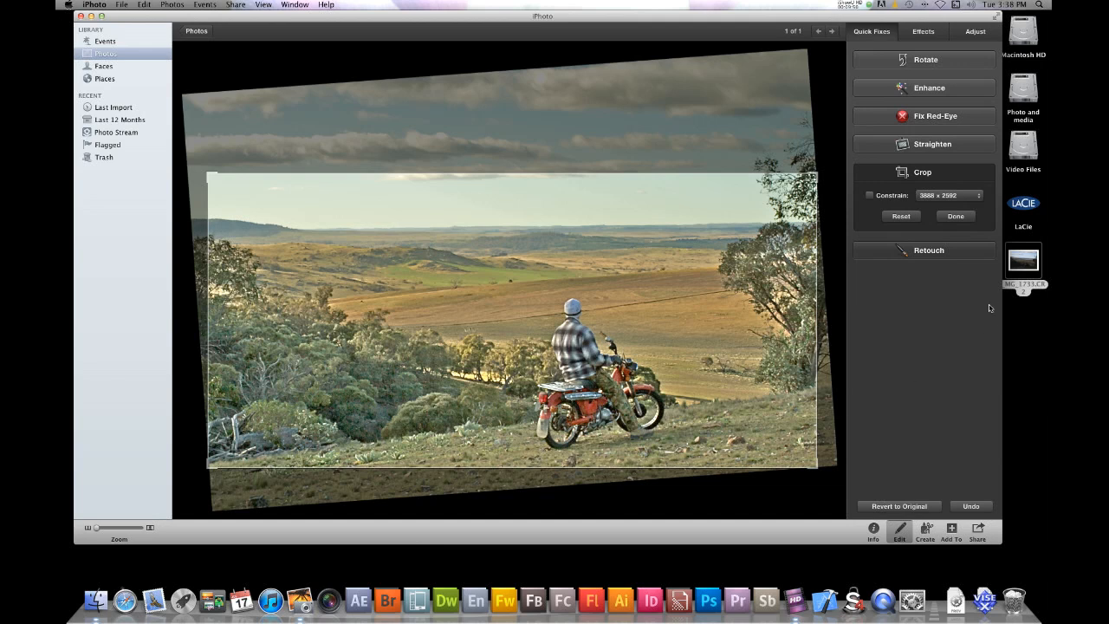
{"action": "left_click", "coordinate": [954, 215]}
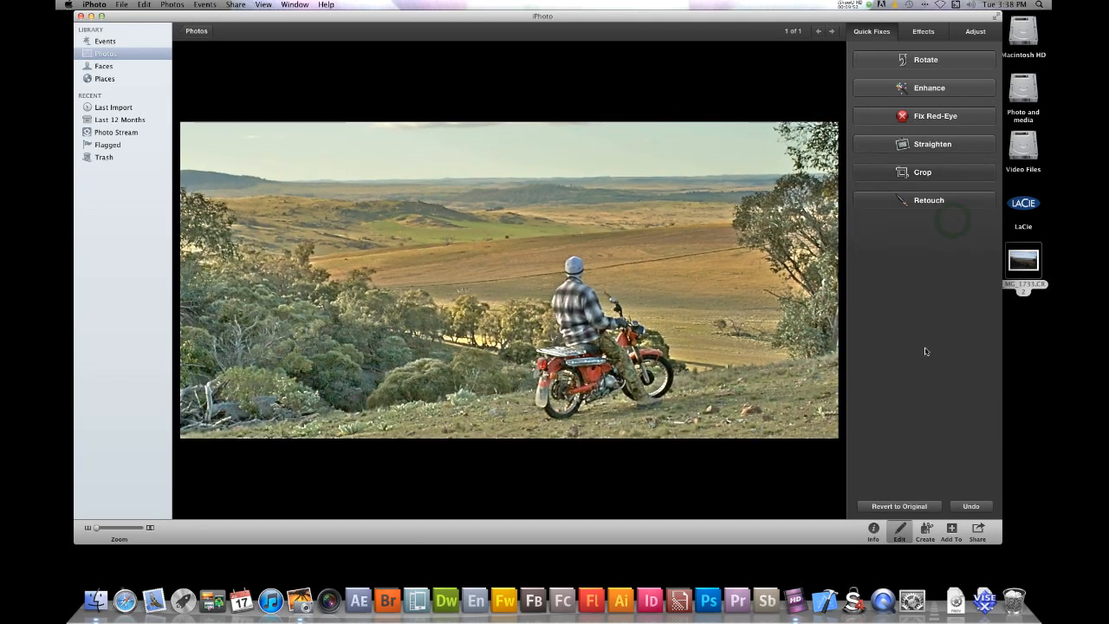